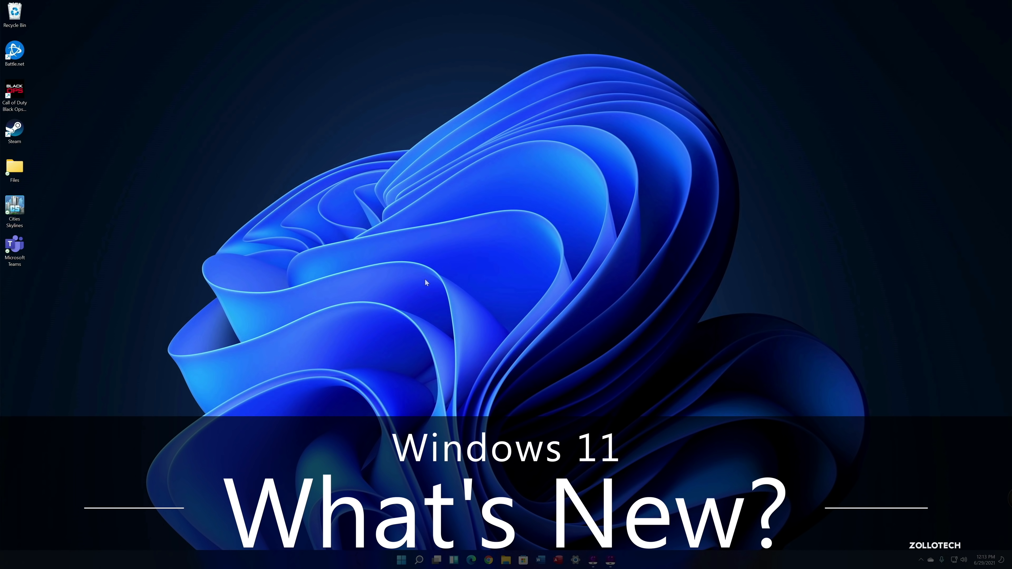
mouse_move(484, 361)
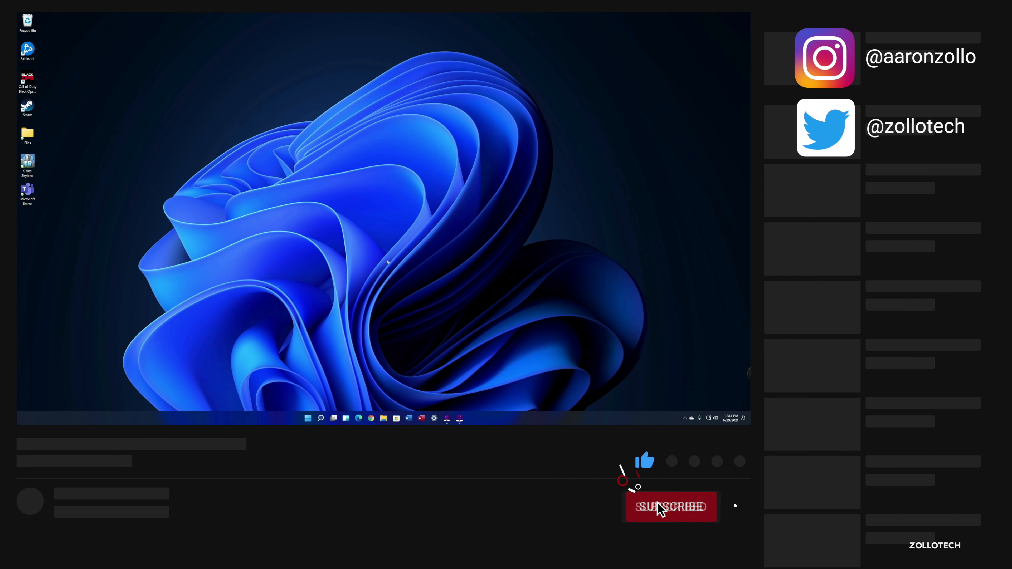
- Bring up the taskbar search flyout offering the About your PC entry
left_click(671, 506)
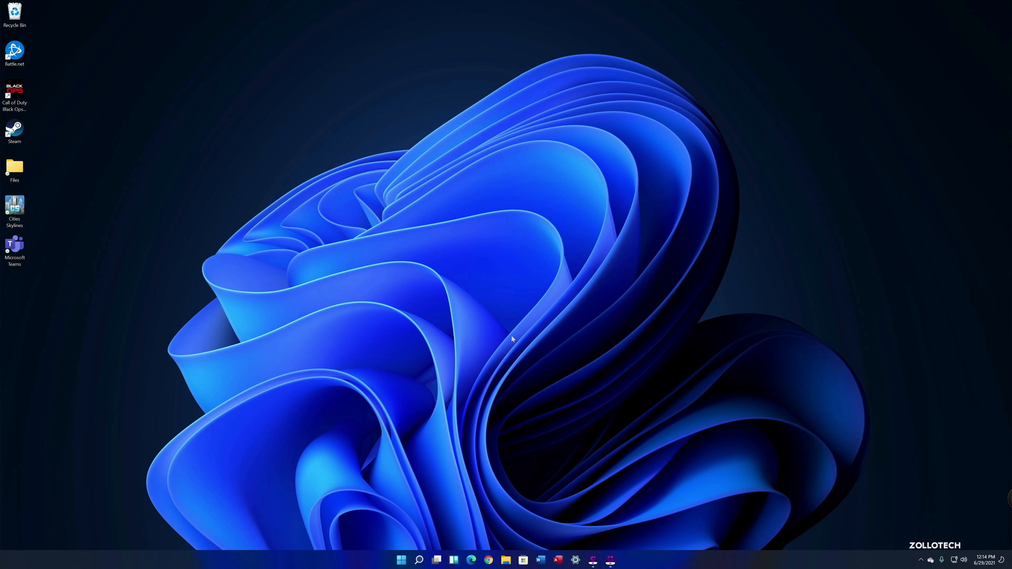
mouse_move(510, 354)
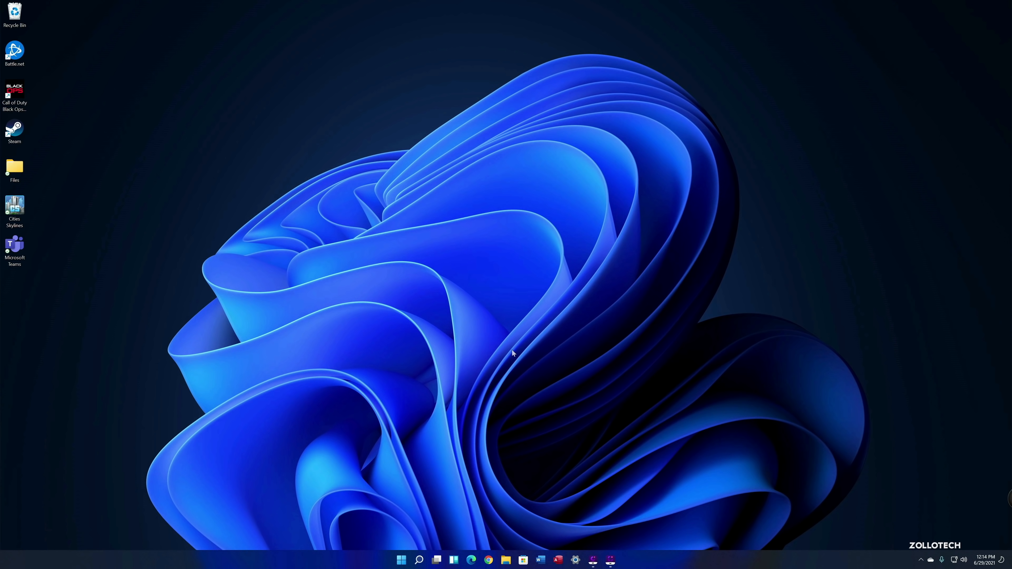
mouse_move(505, 353)
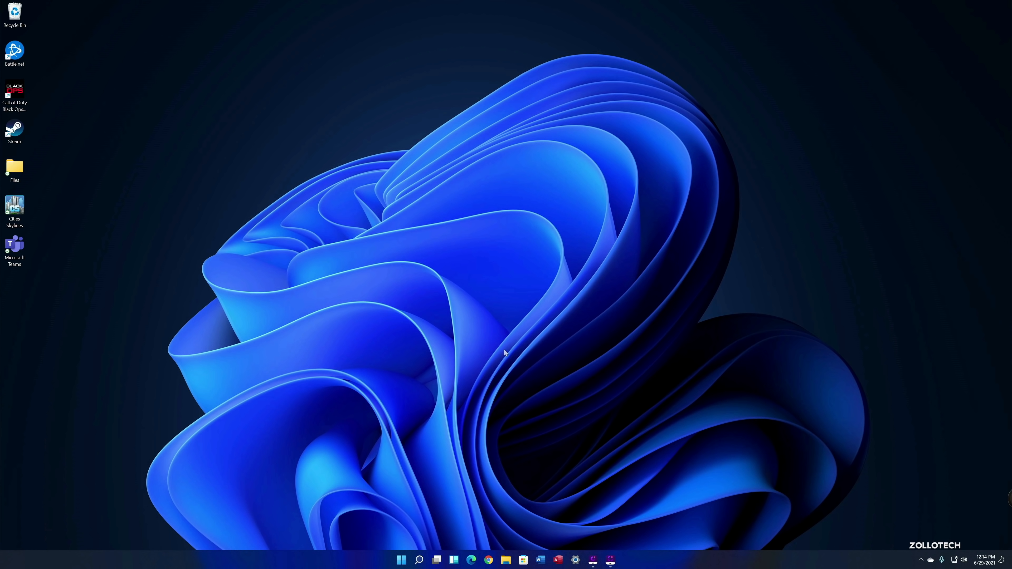
mouse_move(512, 360)
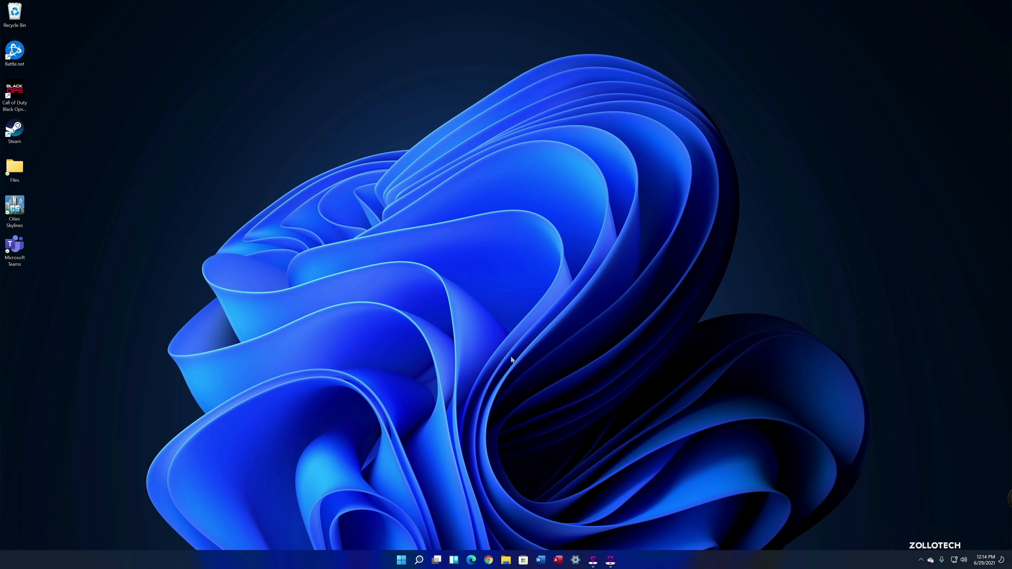
mouse_move(516, 356)
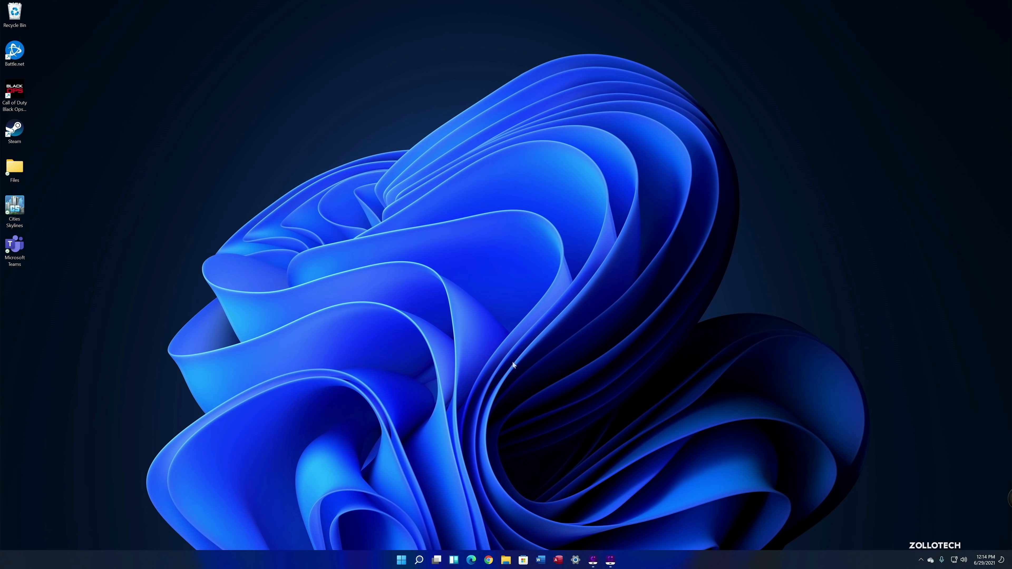
mouse_move(454, 487)
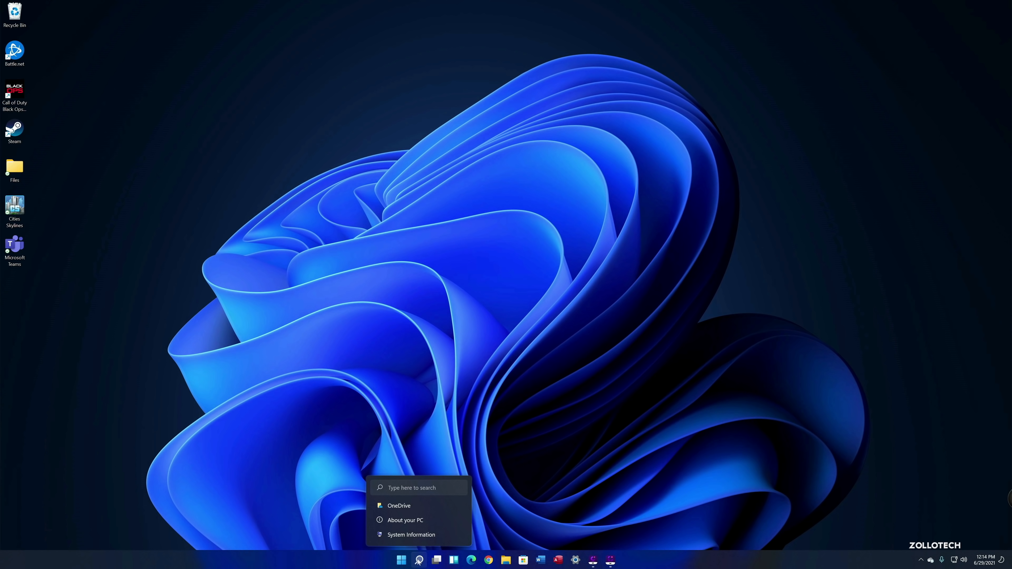
- Open the About page showing the Ryzen 7 5800X device specs and build 22000.51
left_click(404, 520)
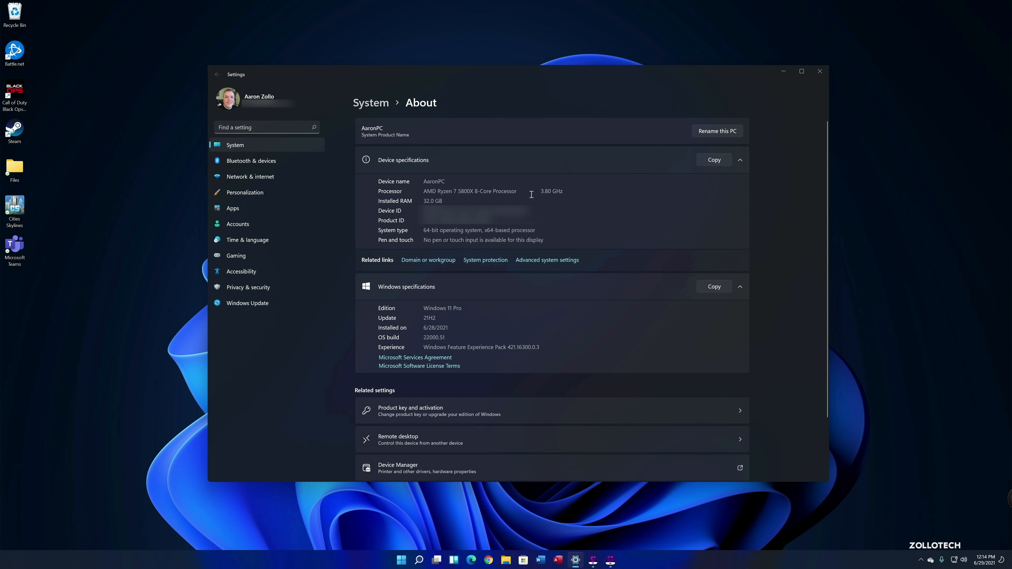
mouse_move(472, 199)
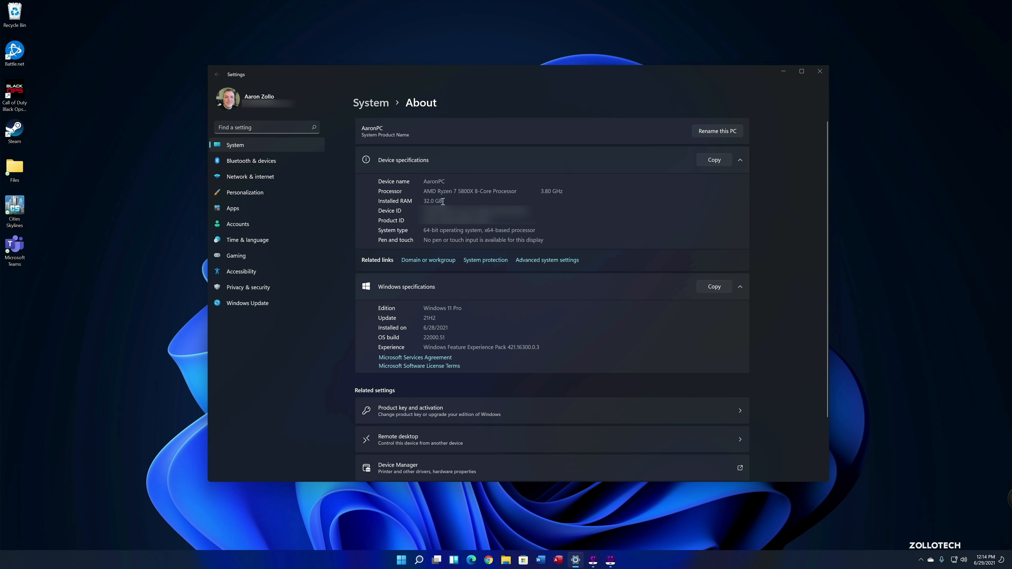
mouse_move(822, 146)
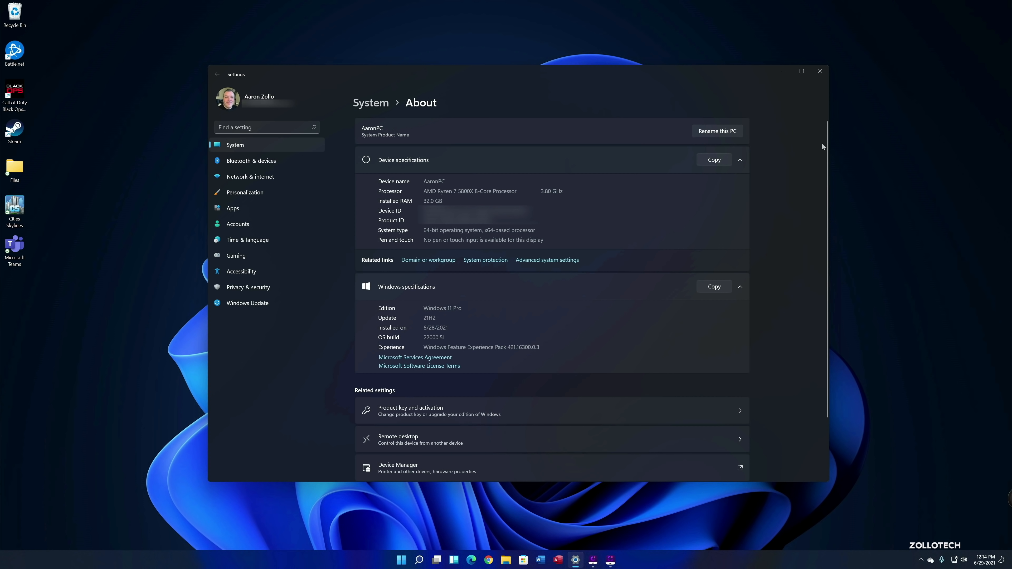
mouse_move(819, 71)
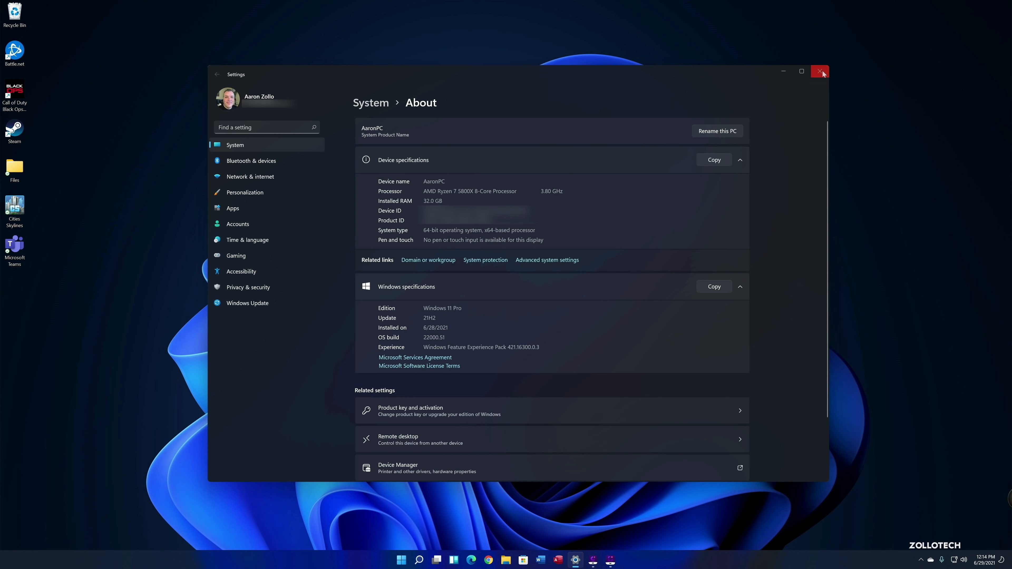
- Close the Settings window to return to the bare desktop
left_click(819, 72)
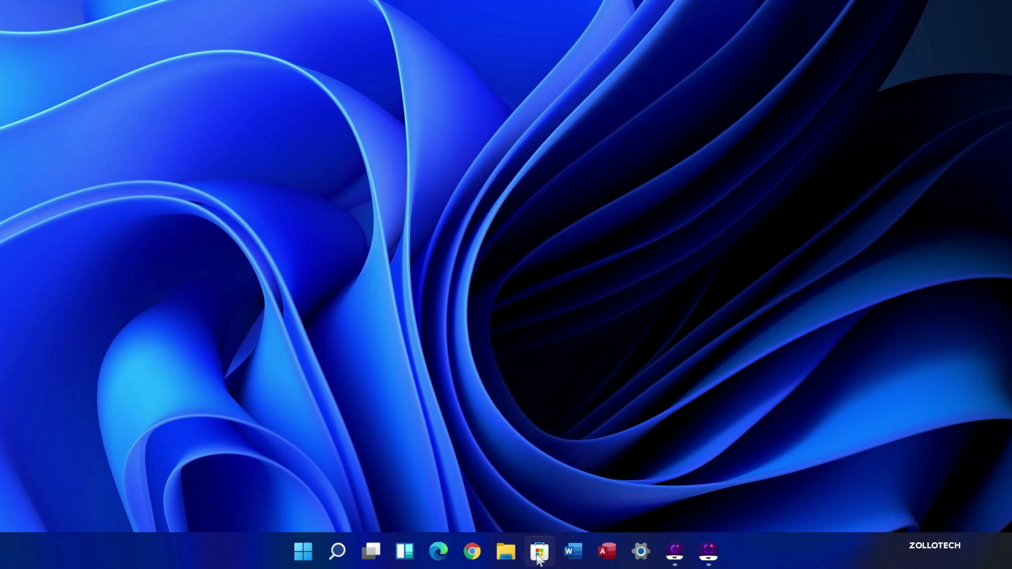
mouse_move(271, 551)
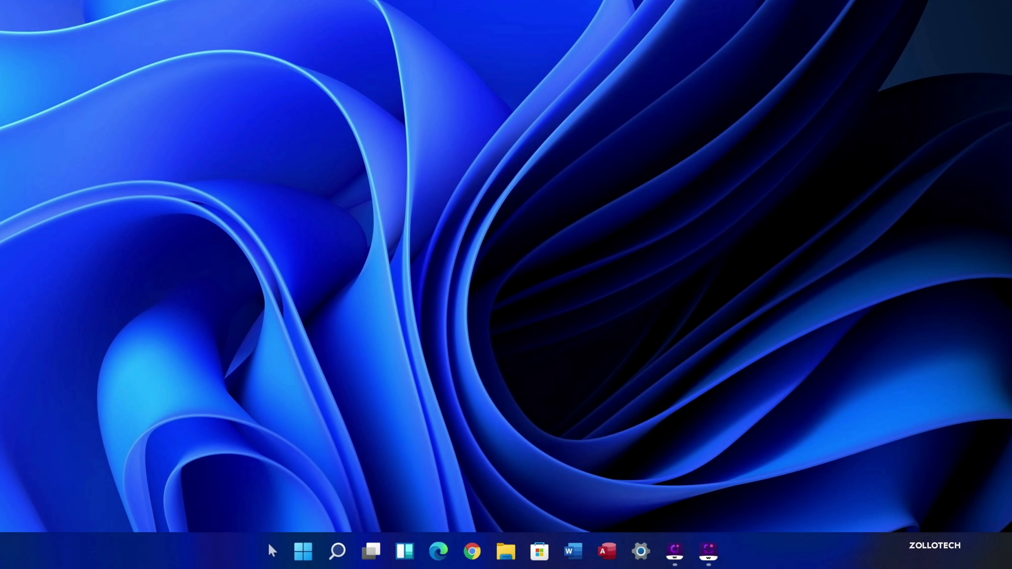
mouse_move(187, 534)
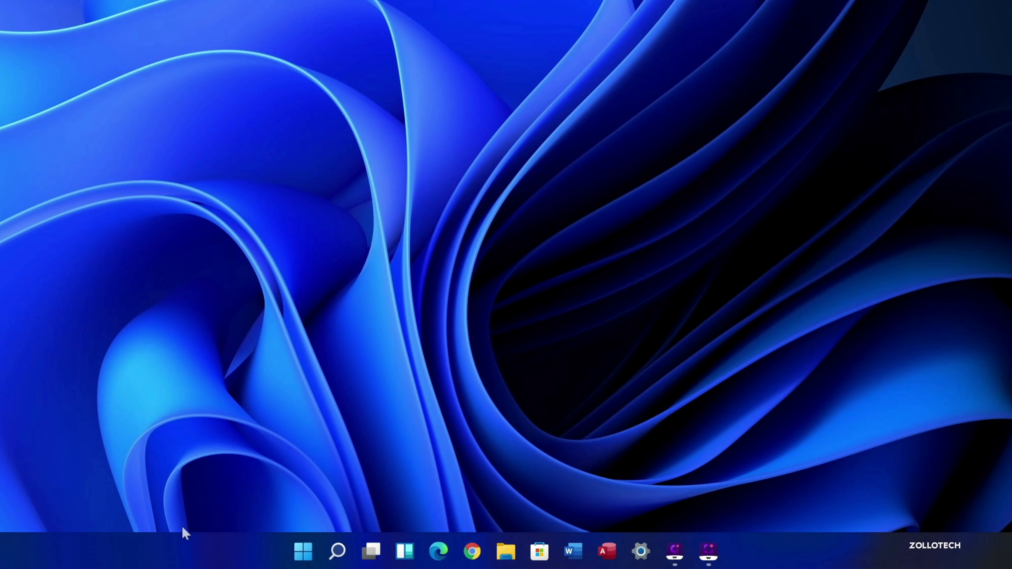
mouse_move(264, 546)
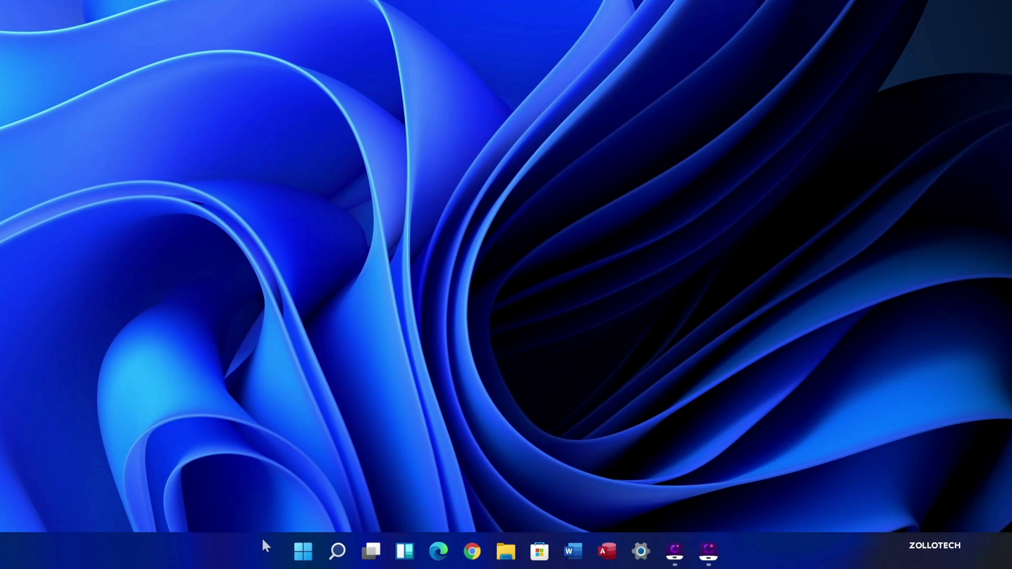
mouse_move(302, 552)
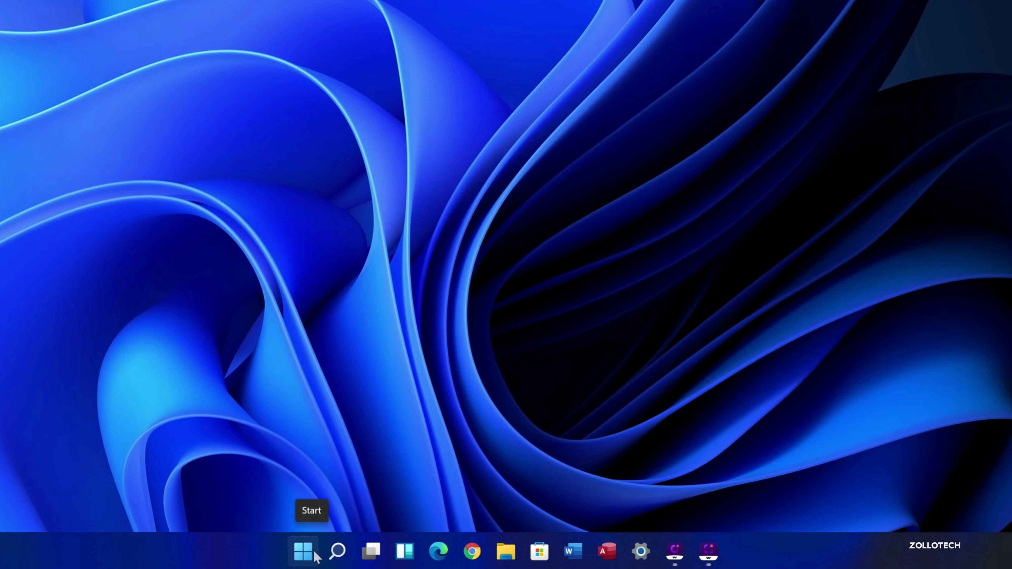
mouse_move(337, 552)
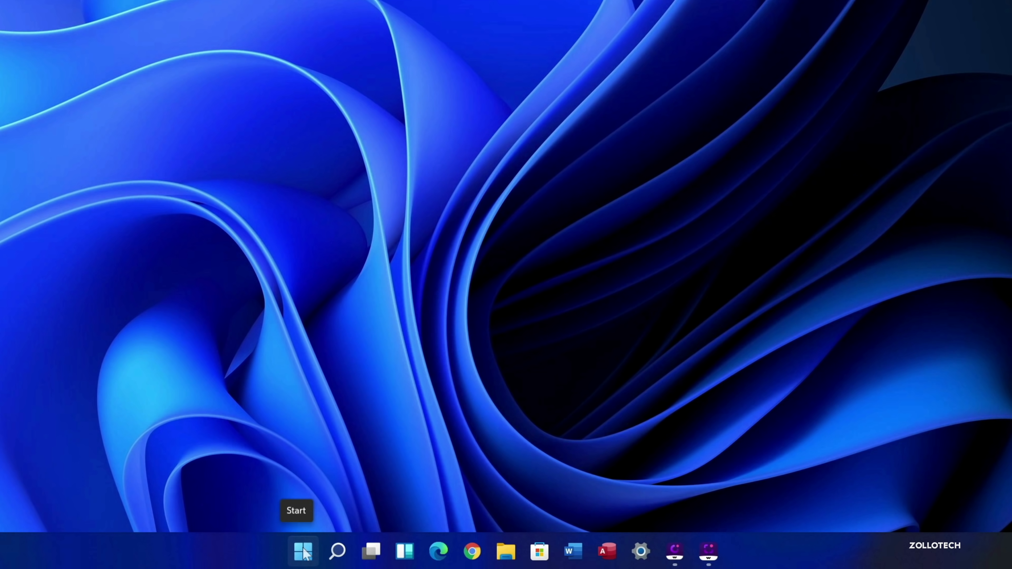
- Browse the Start menu's pinned apps and full alphabetical app list, then return to the pinned view
left_click(303, 552)
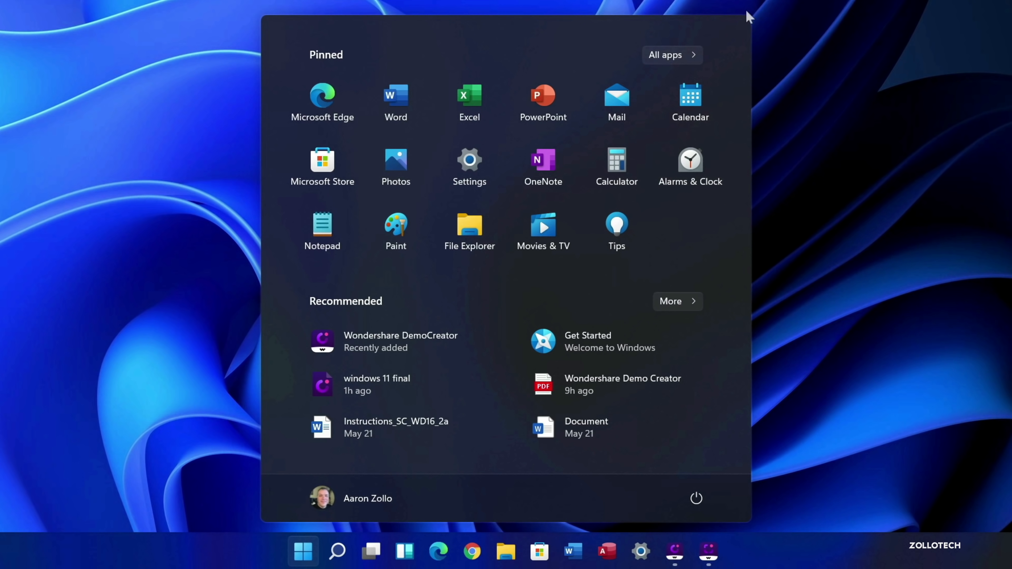
mouse_move(252, 8)
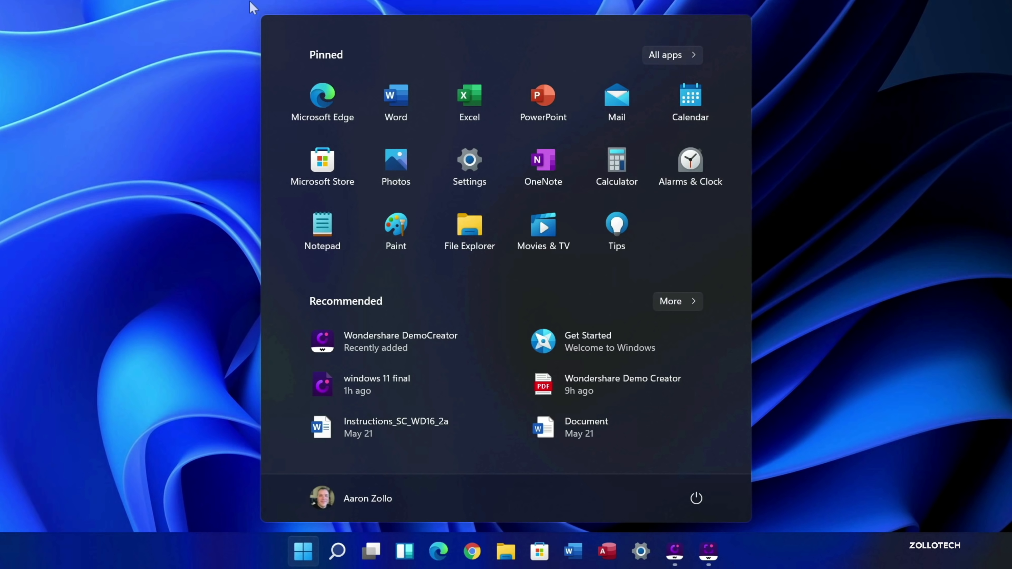
mouse_move(278, 13)
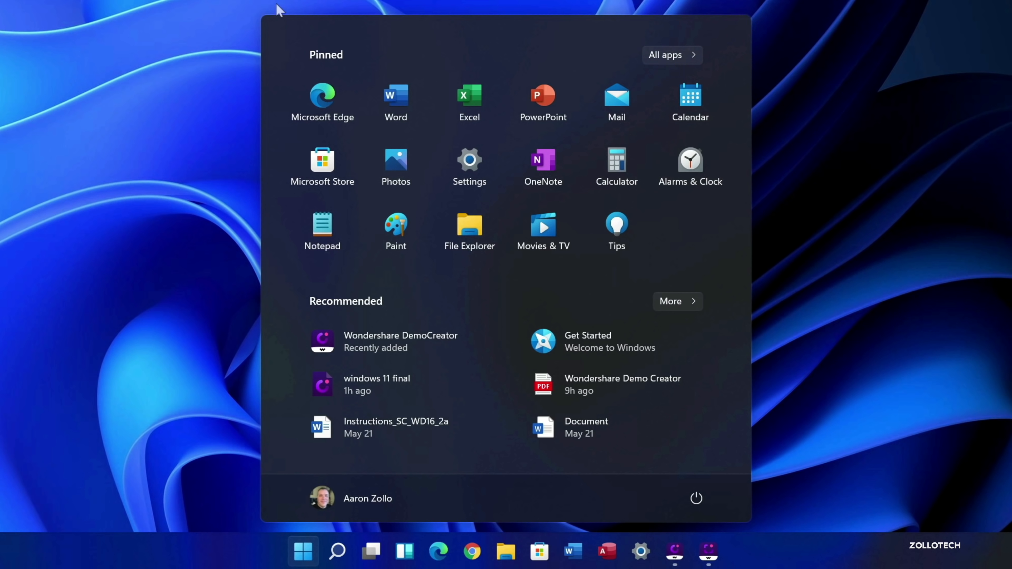
mouse_move(288, 35)
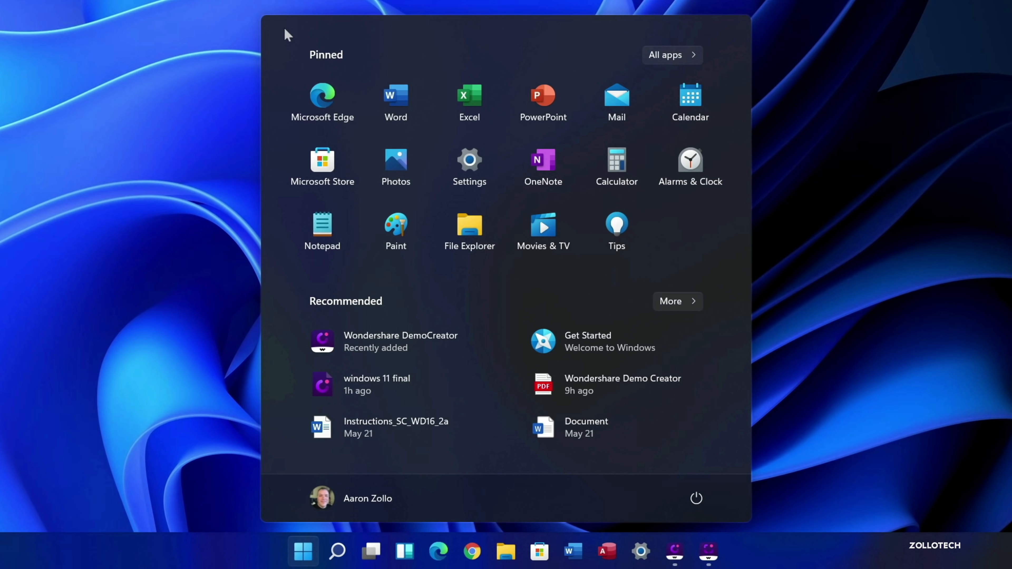
mouse_move(469, 104)
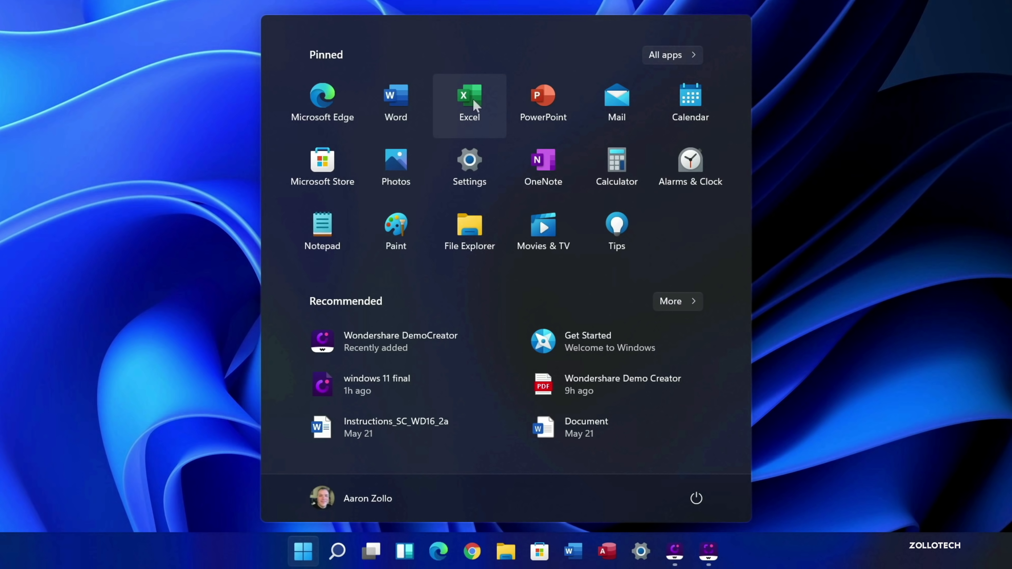
mouse_move(651, 89)
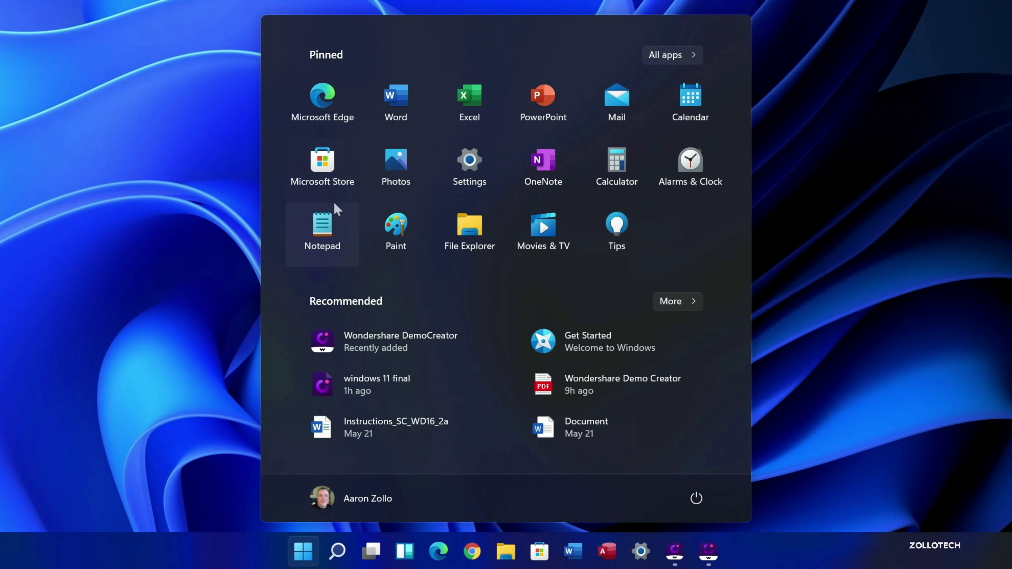
mouse_move(649, 47)
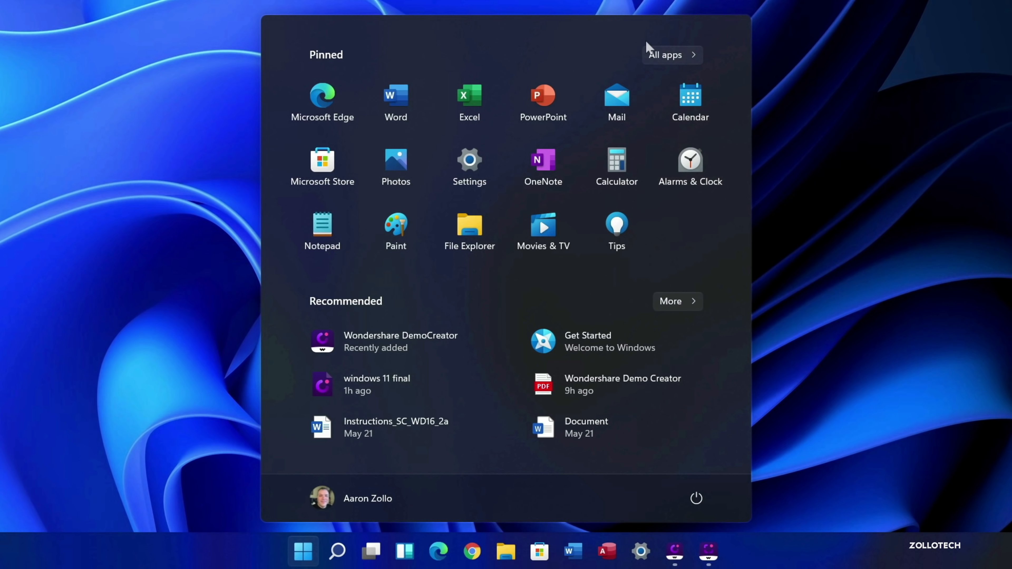
mouse_move(677, 61)
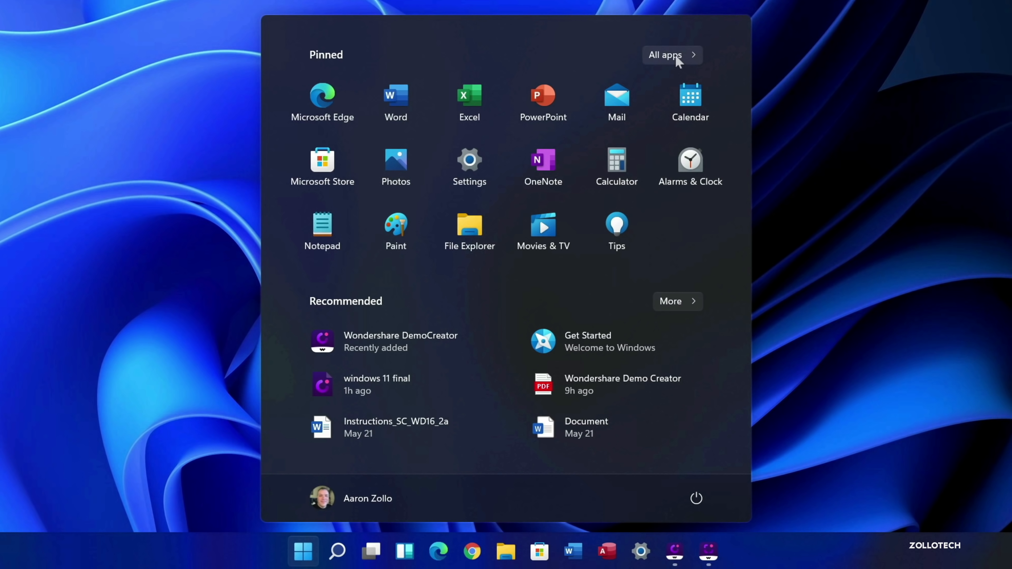
left_click(671, 54)
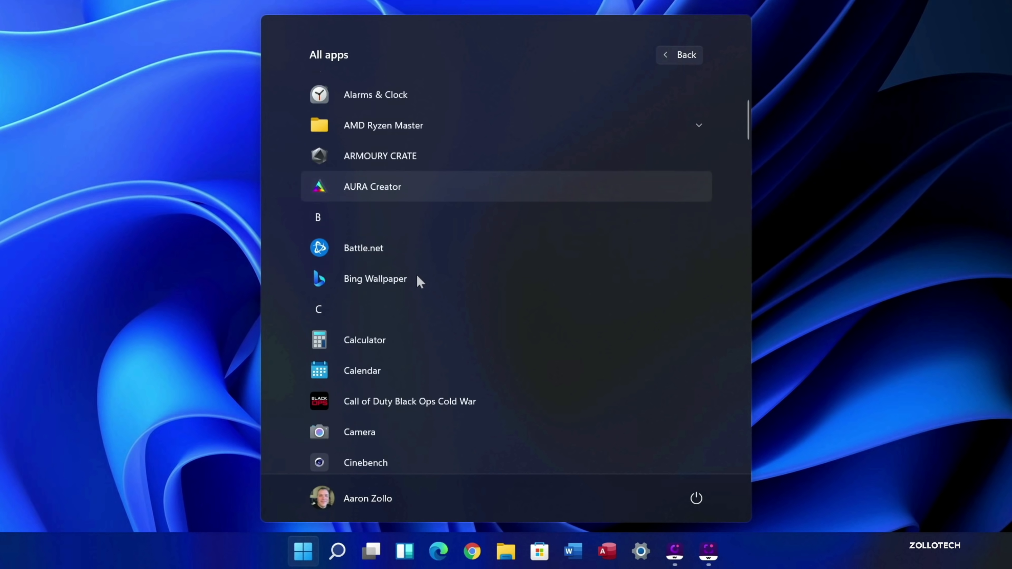
scroll("down", 3)
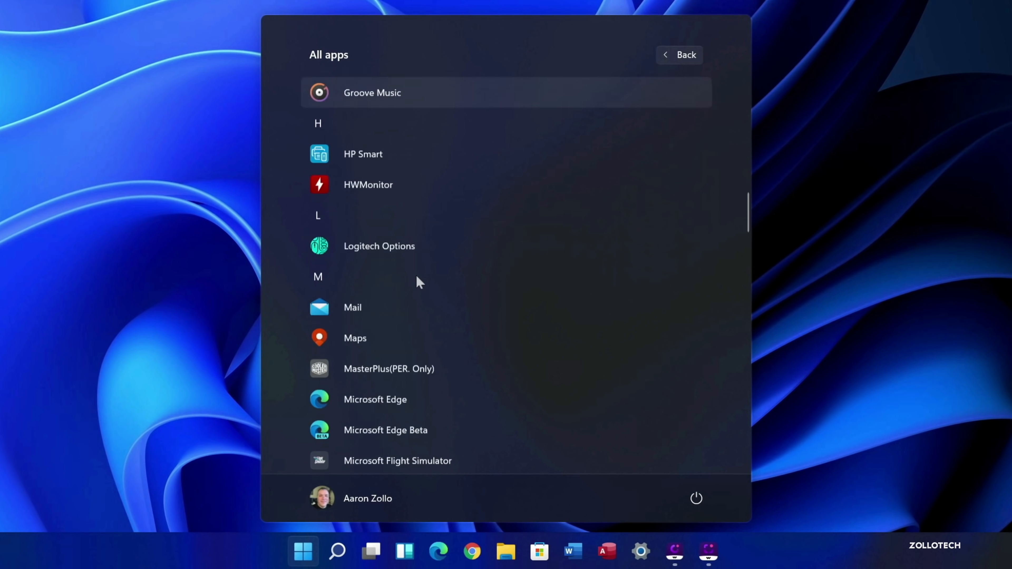
scroll("down", 3)
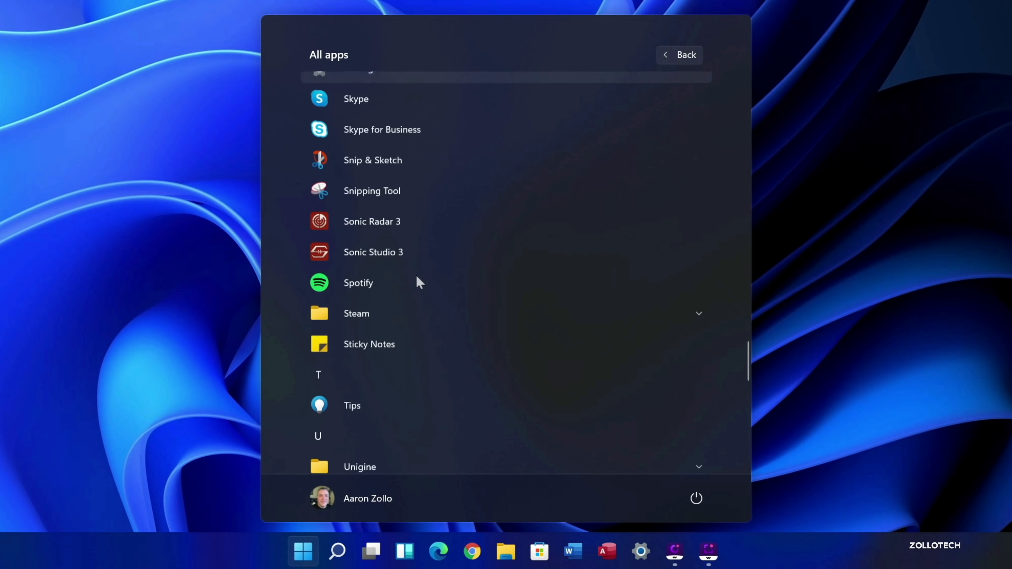
scroll("up", 3)
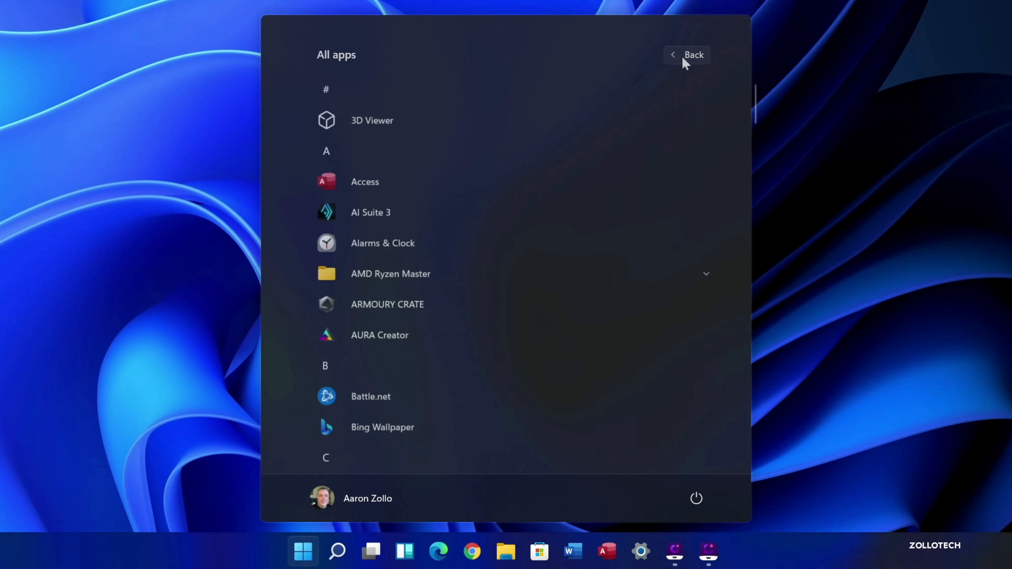
left_click(687, 54)
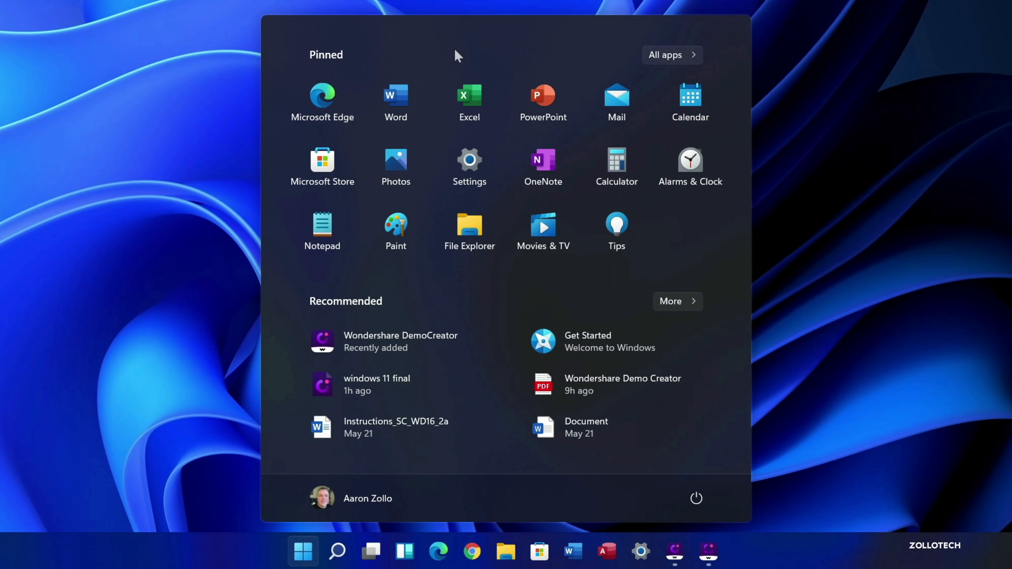
mouse_move(387, 353)
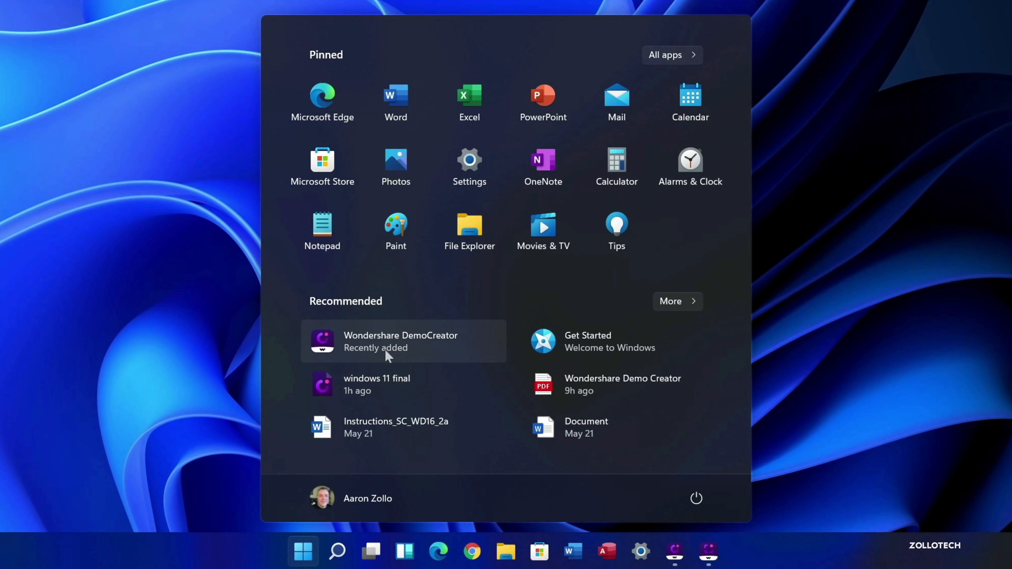
mouse_move(624, 341)
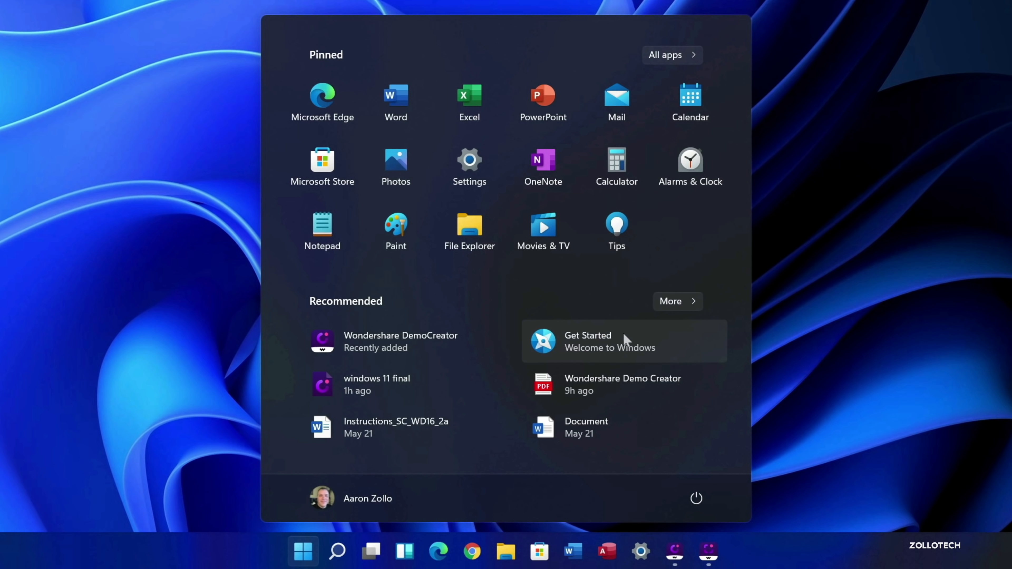
mouse_move(692, 317)
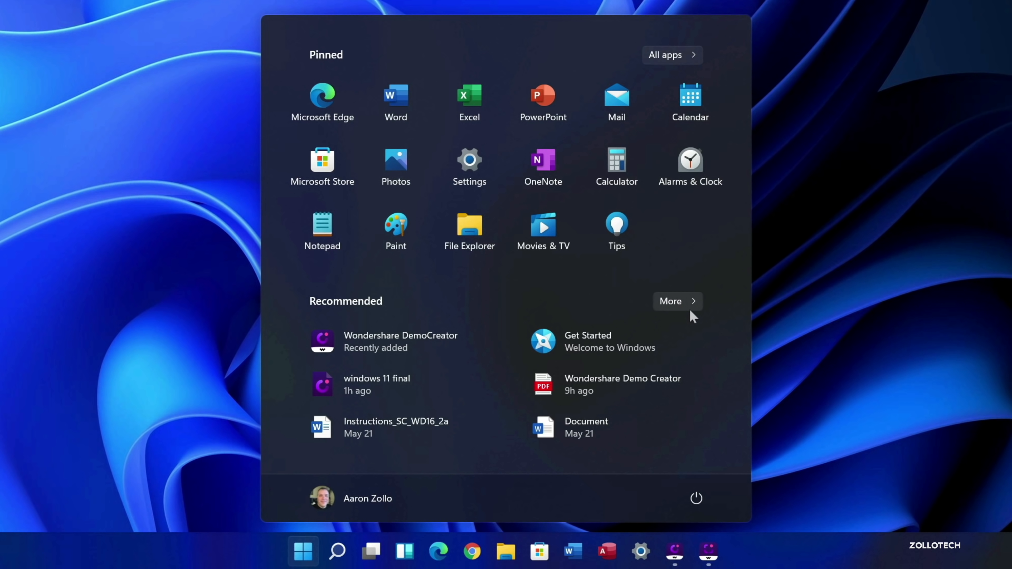
mouse_move(687, 342)
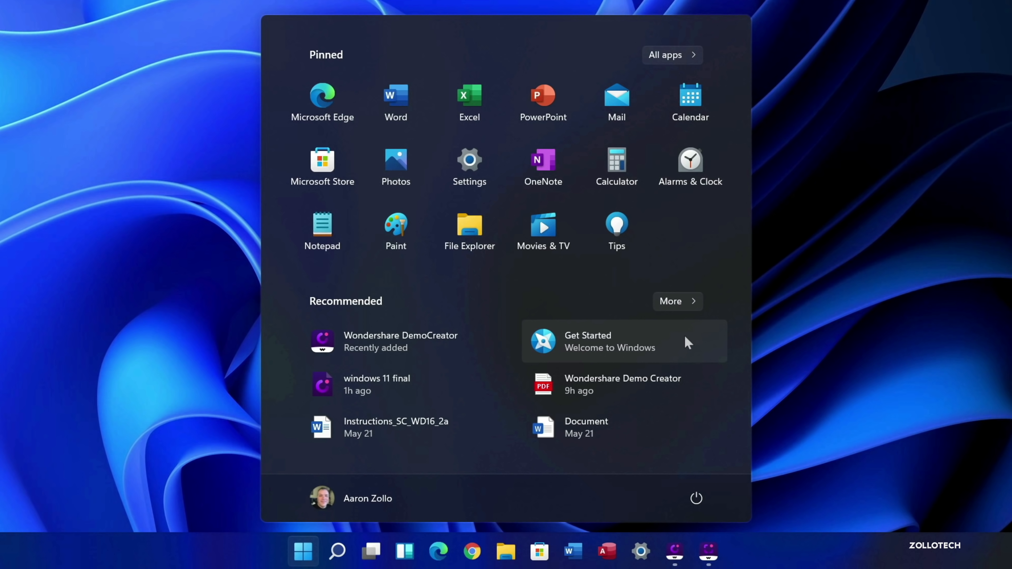
mouse_move(623, 384)
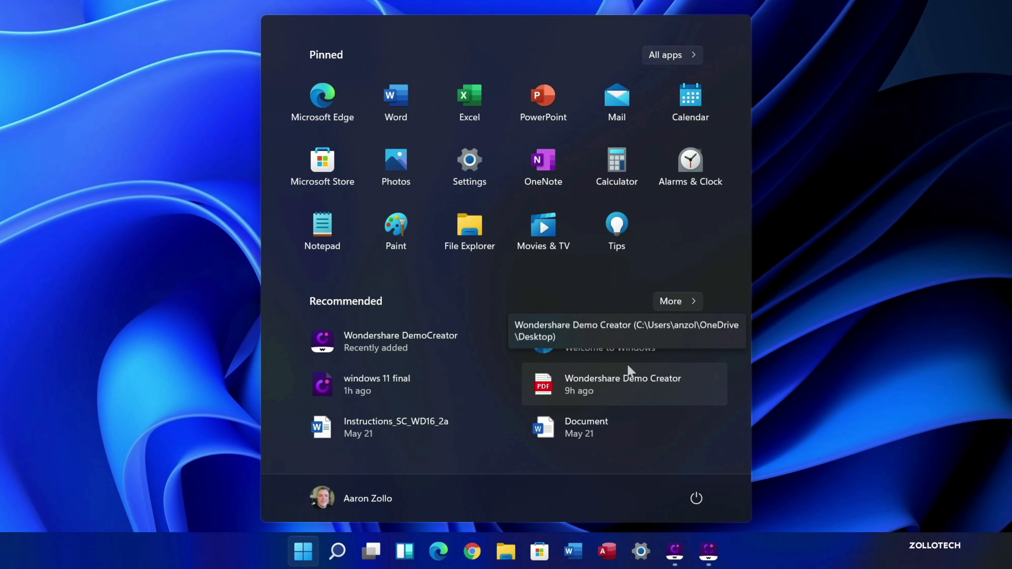
mouse_move(683, 487)
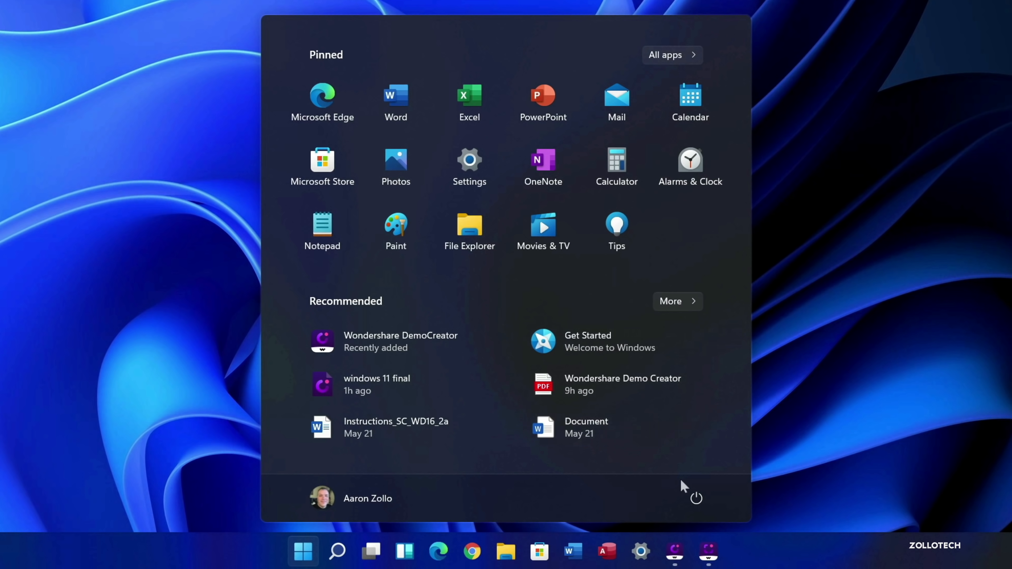
mouse_move(696, 498)
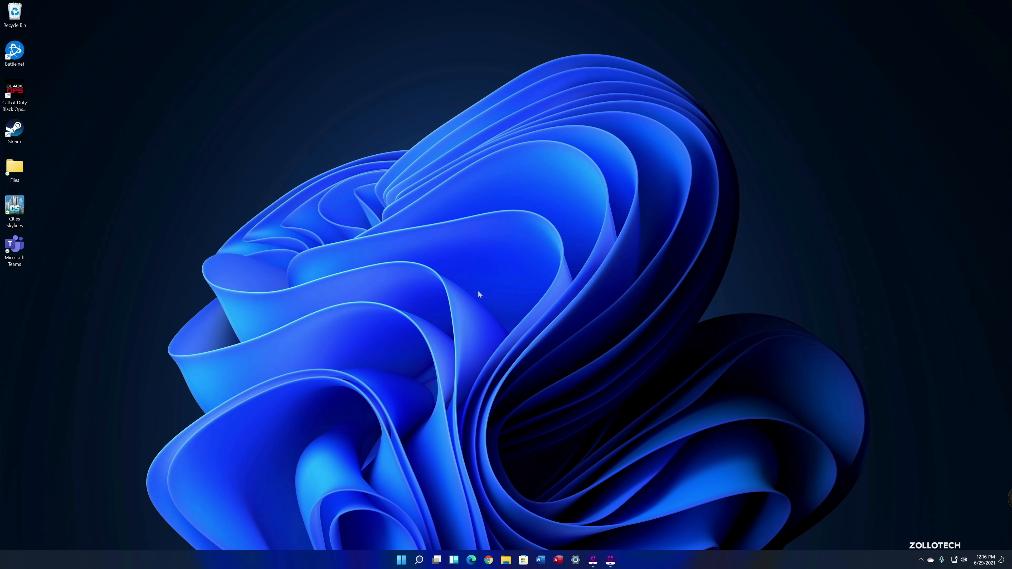
mouse_move(470, 298)
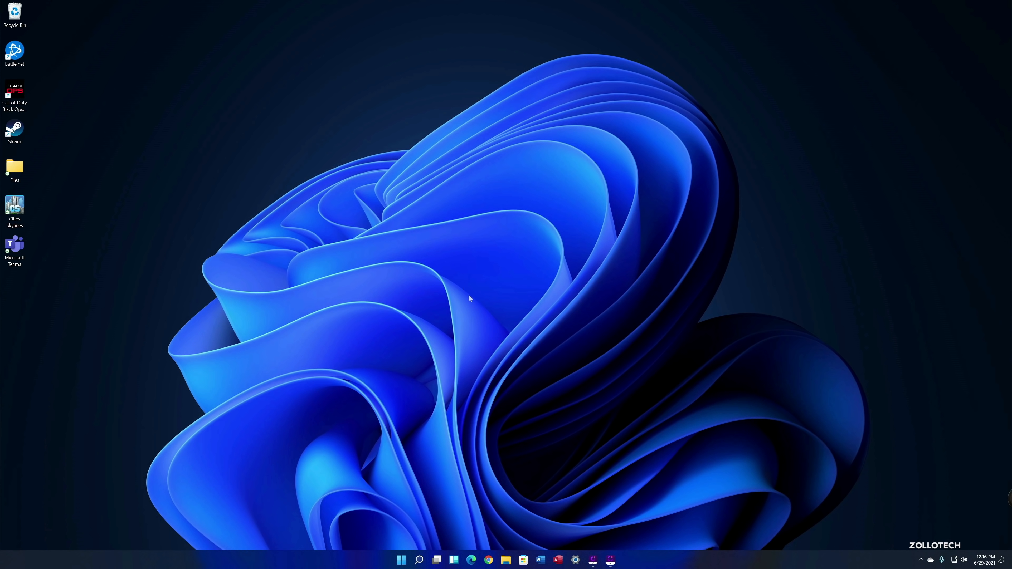
mouse_move(201, 233)
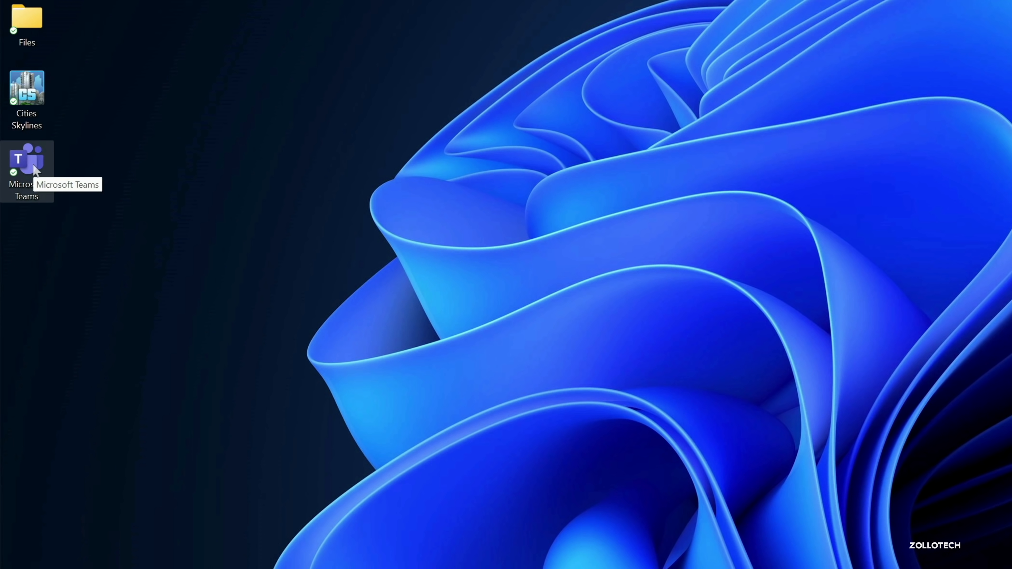
right_click(26, 160)
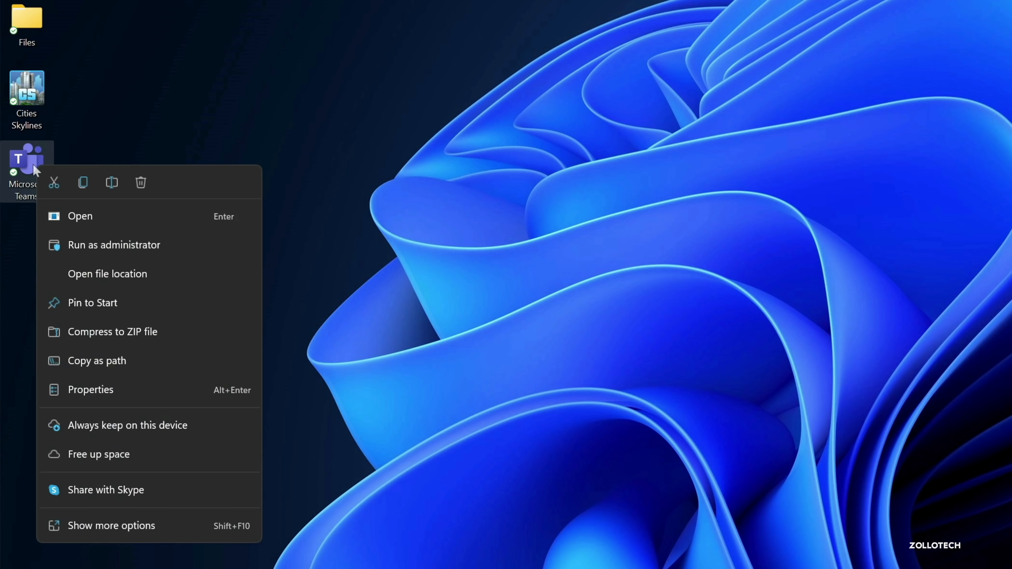
mouse_move(55, 183)
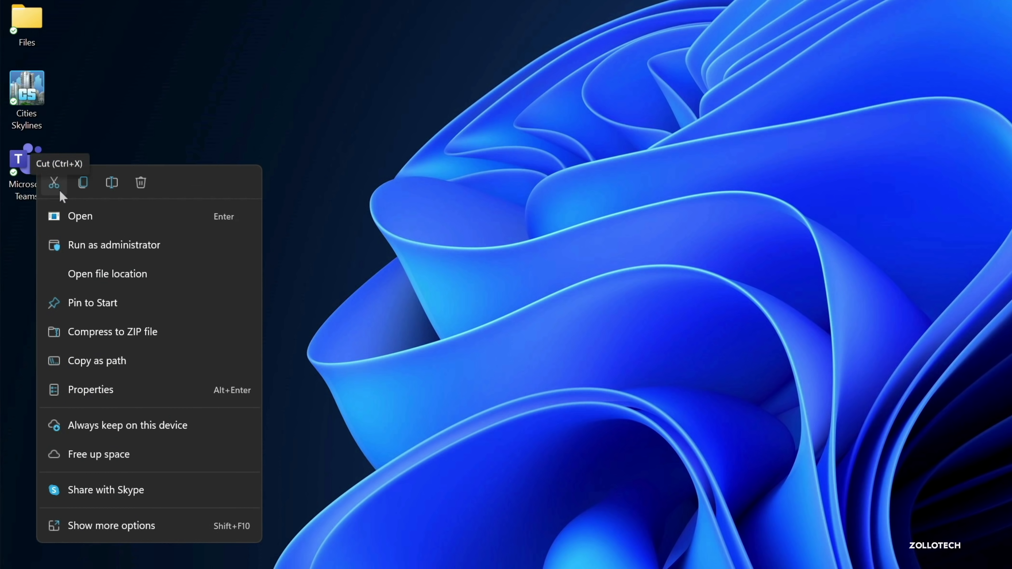
mouse_move(83, 183)
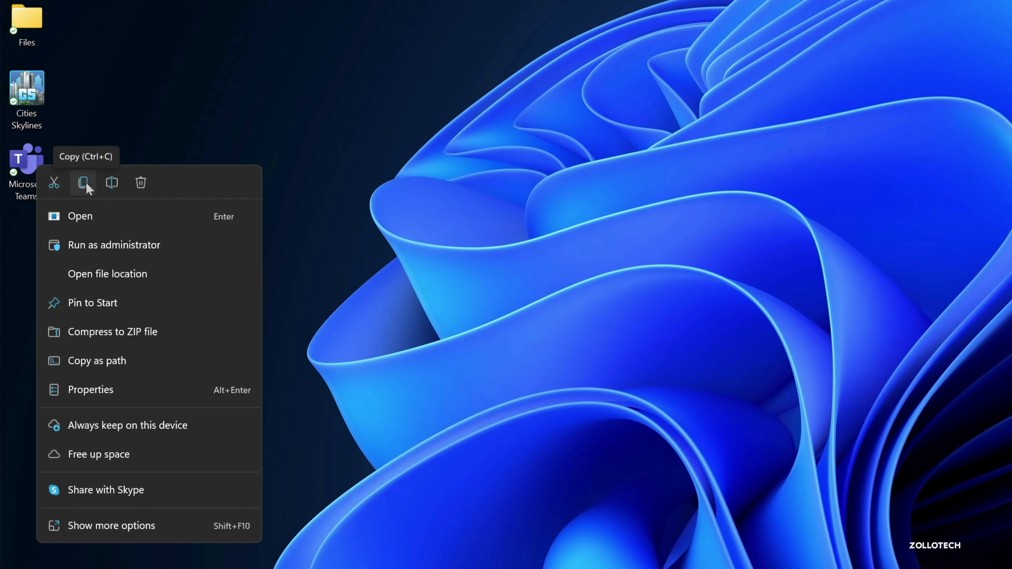
mouse_move(112, 183)
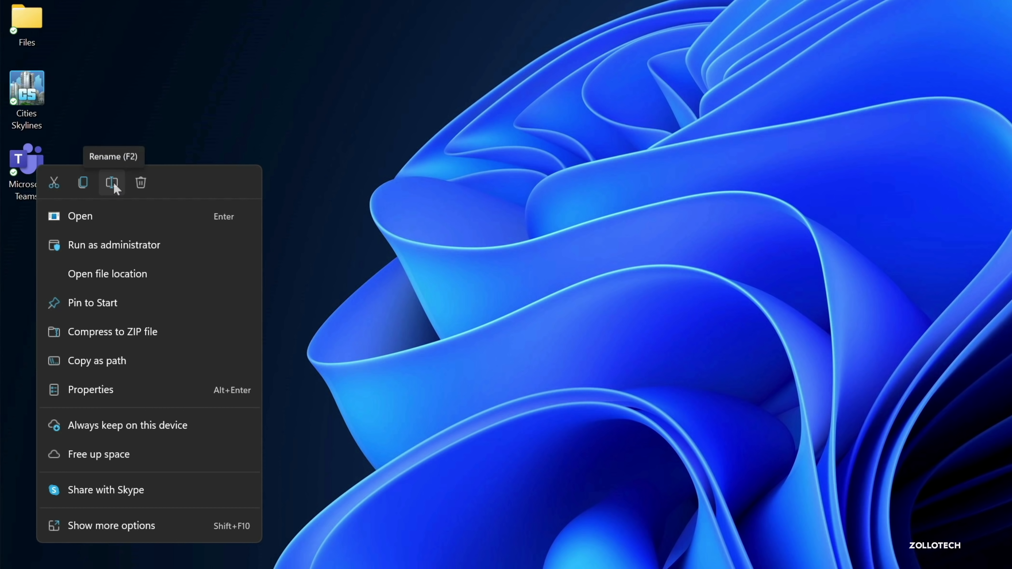
mouse_move(140, 183)
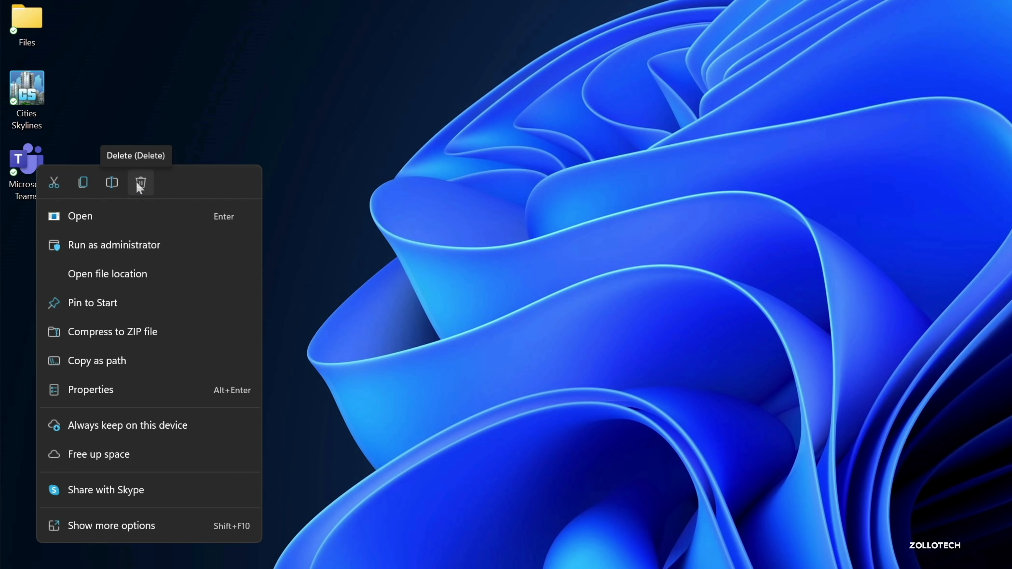
mouse_move(137, 301)
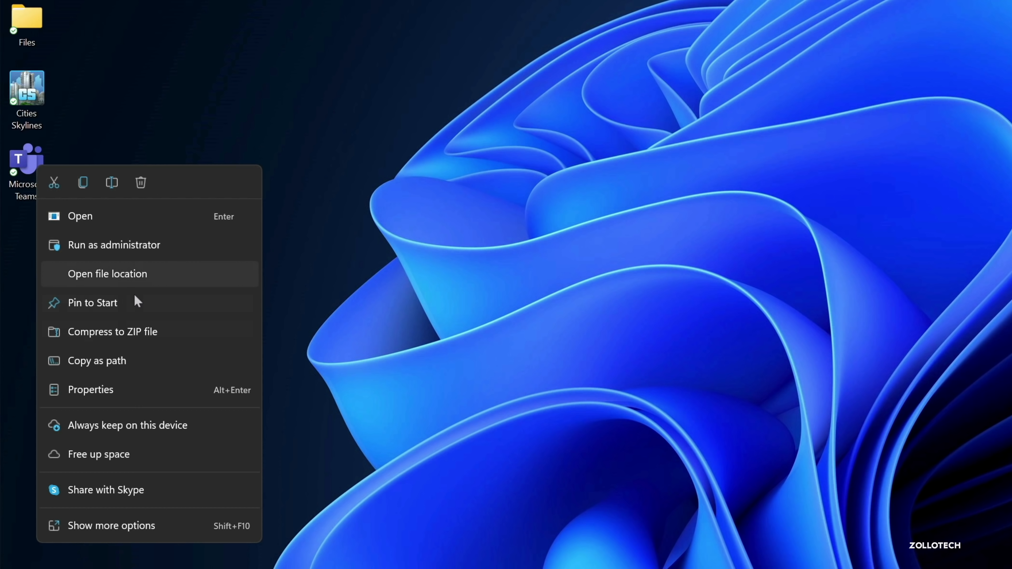
mouse_move(241, 155)
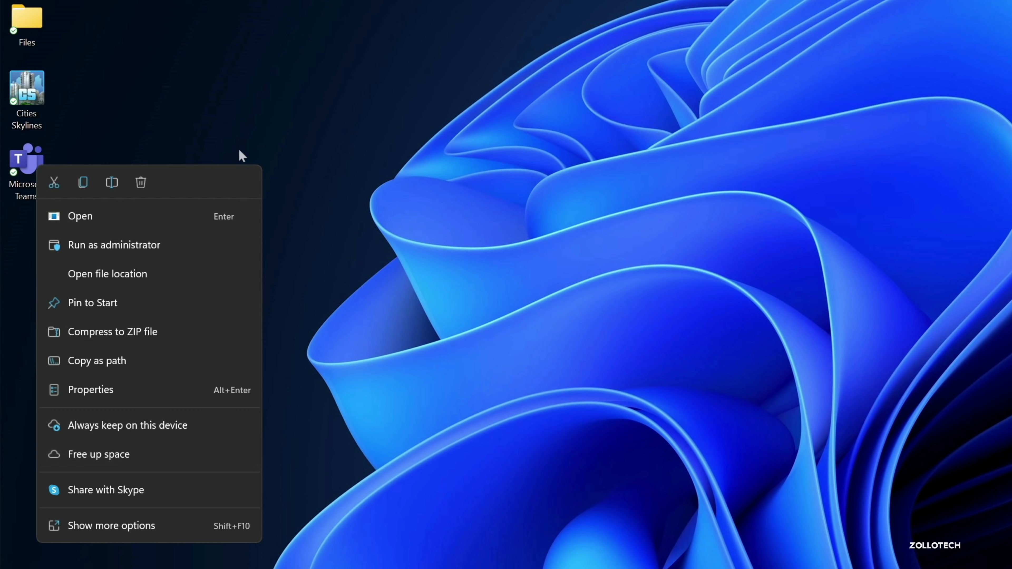
mouse_move(109, 380)
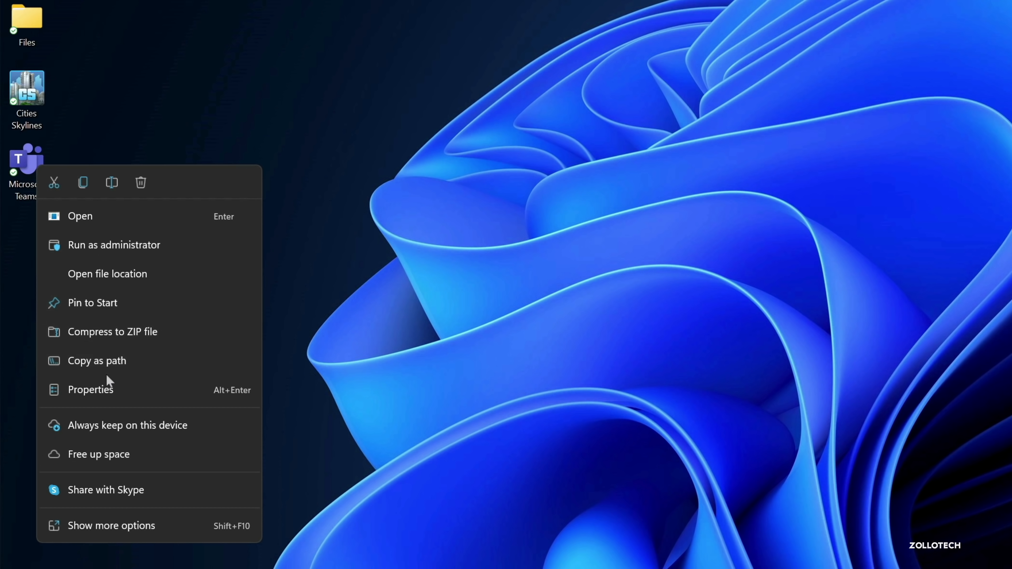
mouse_move(123, 399)
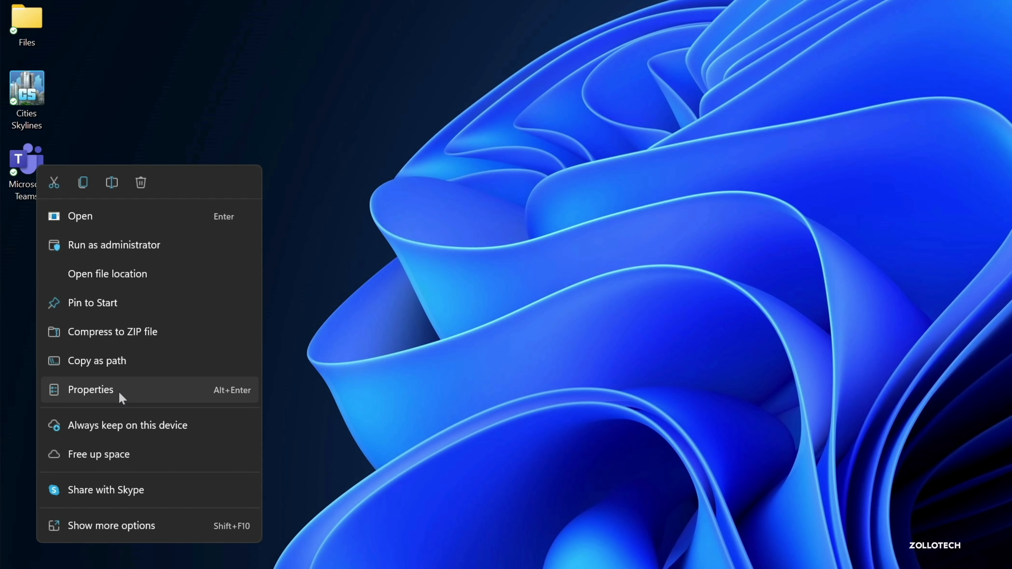
mouse_move(163, 303)
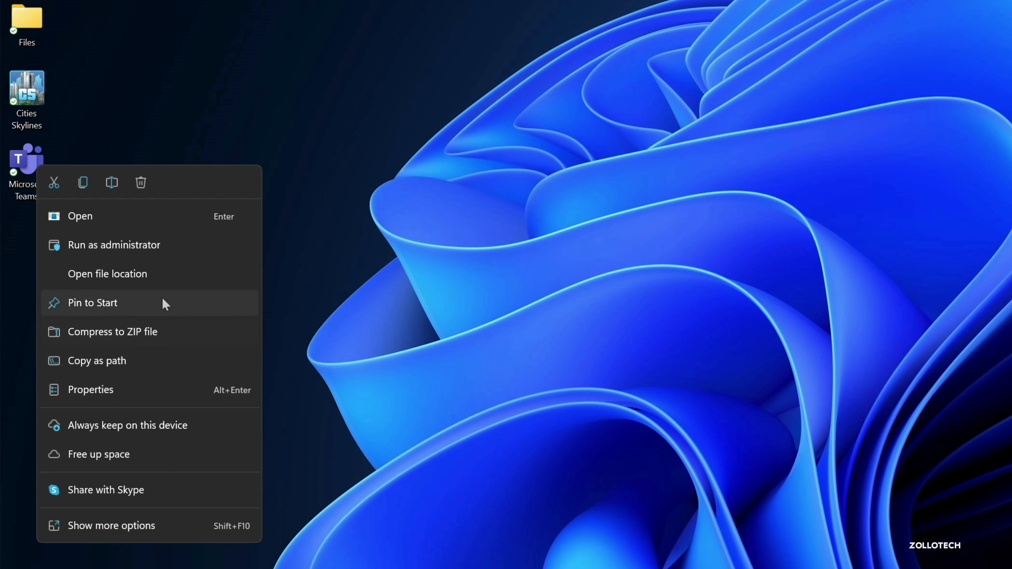
mouse_move(153, 279)
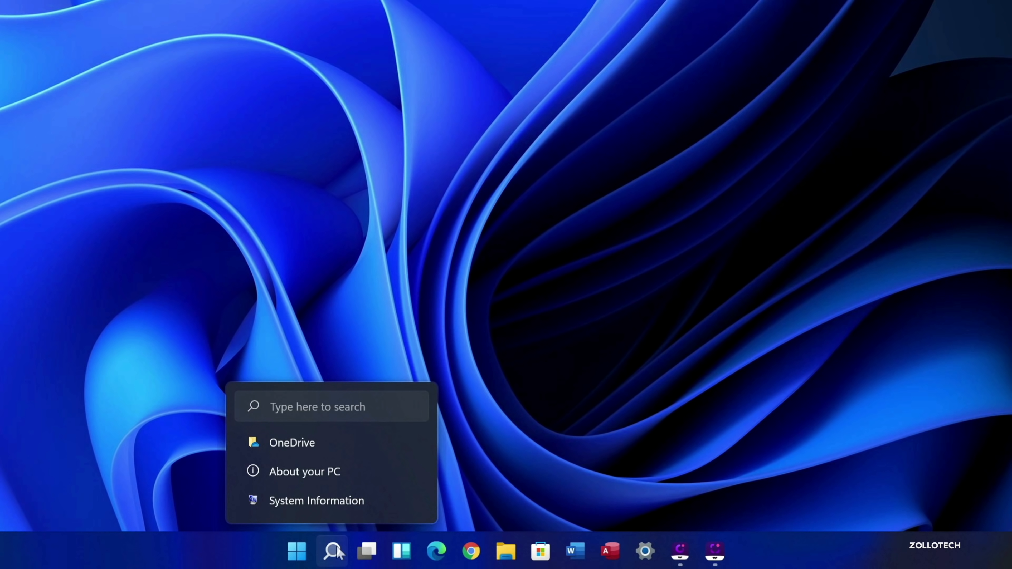
- Open the search panel showing top apps, recent items and quick searches
left_click(333, 551)
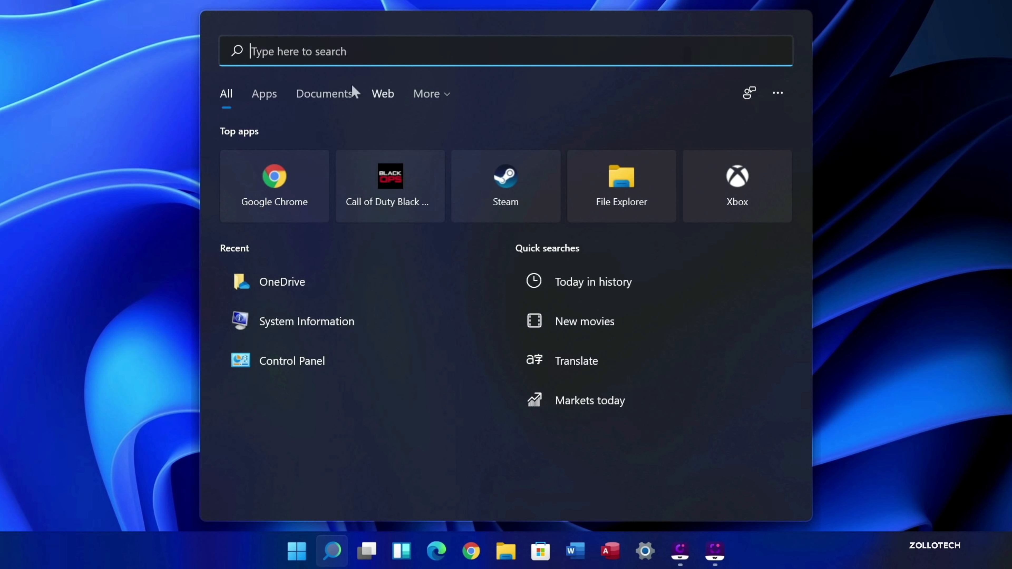
mouse_move(408, 60)
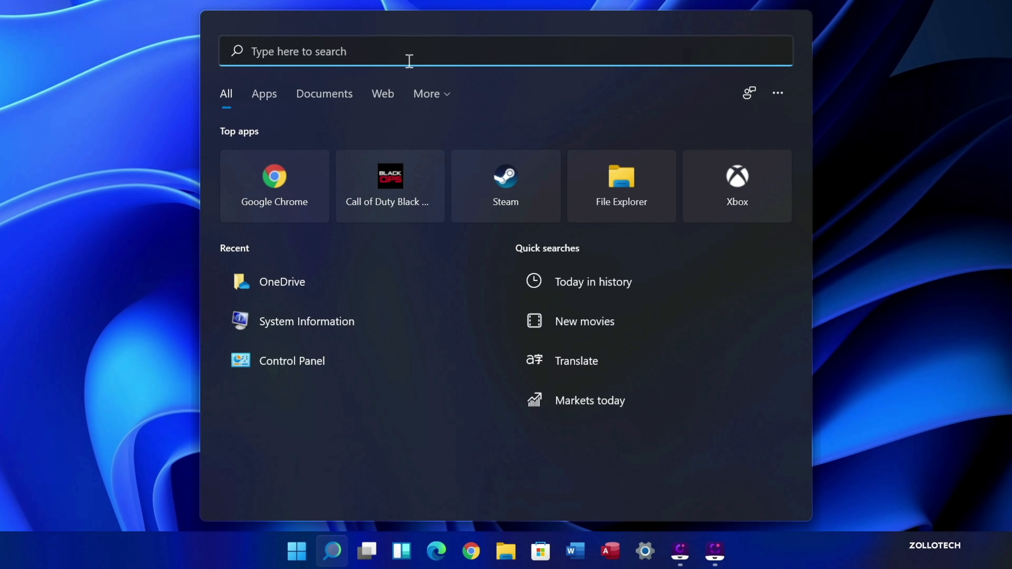
mouse_move(694, 209)
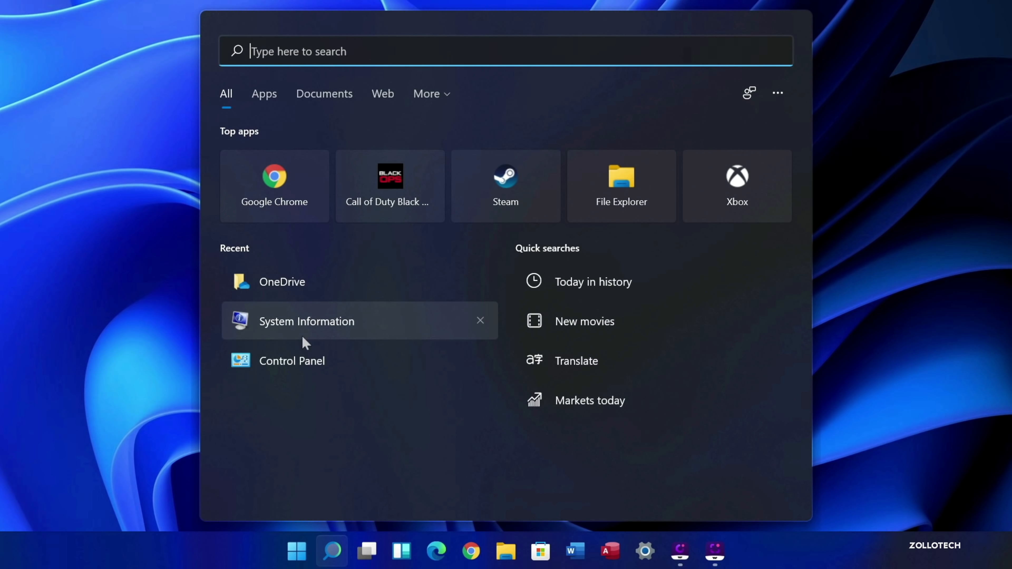
mouse_move(500, 410)
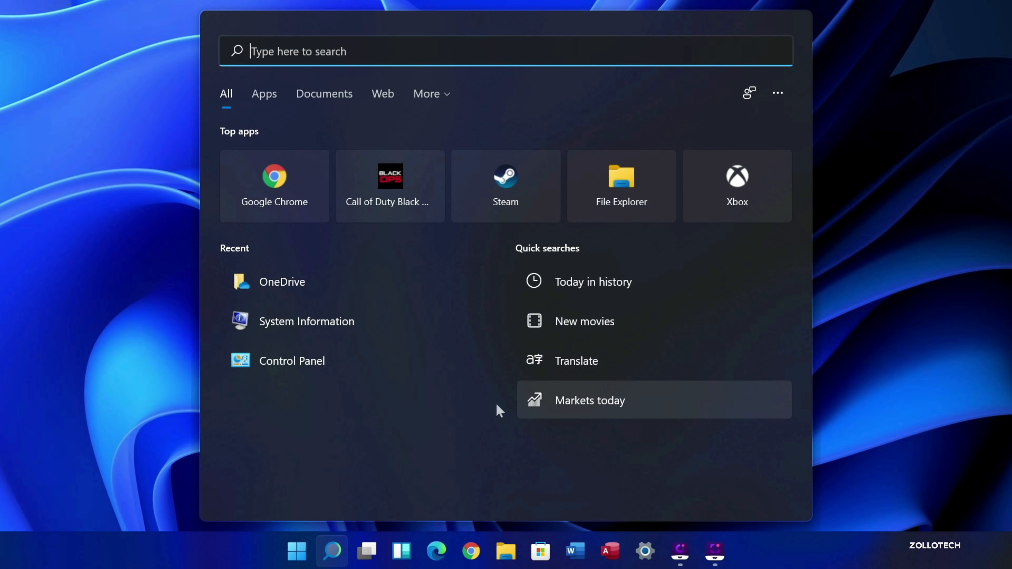
mouse_move(292, 360)
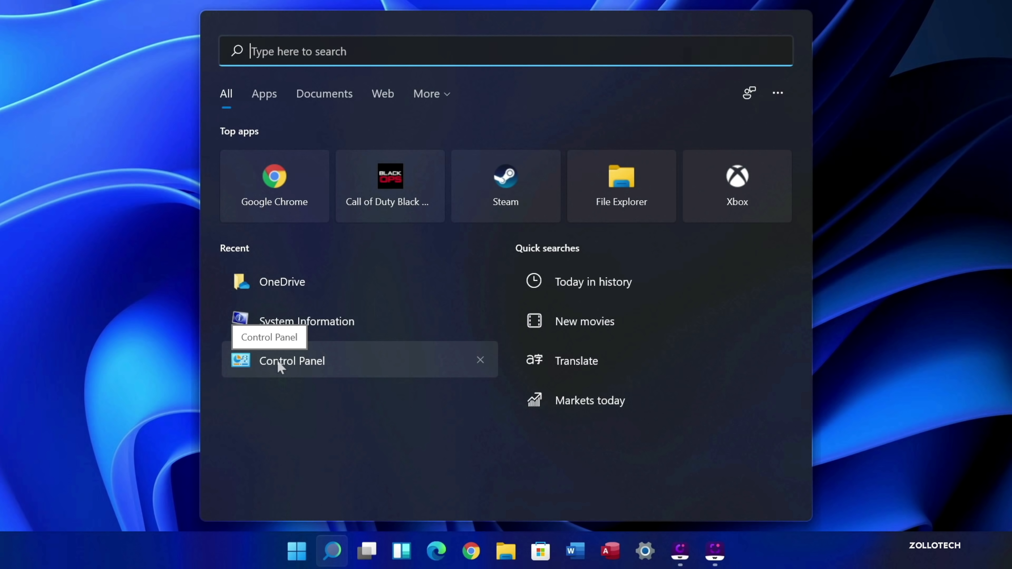
- Open Control Panel from recent items, check its View by options, then close it
left_click(291, 361)
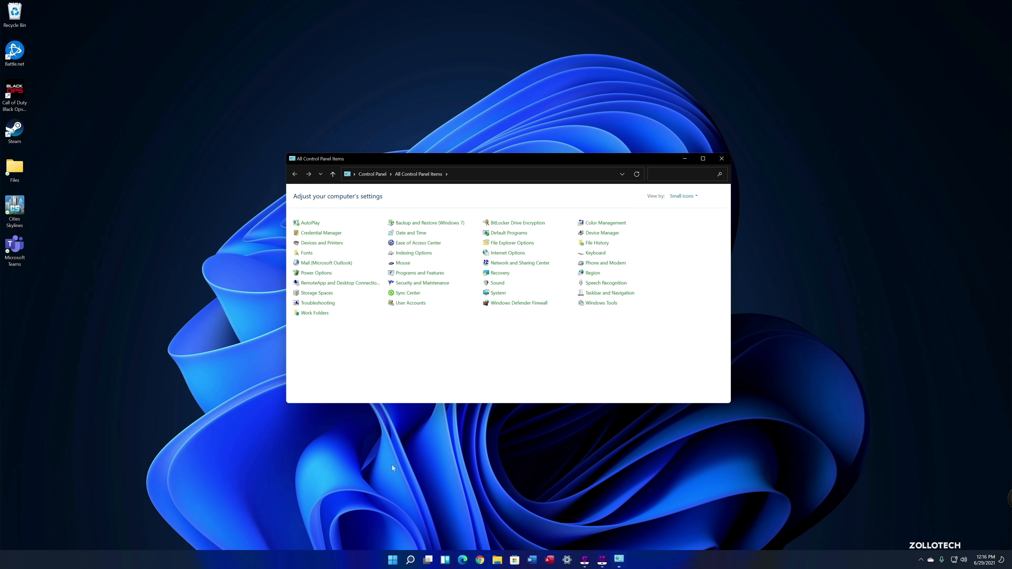
left_click(682, 195)
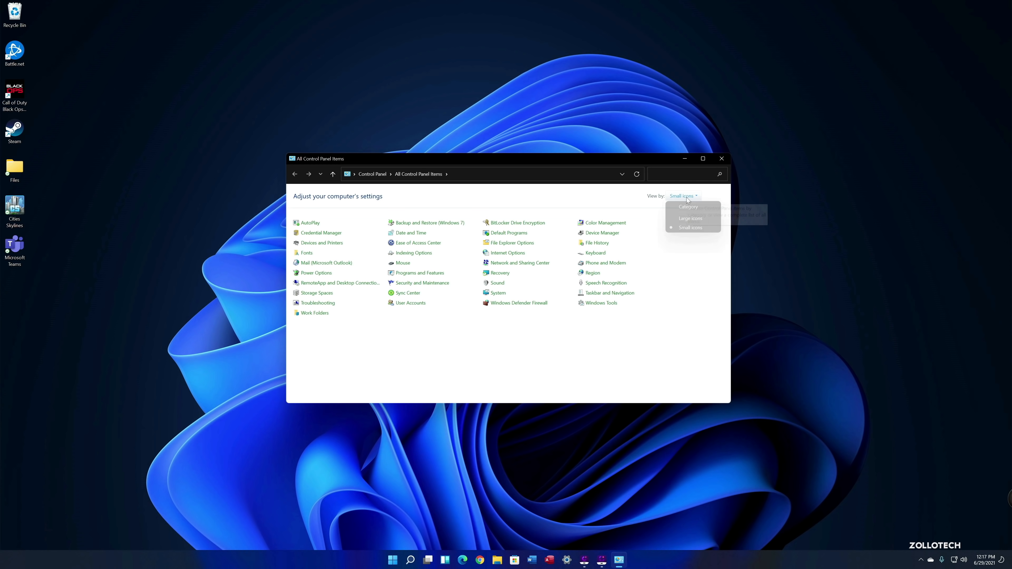
left_click(688, 207)
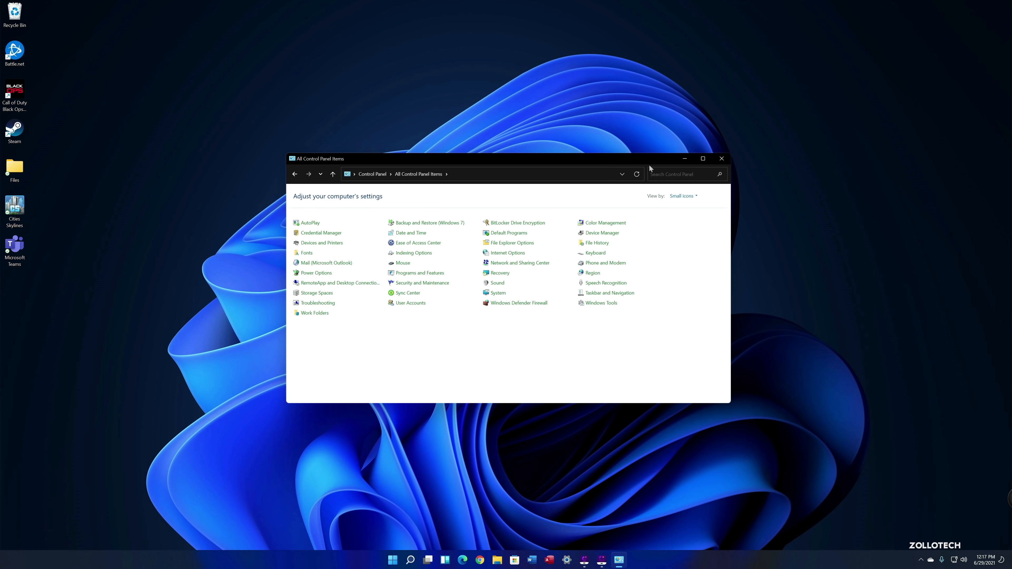
left_click(721, 158)
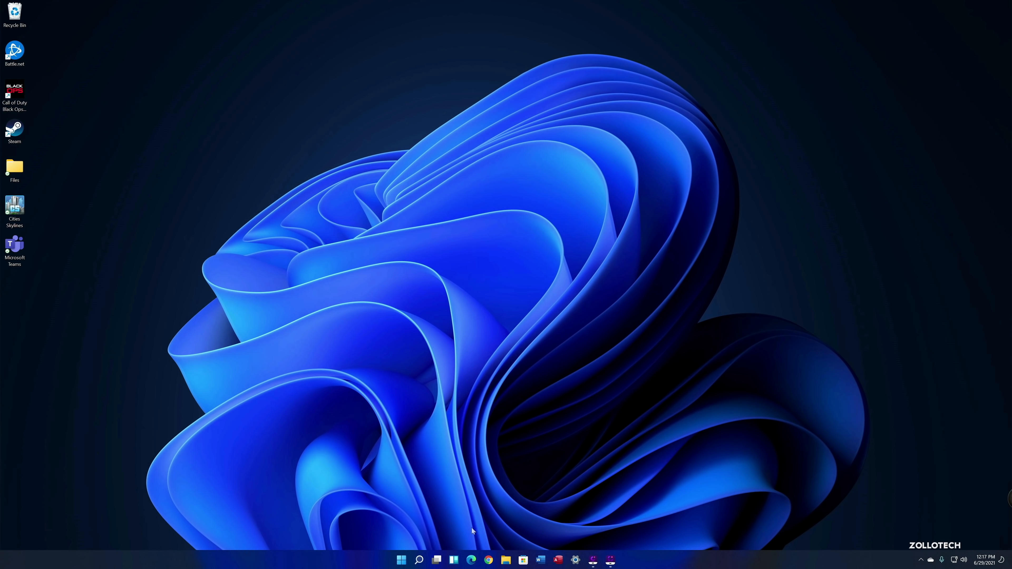
- Create a second virtual desktop in Task View and then remove it again
left_click(380, 553)
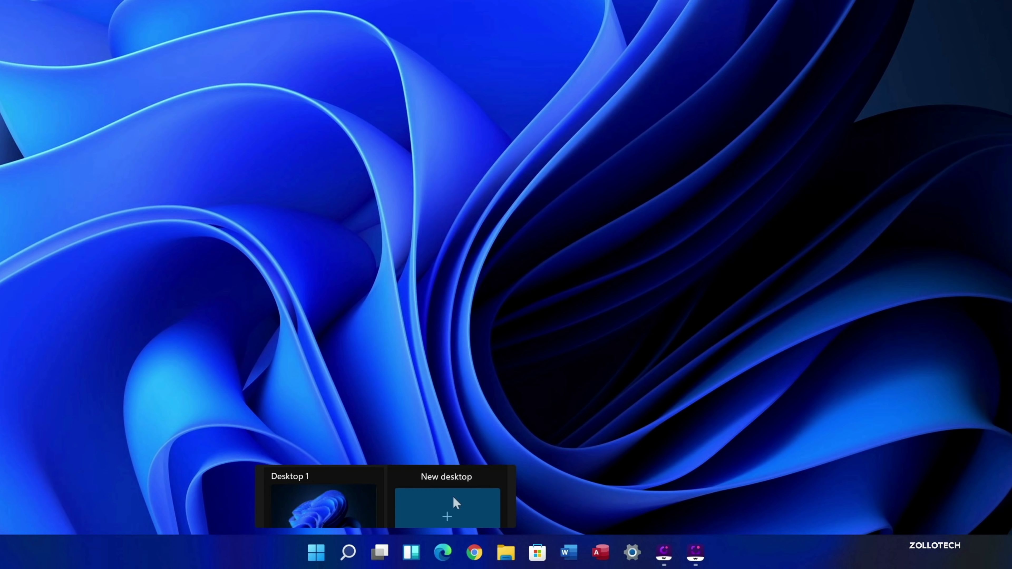
left_click(448, 515)
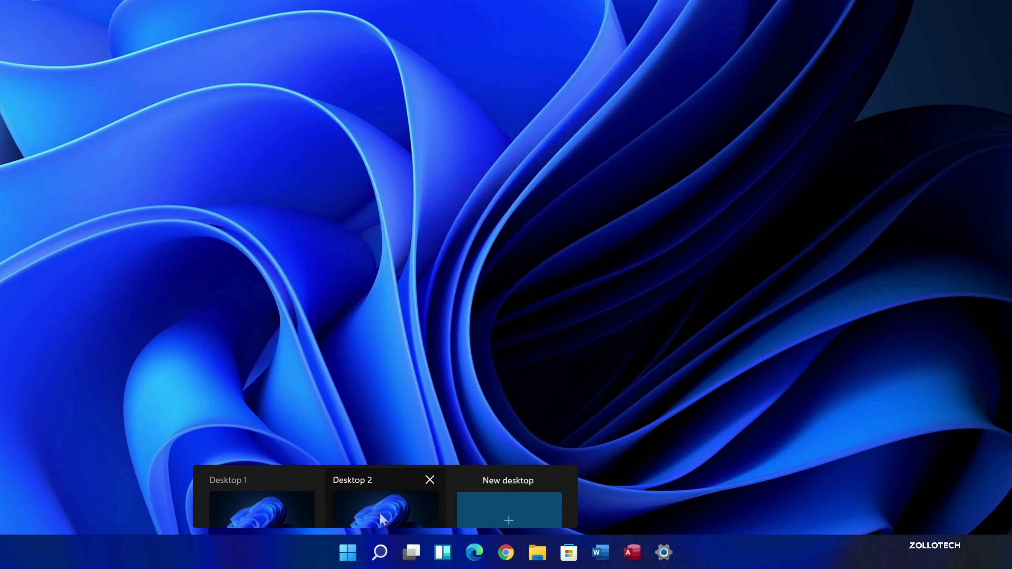
mouse_move(448, 531)
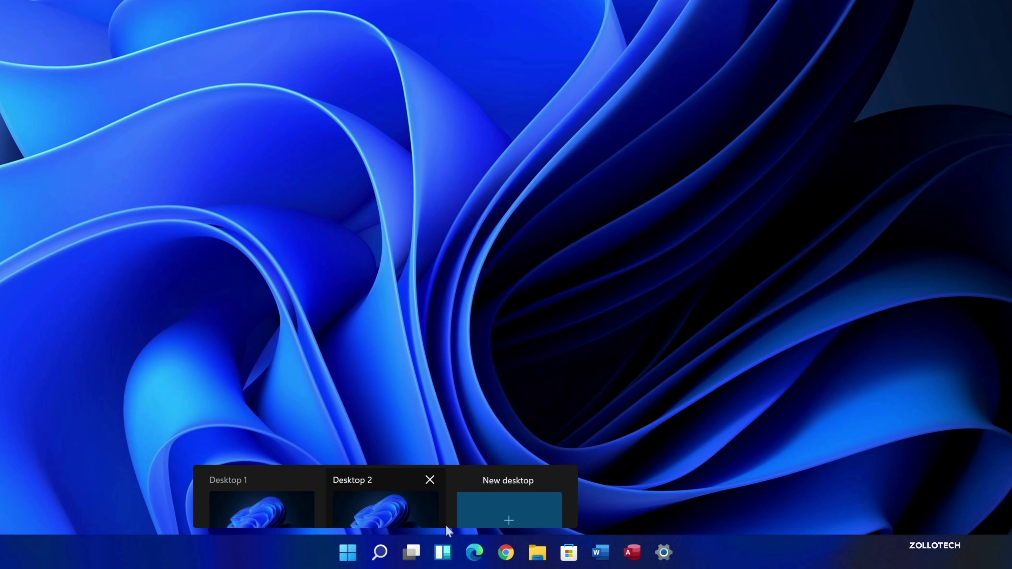
left_click(429, 479)
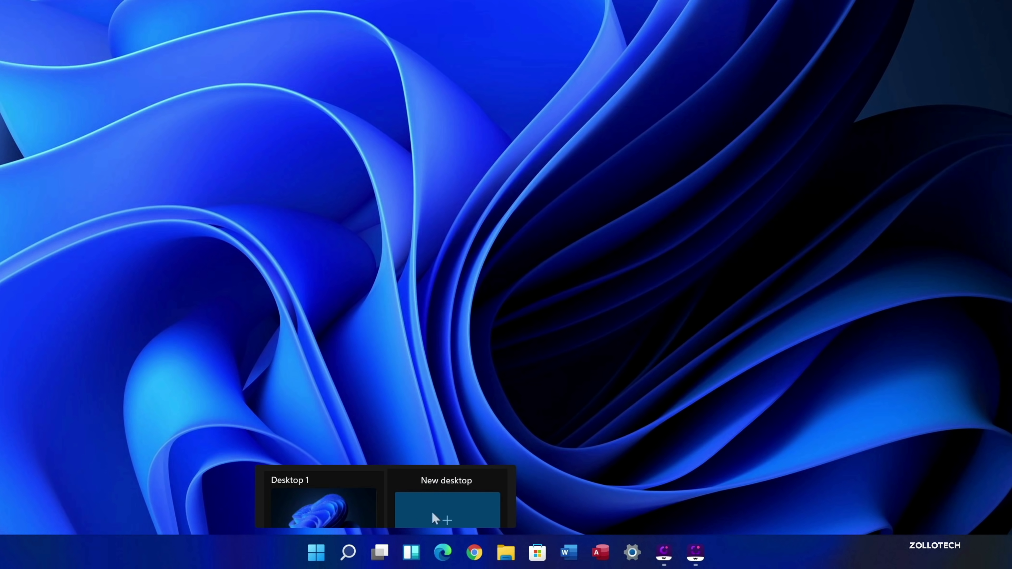
mouse_move(480, 513)
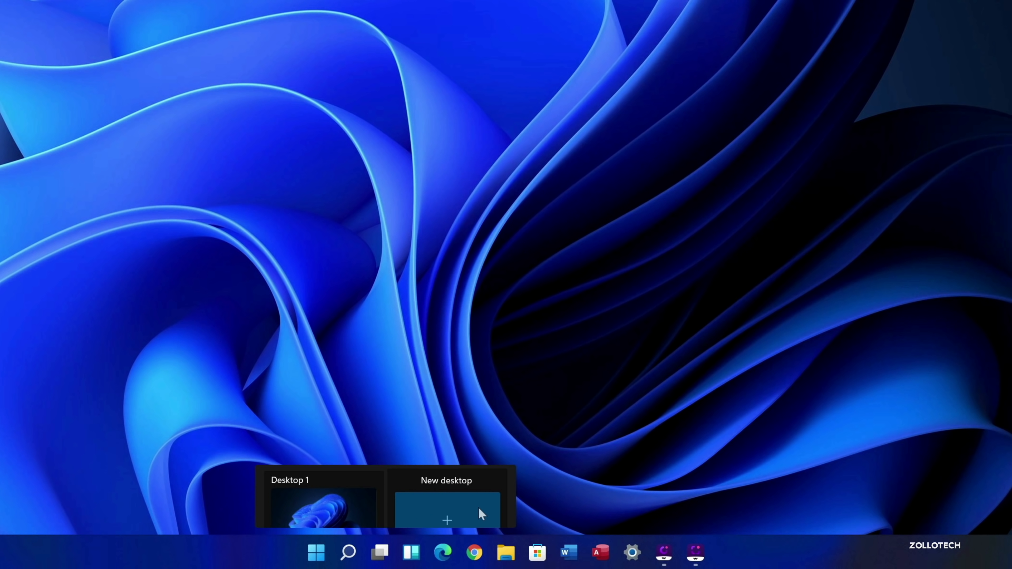
mouse_move(447, 521)
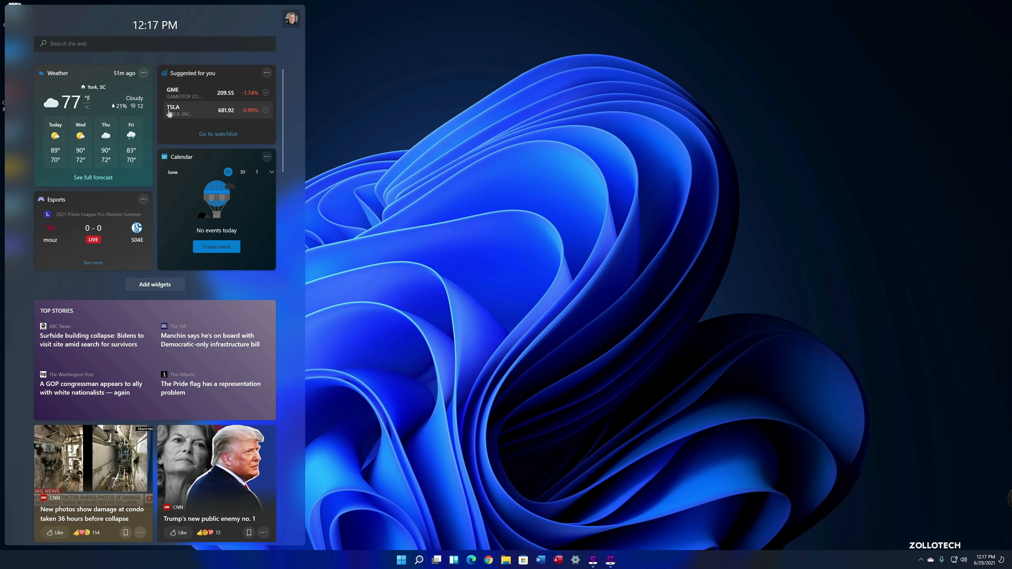
mouse_move(49, 204)
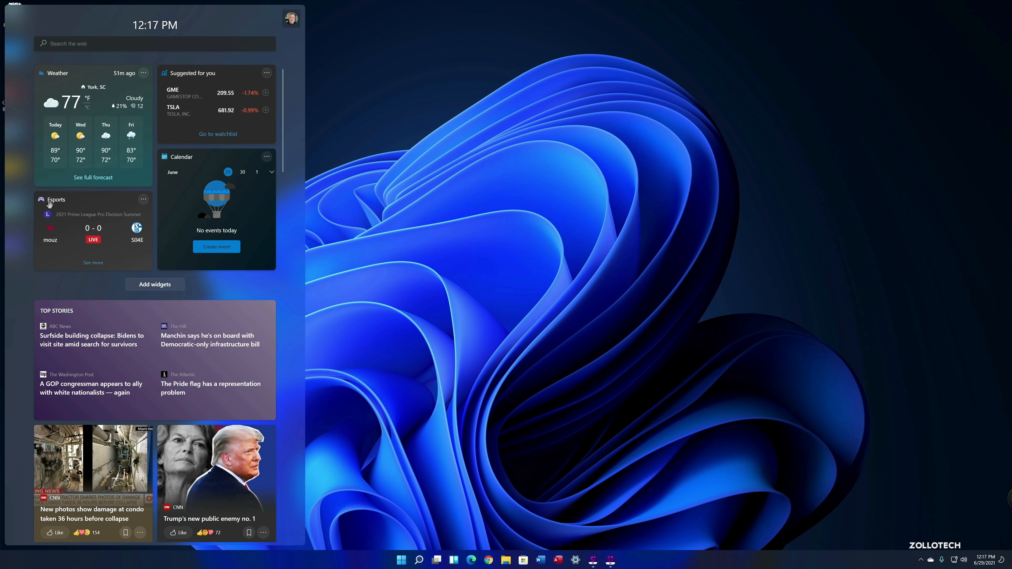
mouse_move(147, 205)
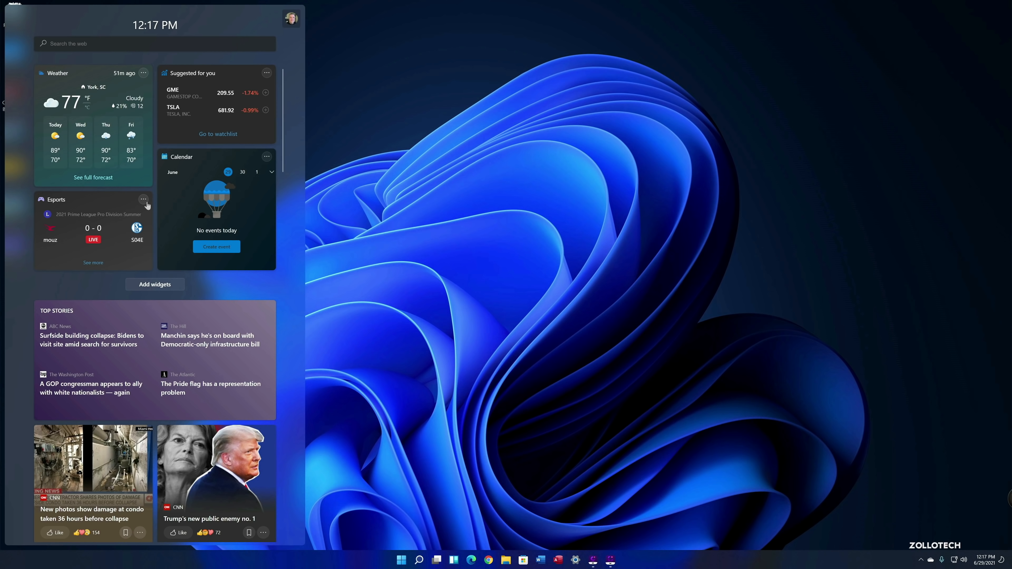
- Add the Tips and Sports widgets to the widgets board, then close the board
left_click(143, 199)
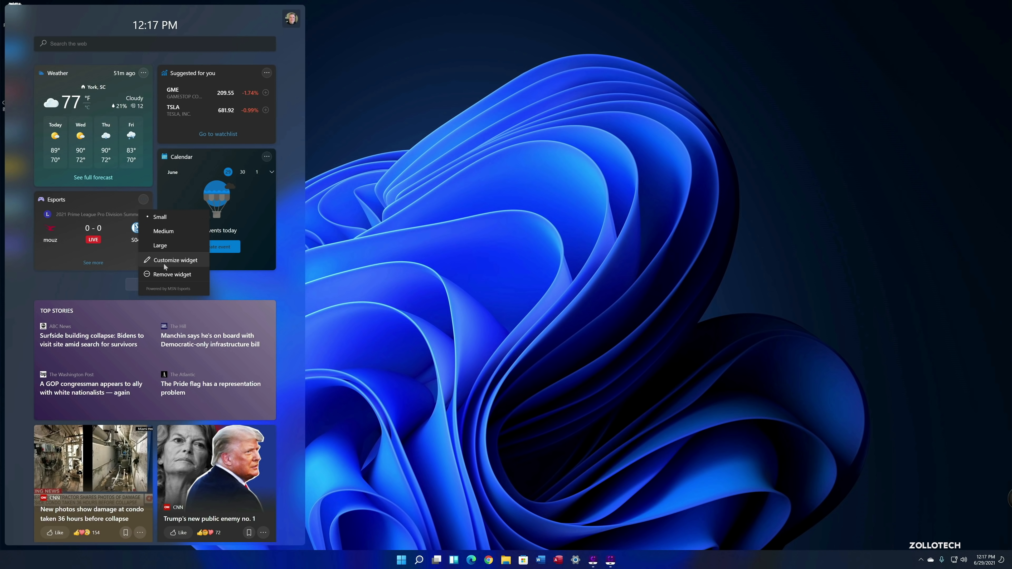
mouse_move(256, 288)
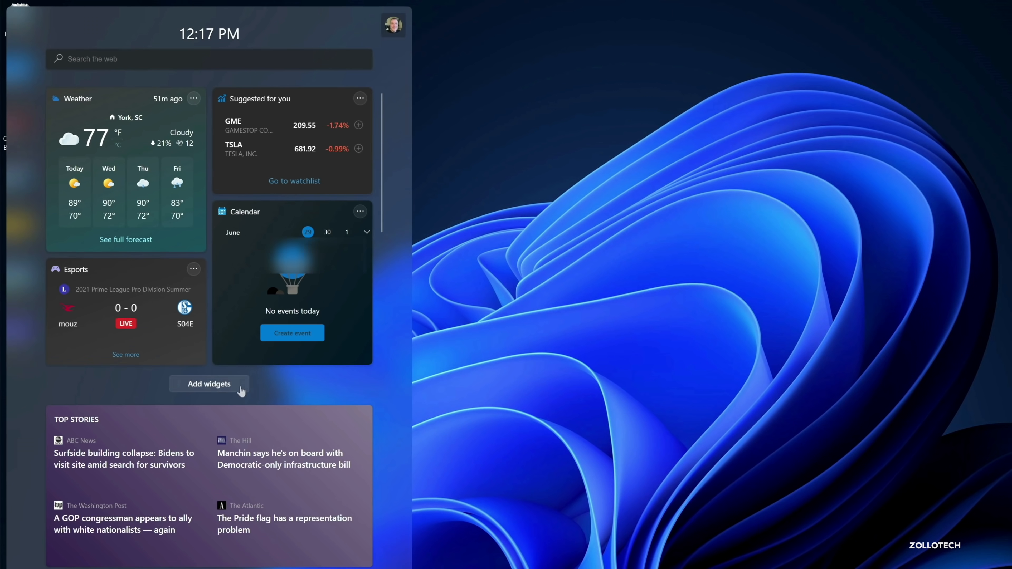
left_click(209, 384)
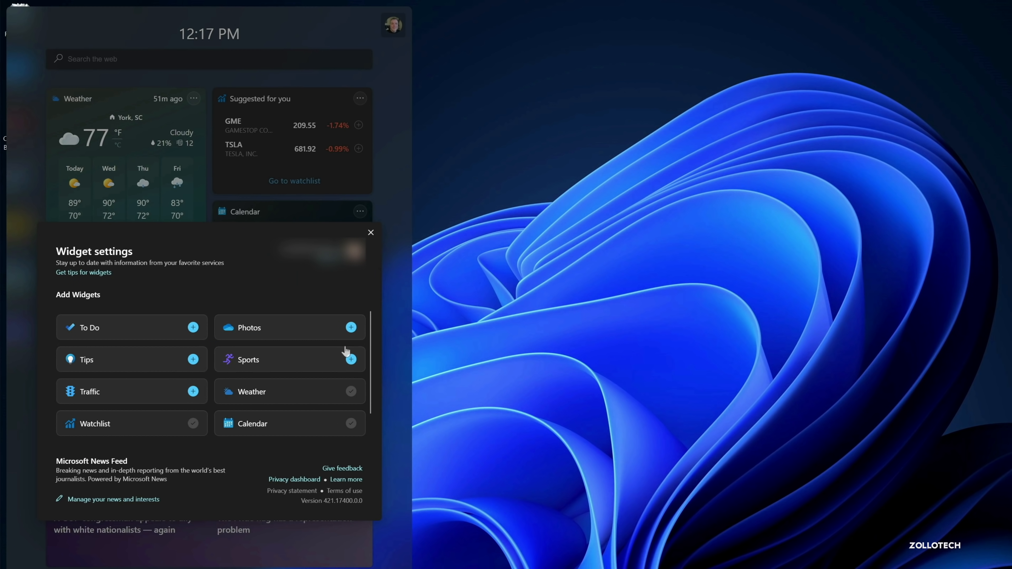
left_click(193, 359)
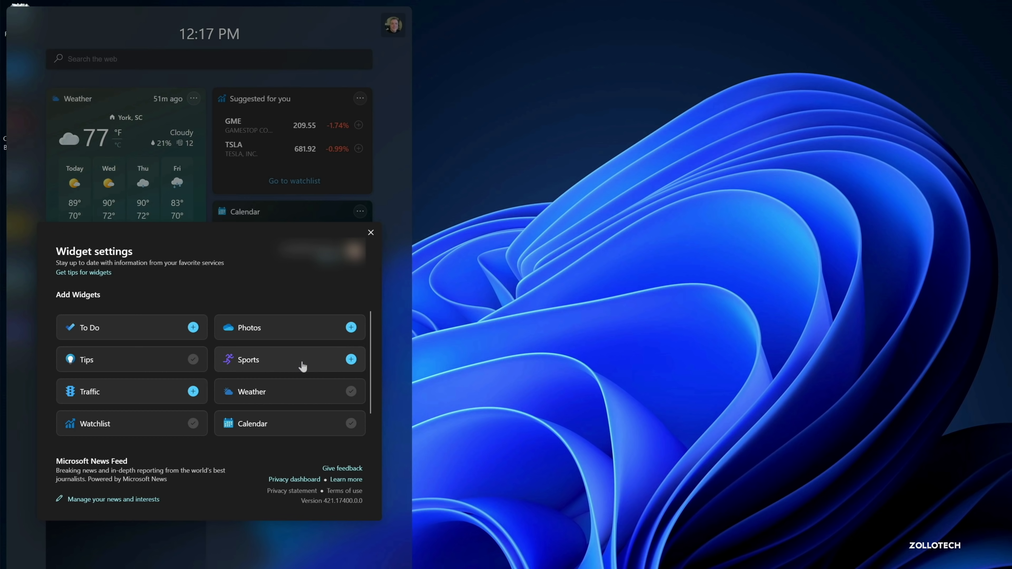
left_click(351, 360)
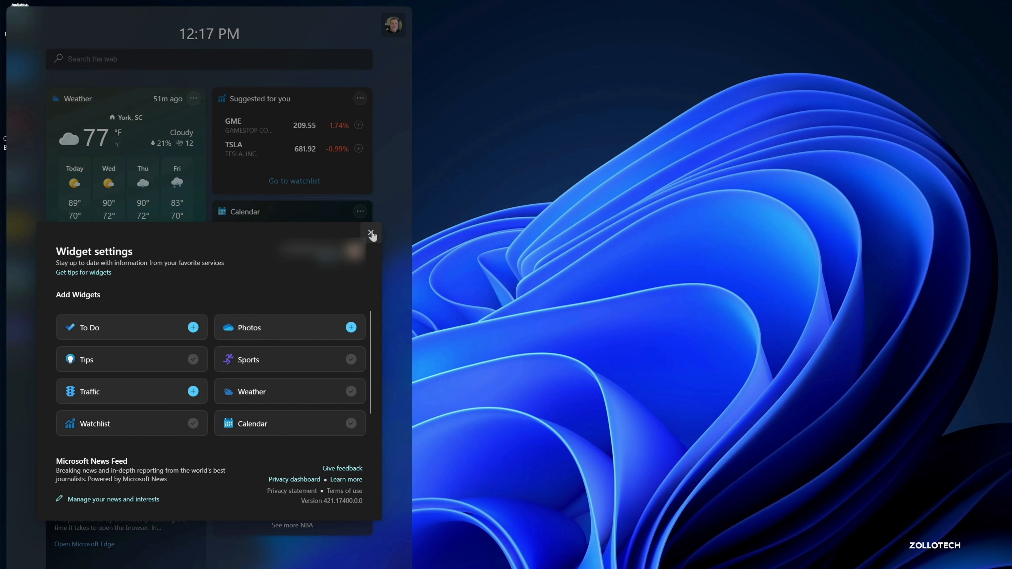
left_click(371, 234)
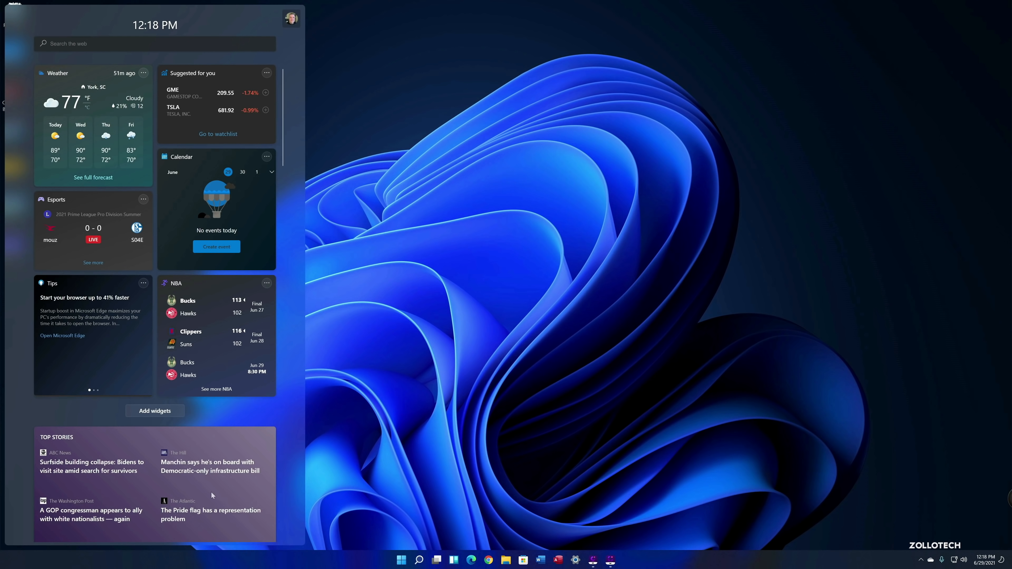
mouse_move(265, 419)
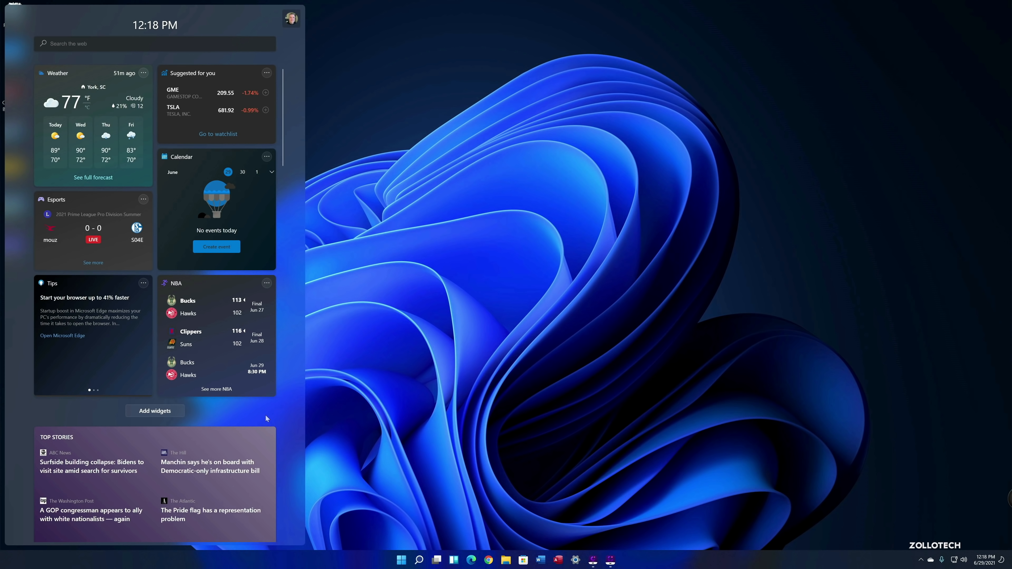
mouse_move(238, 410)
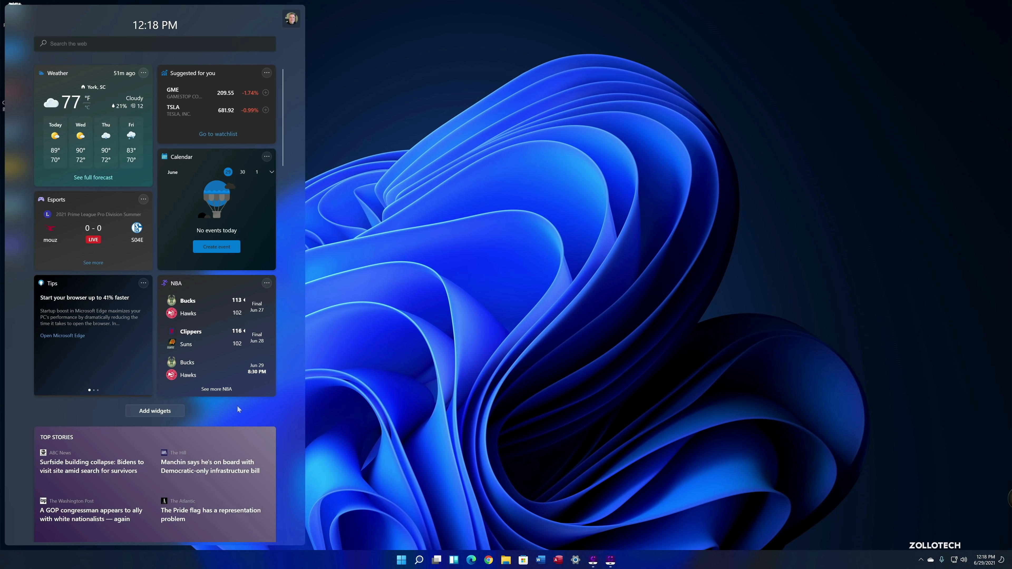
mouse_move(296, 175)
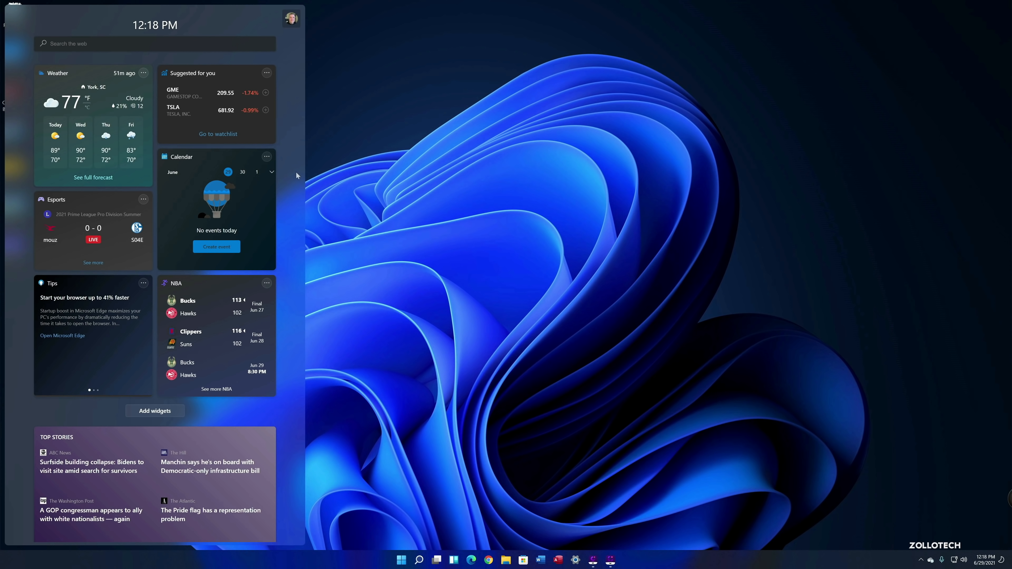
mouse_move(198, 46)
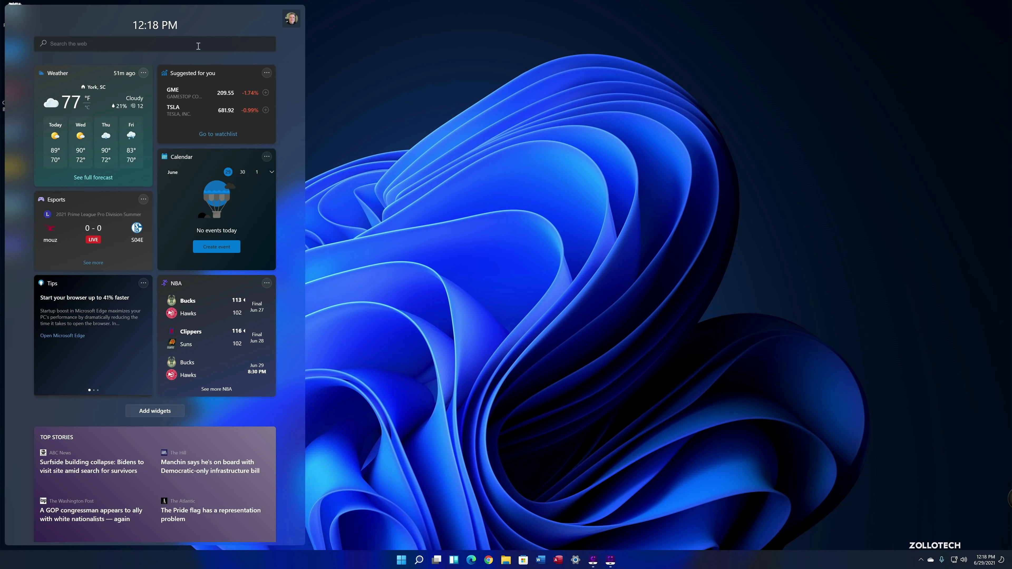
left_click(405, 363)
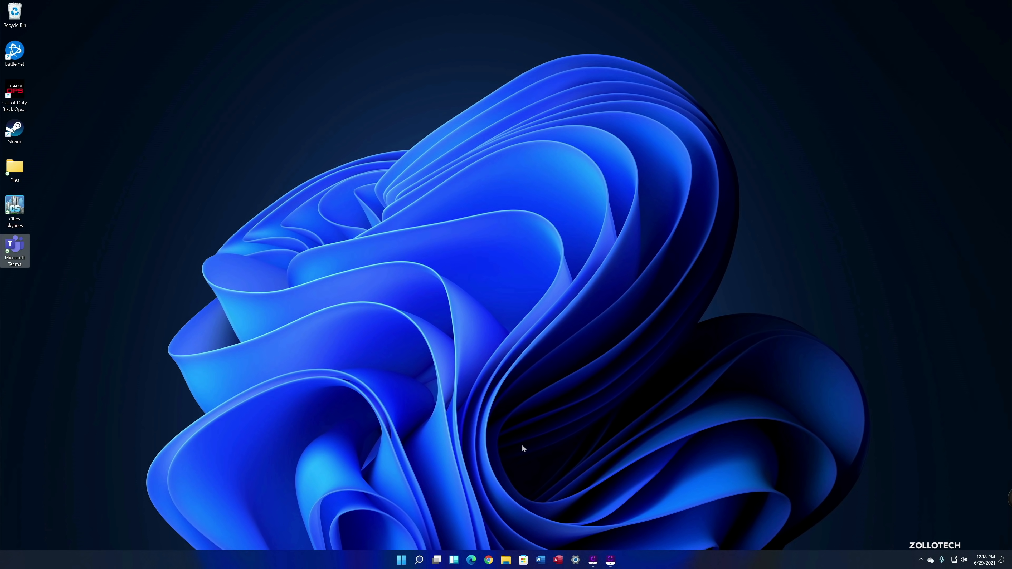
- Launch Edge on the Windows 11 page and restore it to a smaller window
left_click(453, 560)
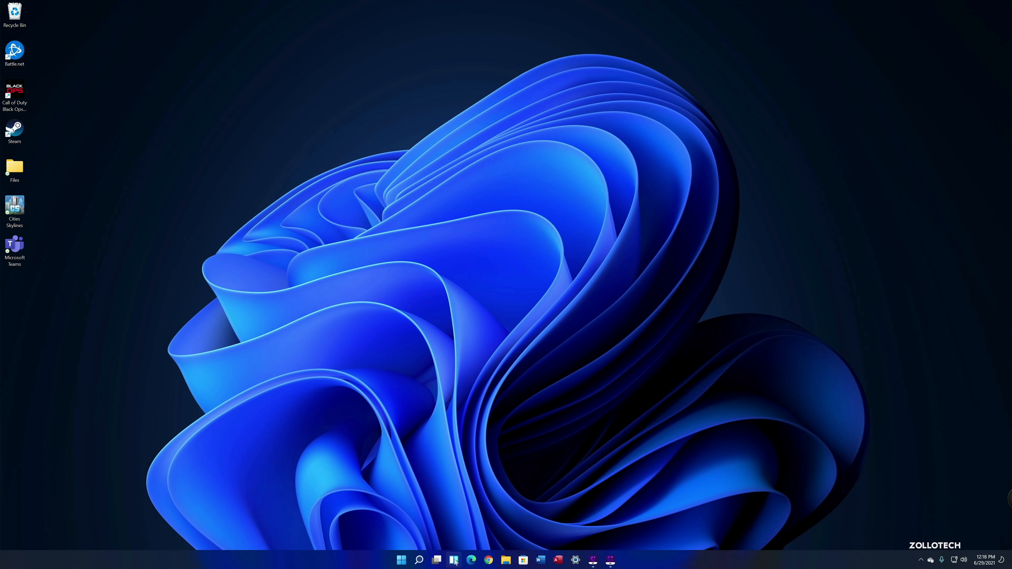
mouse_move(471, 560)
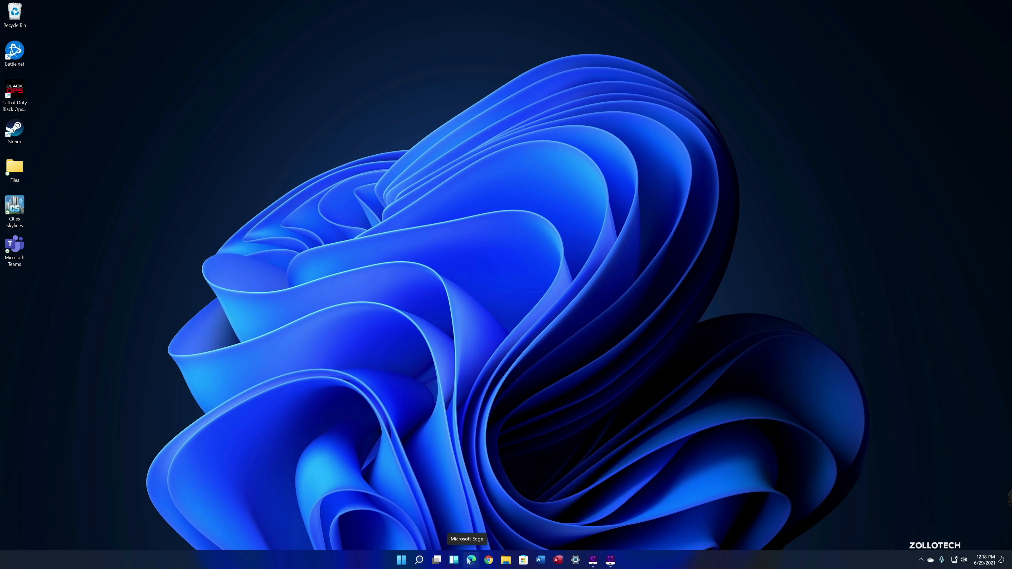
left_click(470, 559)
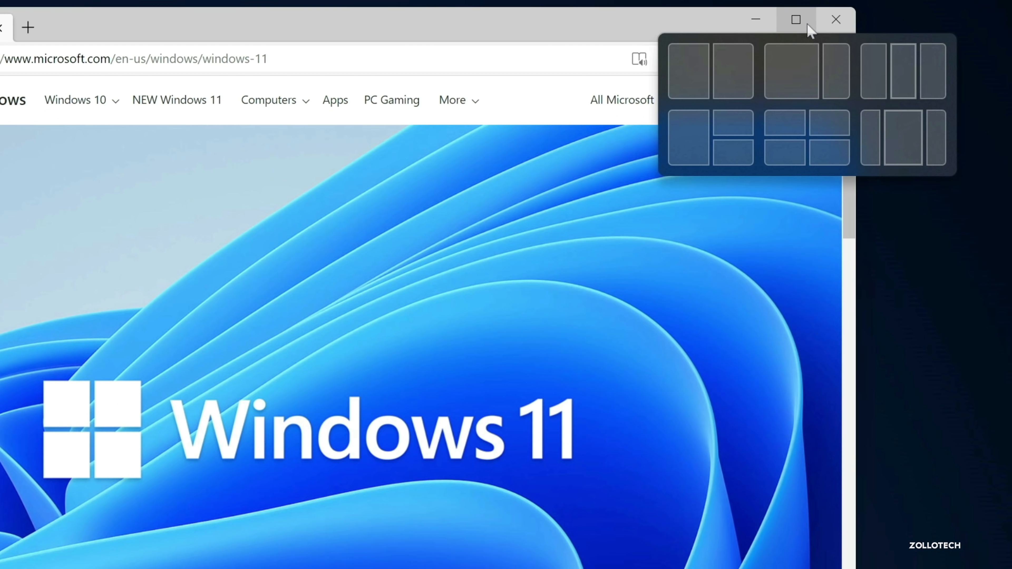
mouse_move(903, 138)
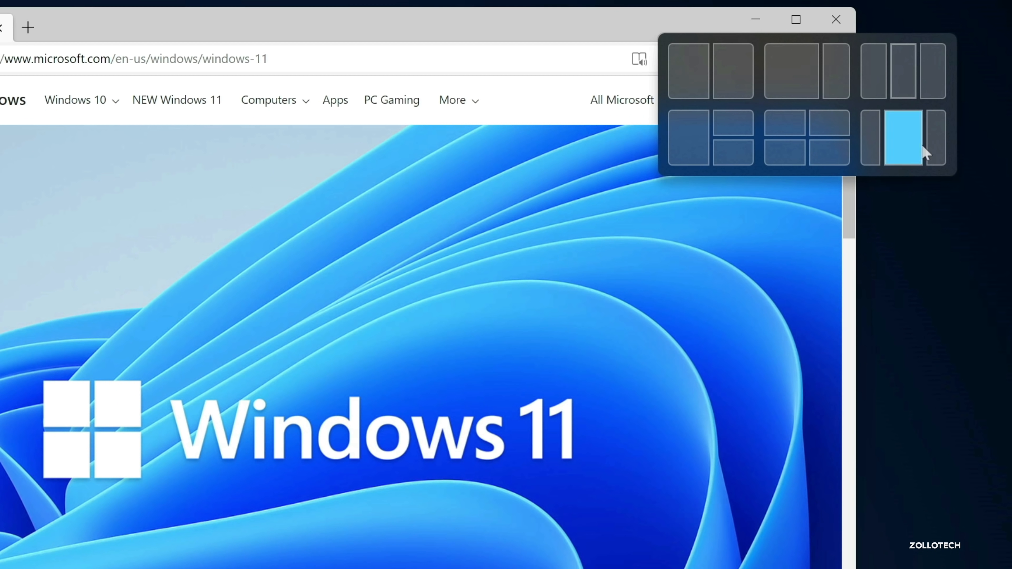
left_click(903, 137)
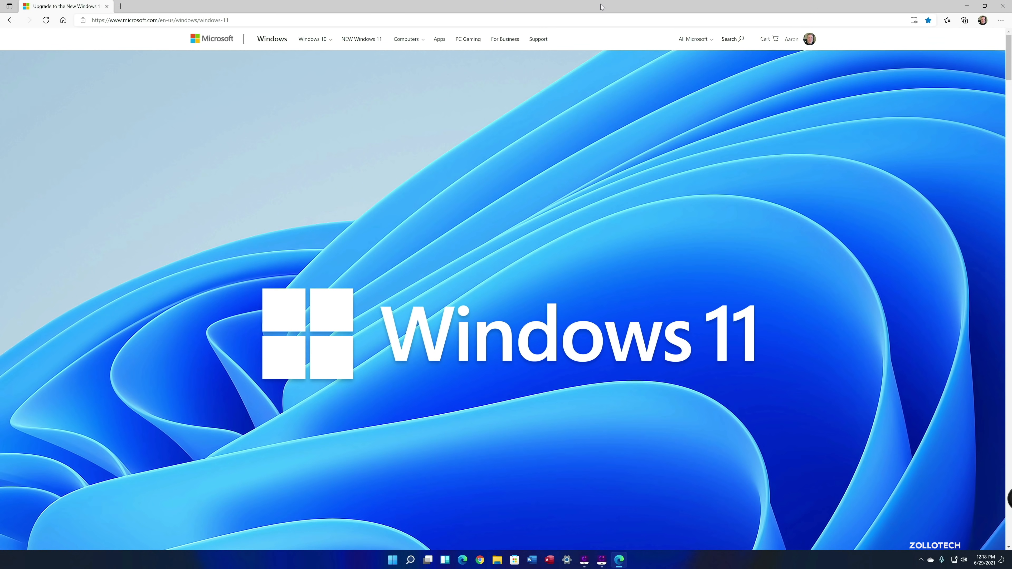
left_click(966, 5)
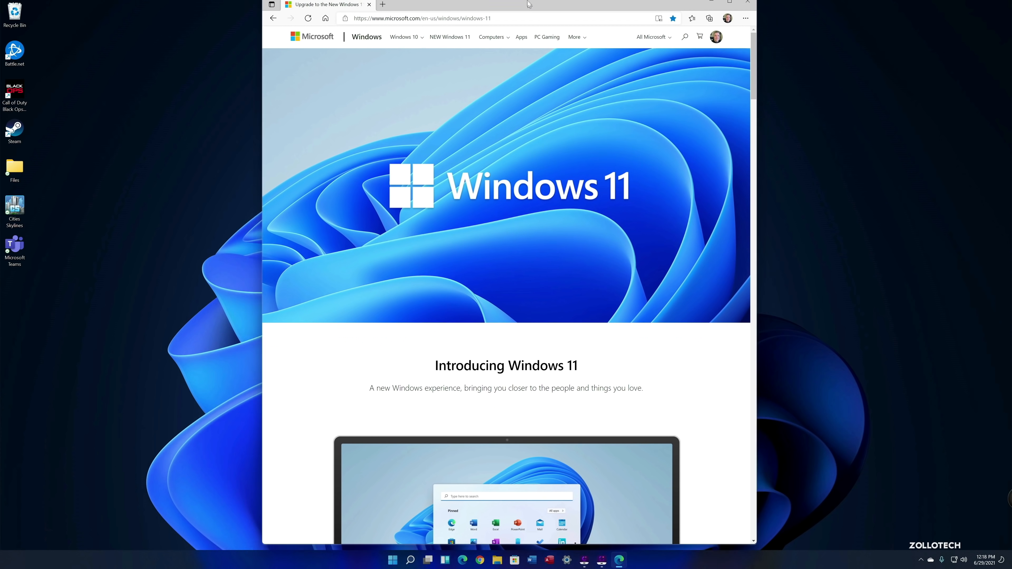
mouse_move(729, 6)
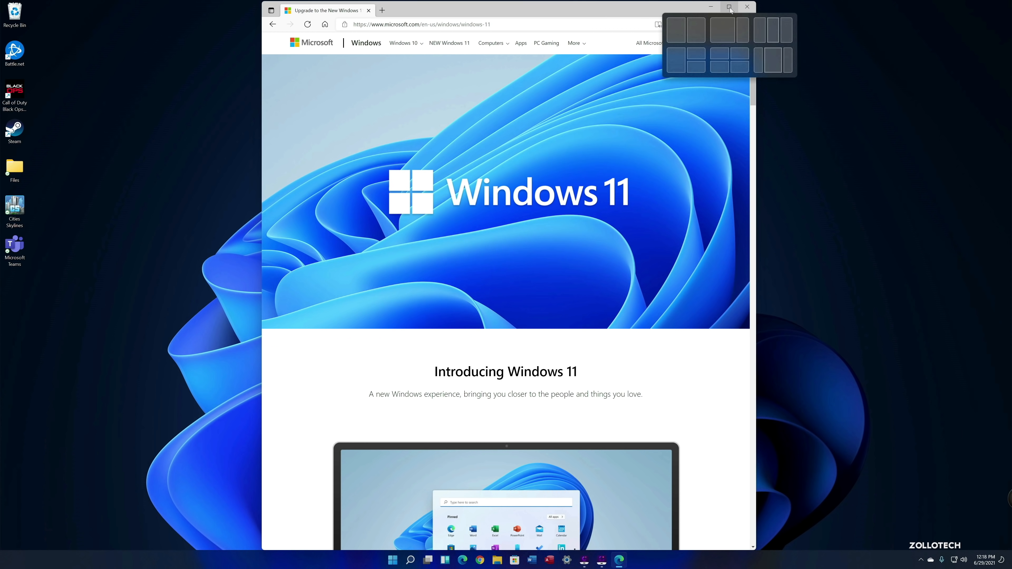
mouse_move(675, 61)
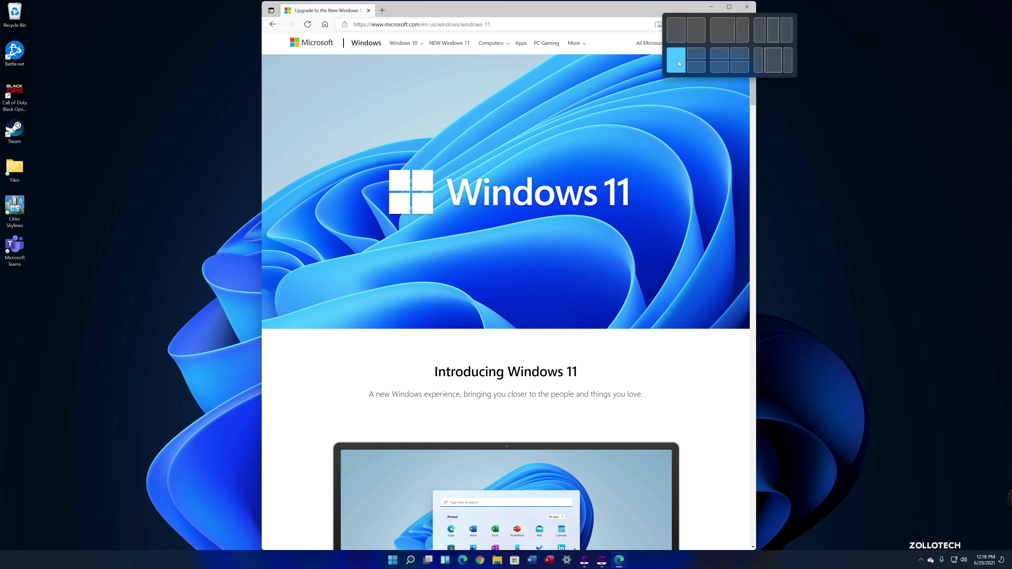
- Snap Edge to the left half and fill the remaining space with Chrome and Microsoft Store
left_click(675, 62)
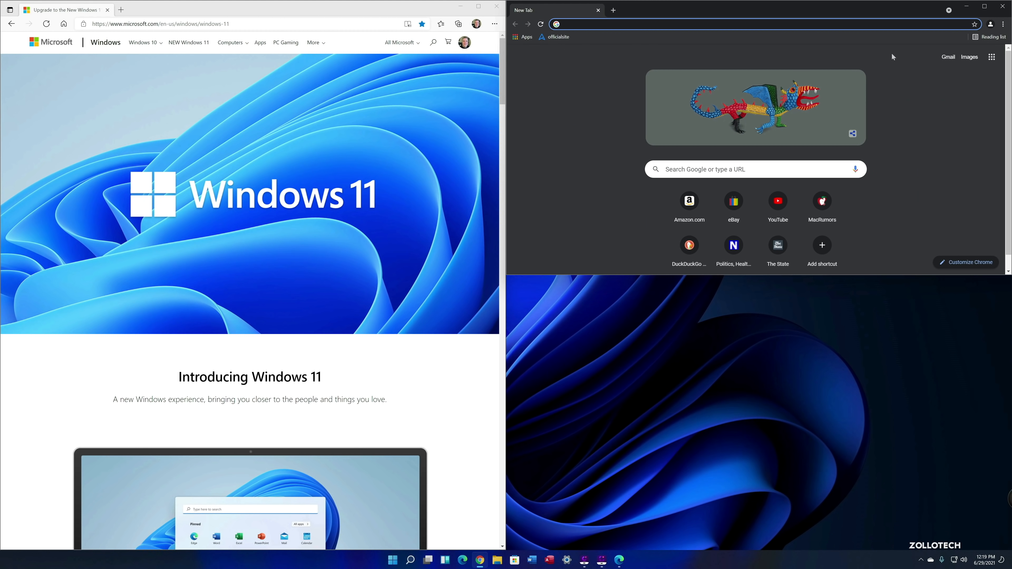
mouse_move(514, 560)
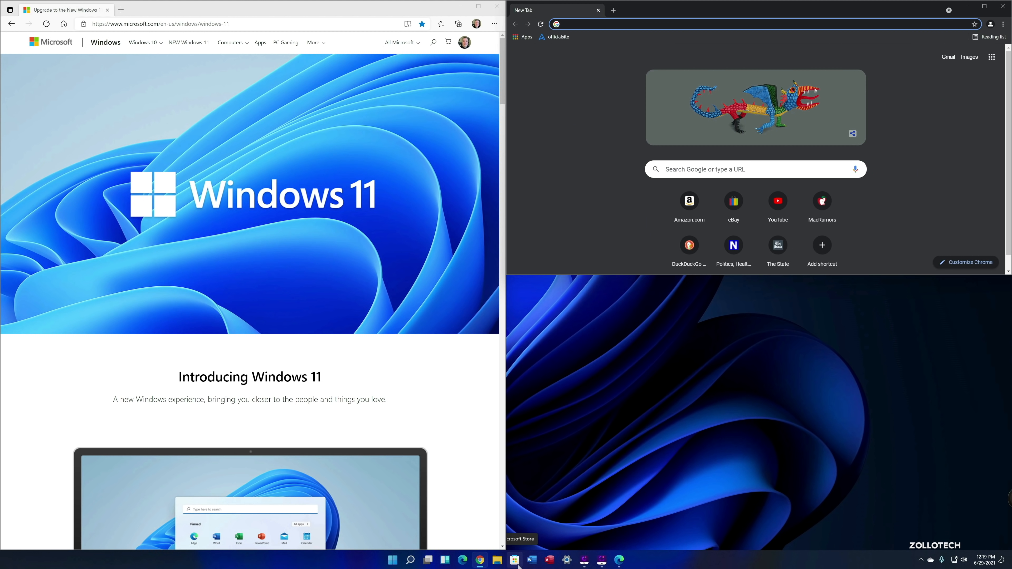
left_click(515, 559)
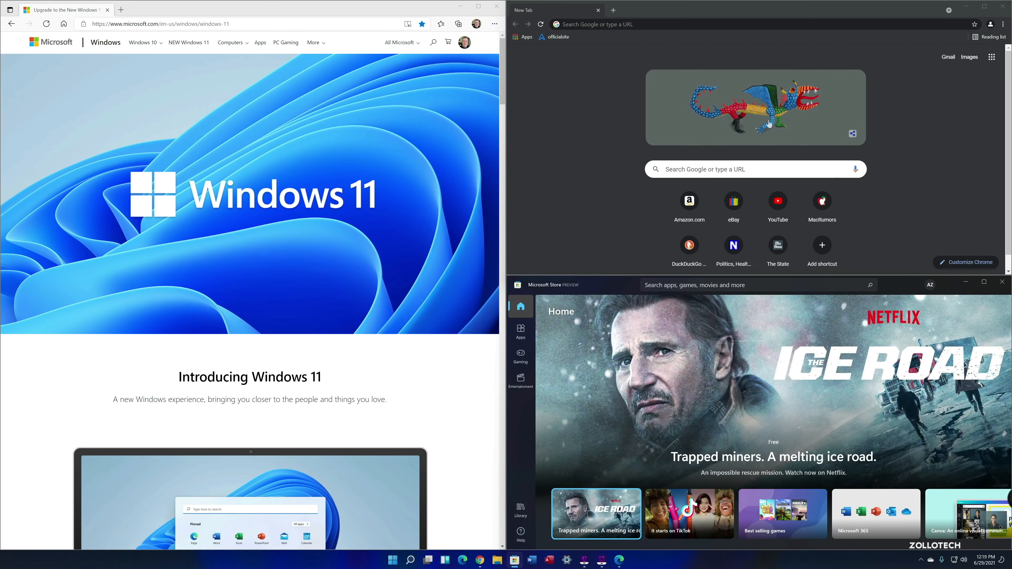
mouse_move(733, 228)
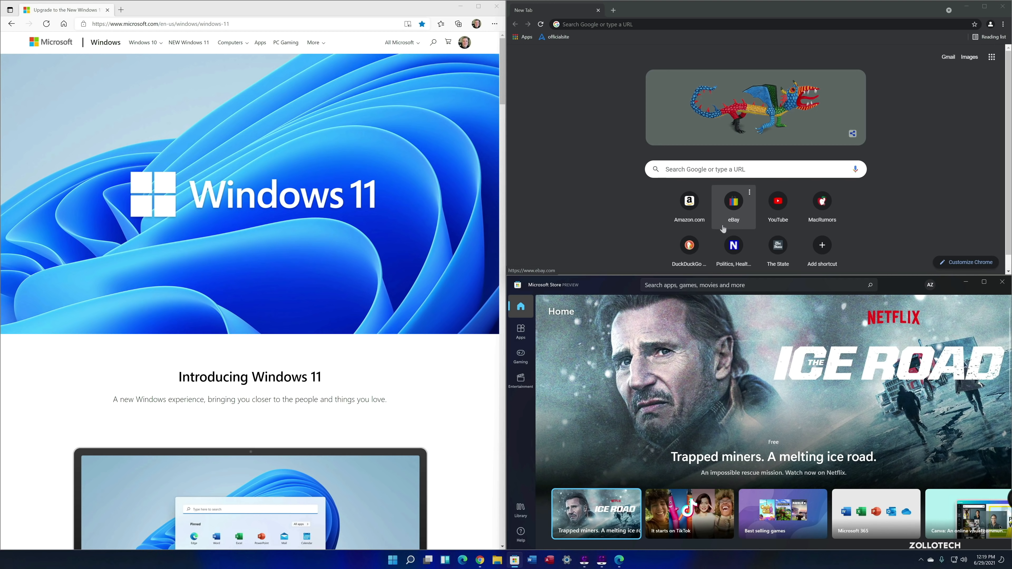
mouse_move(598, 349)
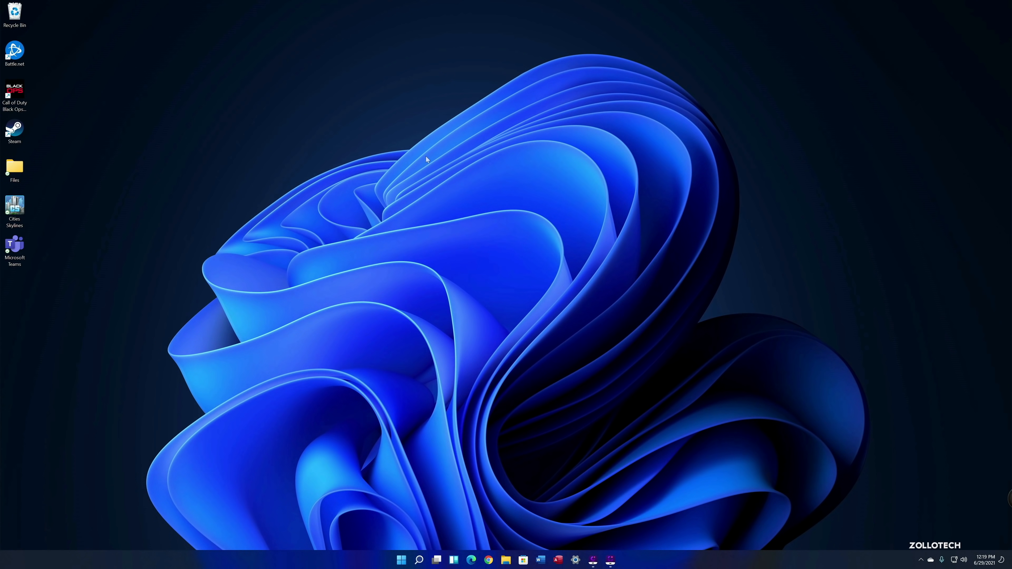
mouse_move(413, 349)
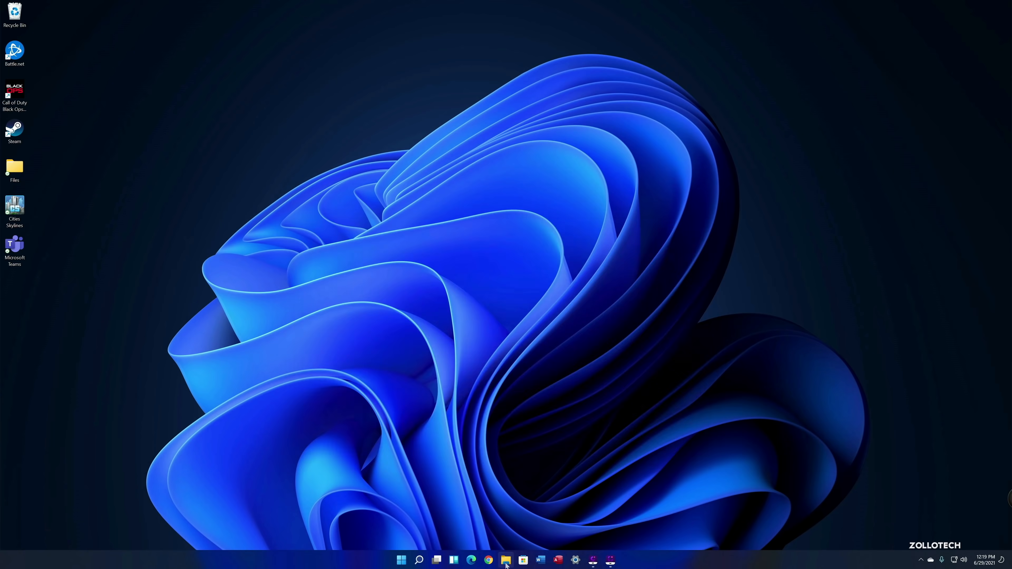
- Launch File Explorer on the Desktop folder from the taskbar, then close it to return to the bare desktop
left_click(505, 559)
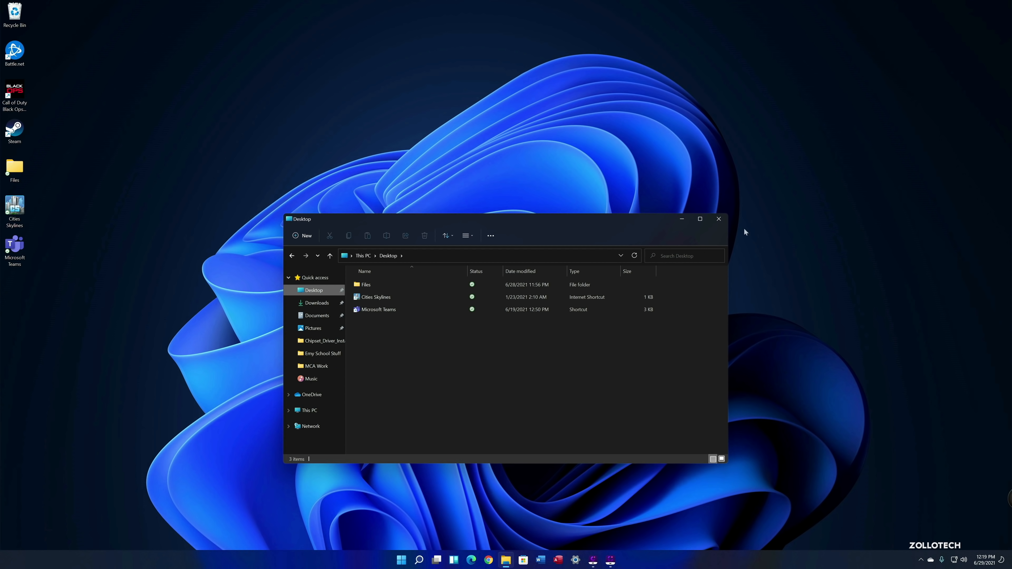
mouse_move(498, 373)
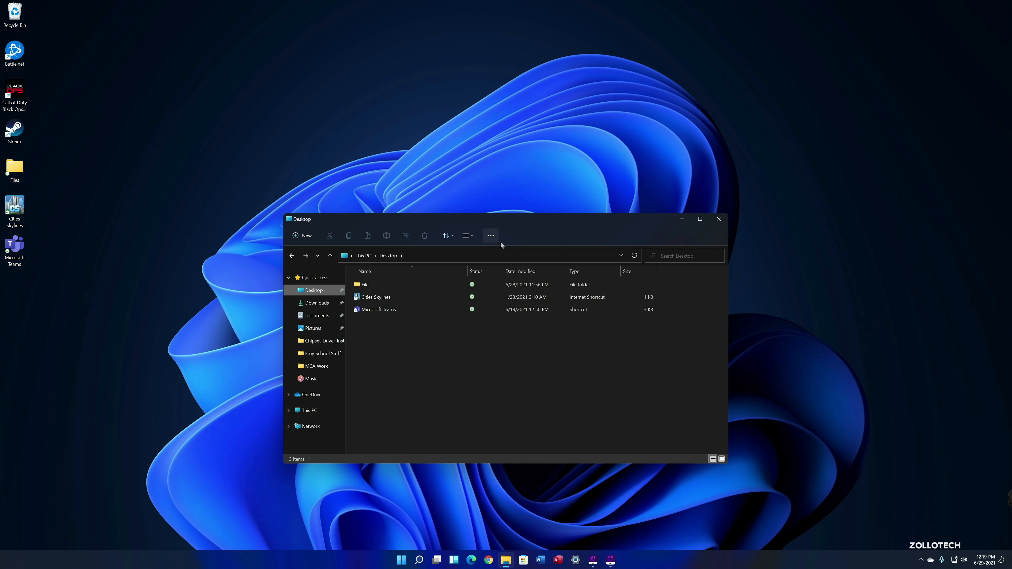
left_click(490, 235)
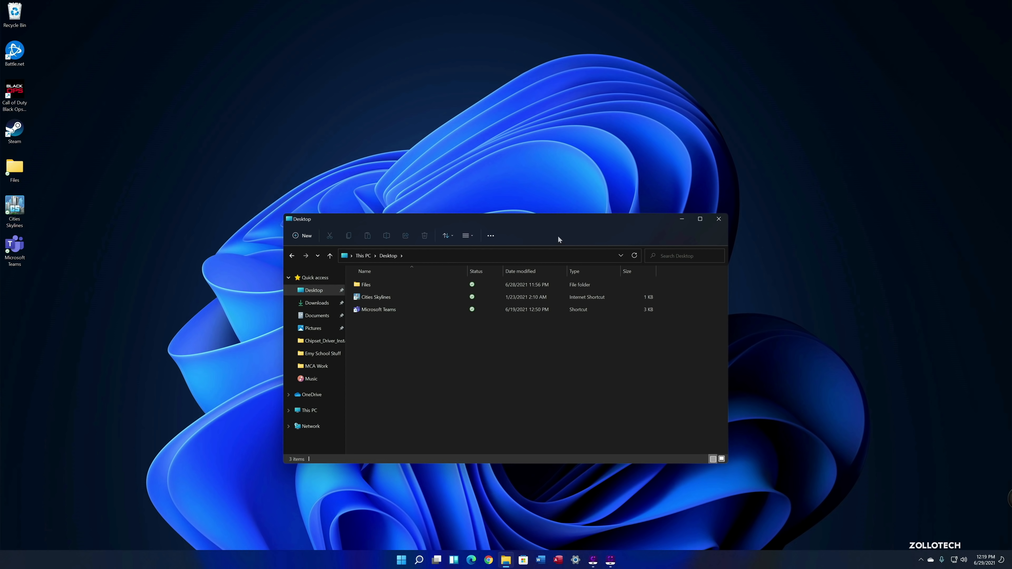
left_click(718, 218)
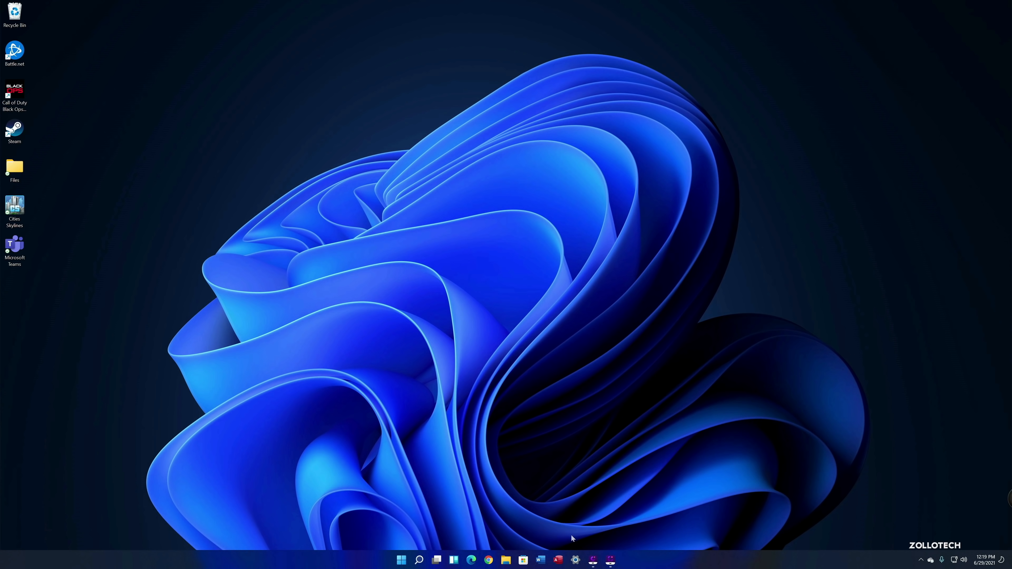
- Launch Settings from the taskbar and browse Bluetooth & devices, Personalization, Apps and Accessibility
left_click(572, 560)
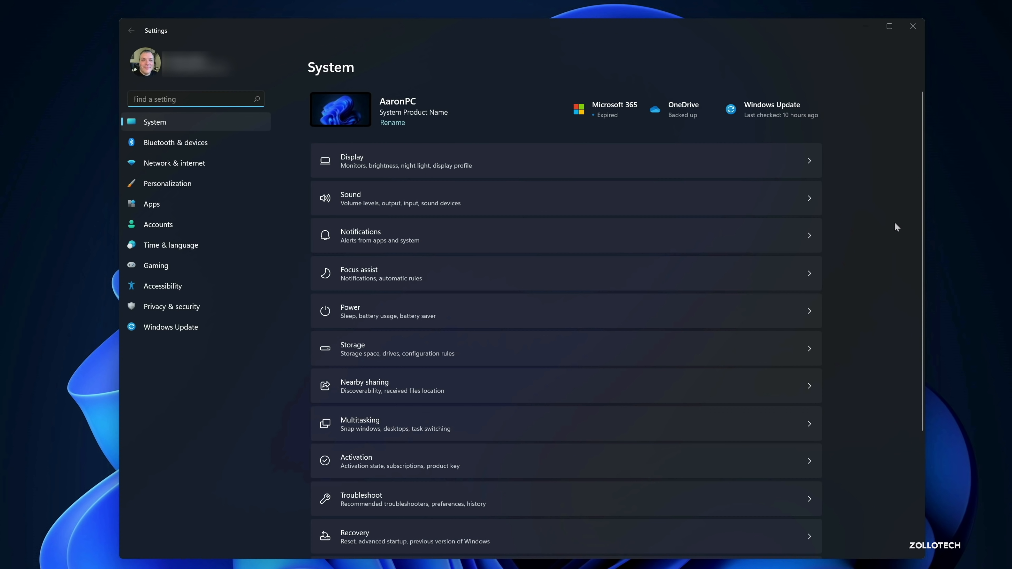
mouse_move(904, 91)
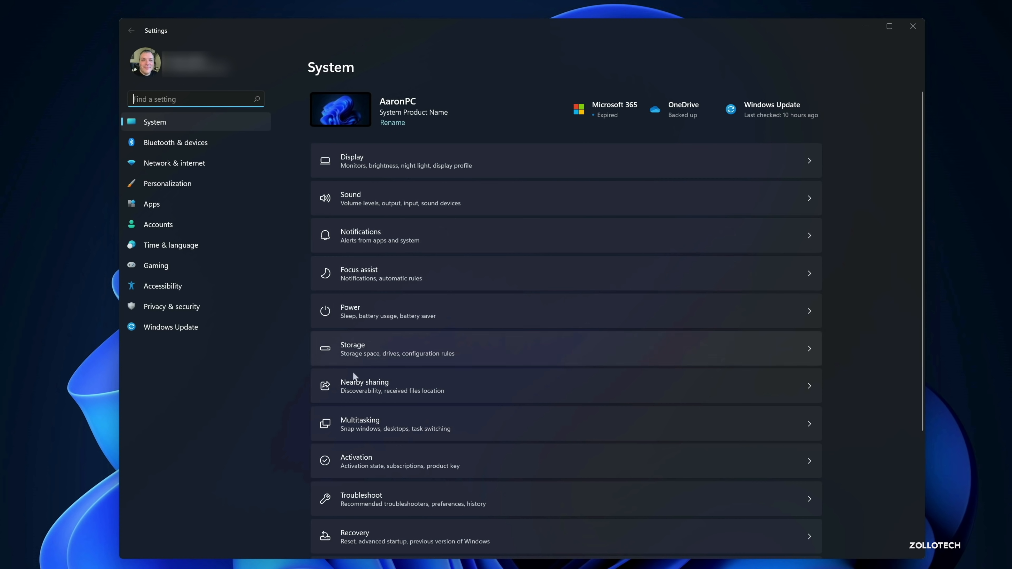
mouse_move(245, 427)
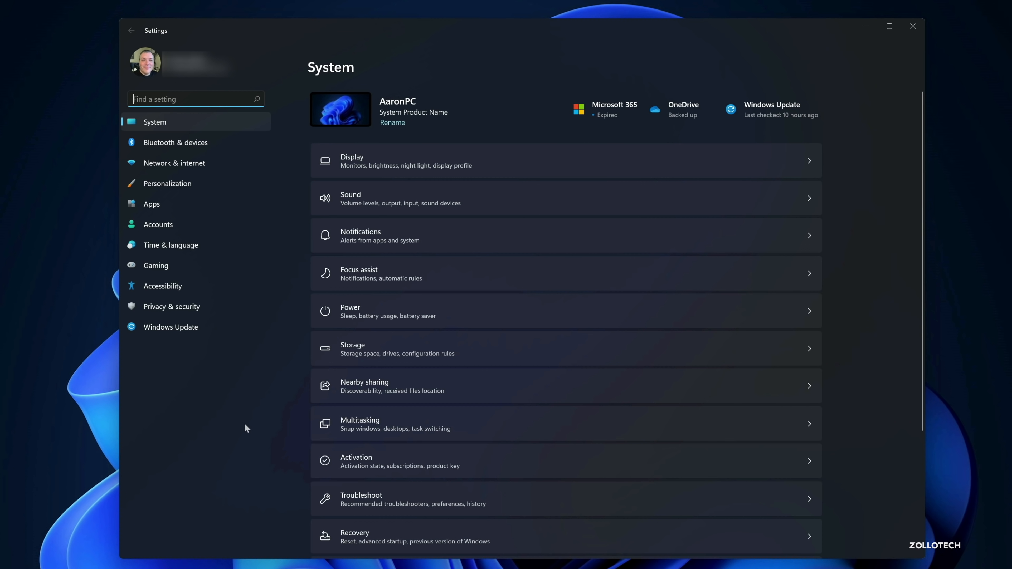
mouse_move(175, 141)
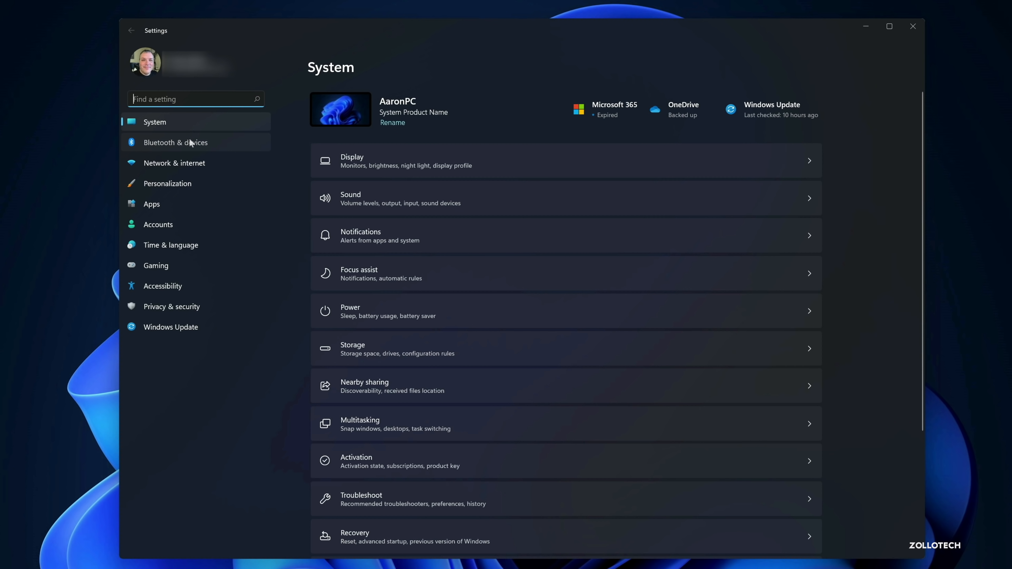
left_click(175, 142)
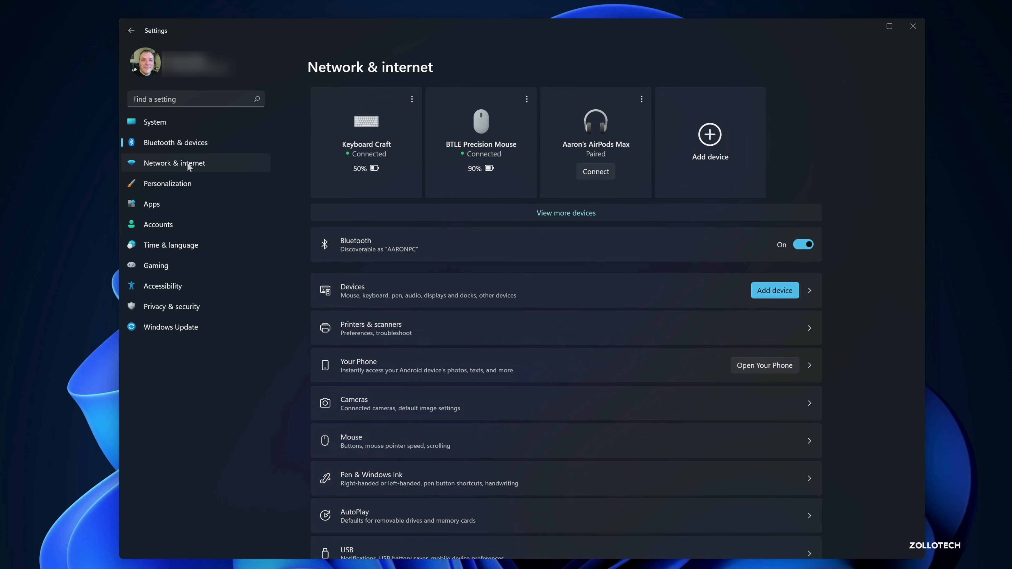
left_click(167, 183)
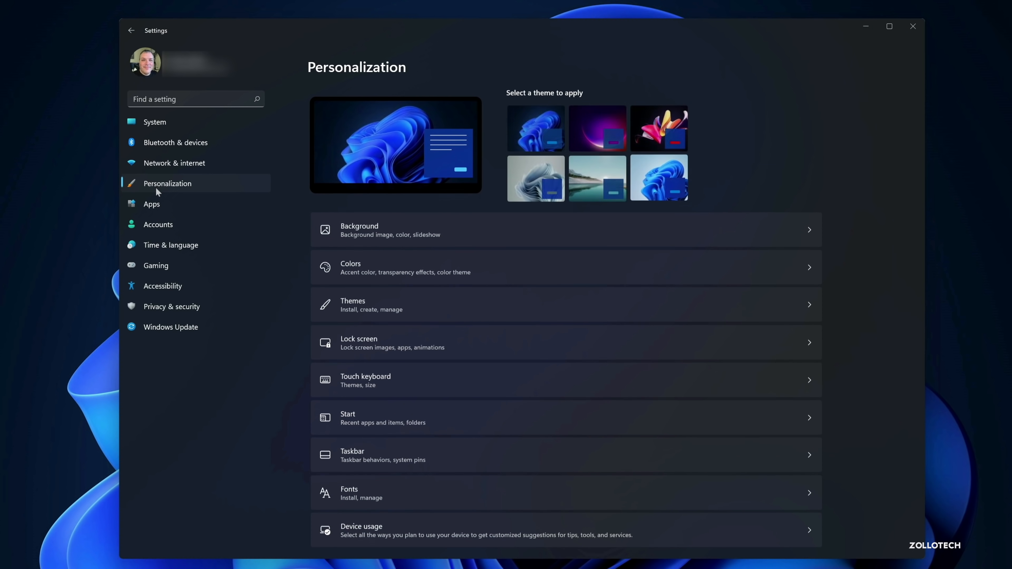
left_click(152, 203)
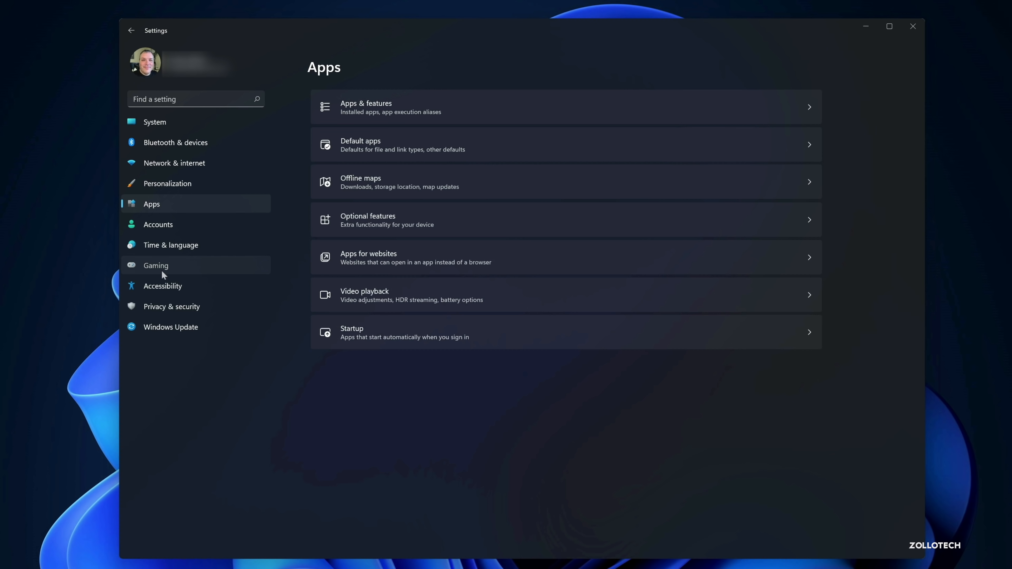
left_click(163, 286)
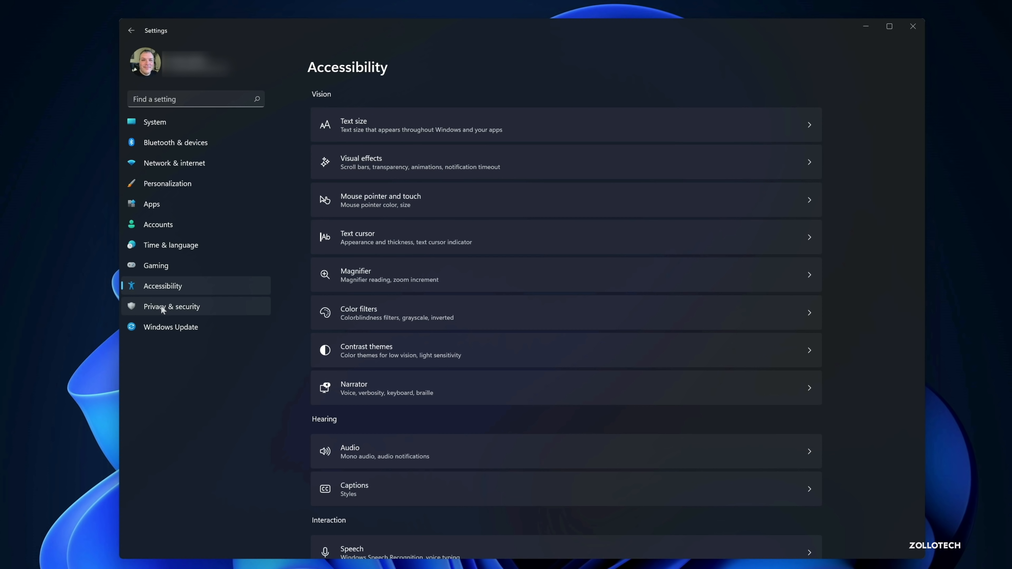
- Continue through Privacy & security and Windows Update, ending on System > Display with scale and resolution
left_click(172, 305)
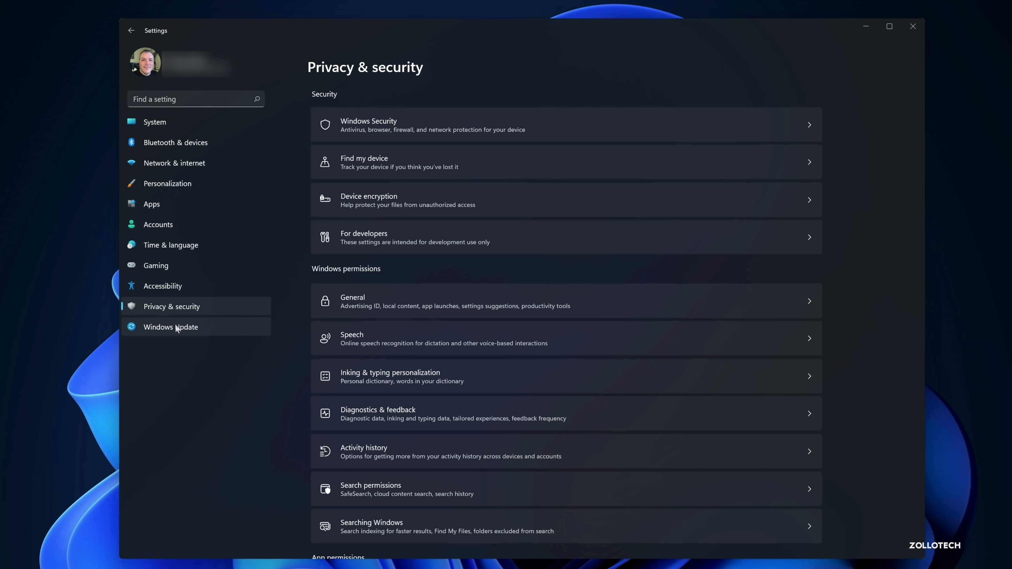
left_click(170, 327)
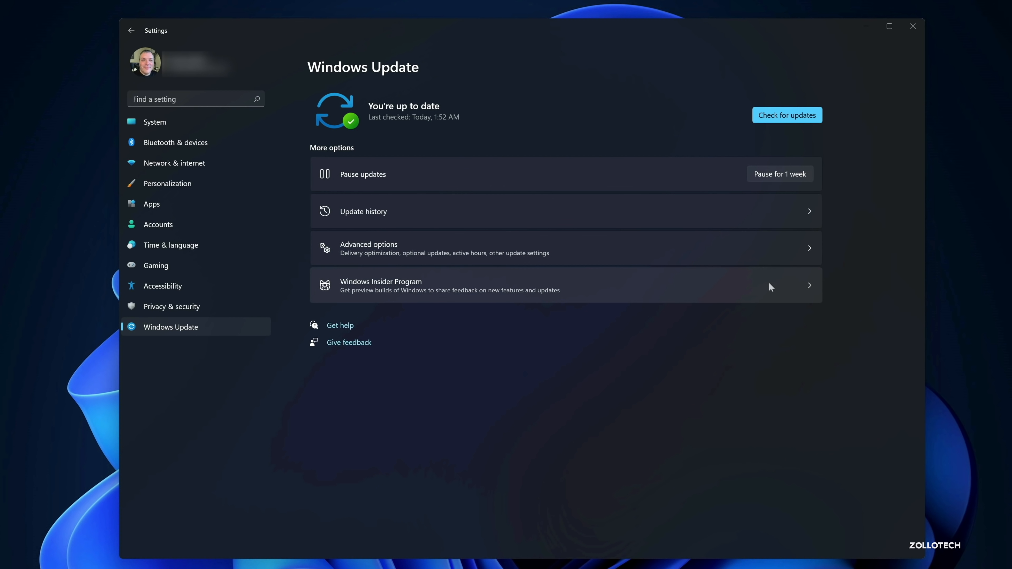
mouse_move(648, 390)
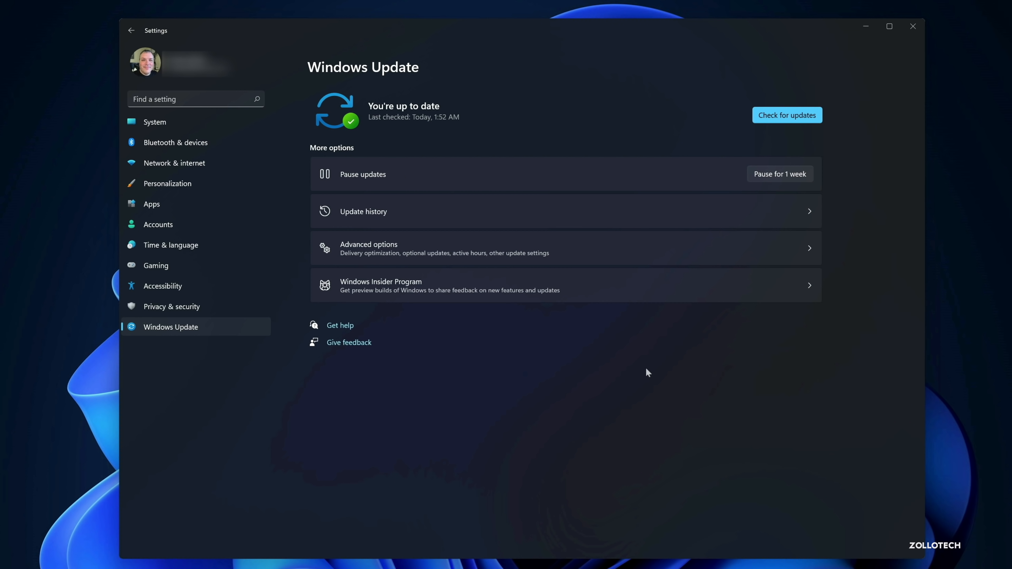
mouse_move(463, 71)
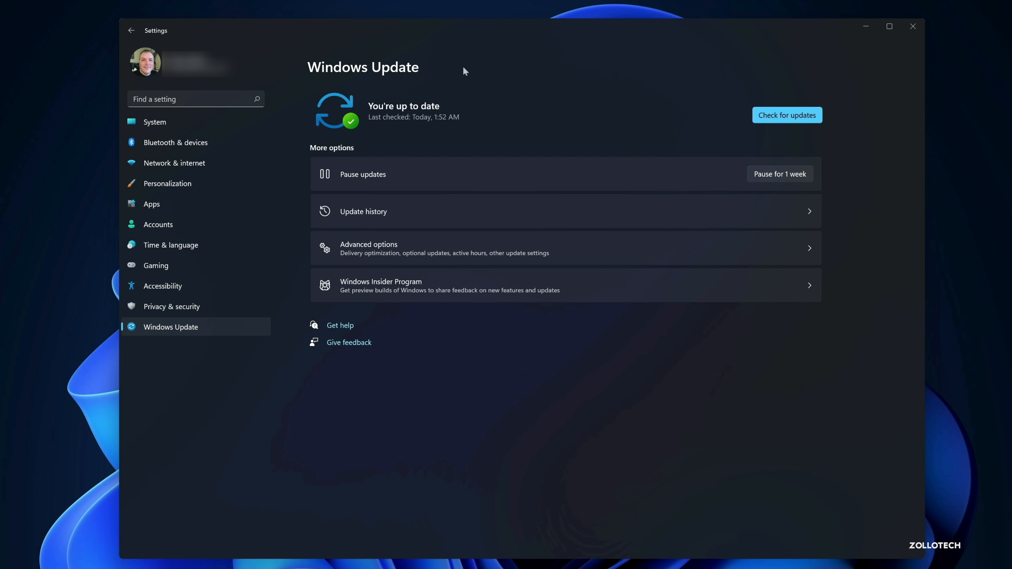
left_click(154, 122)
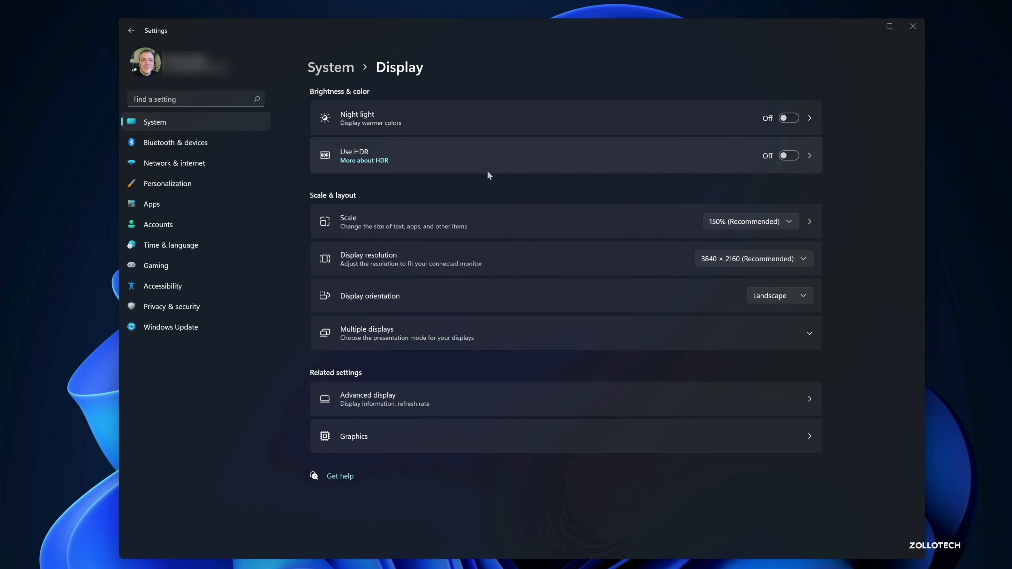
mouse_move(630, 166)
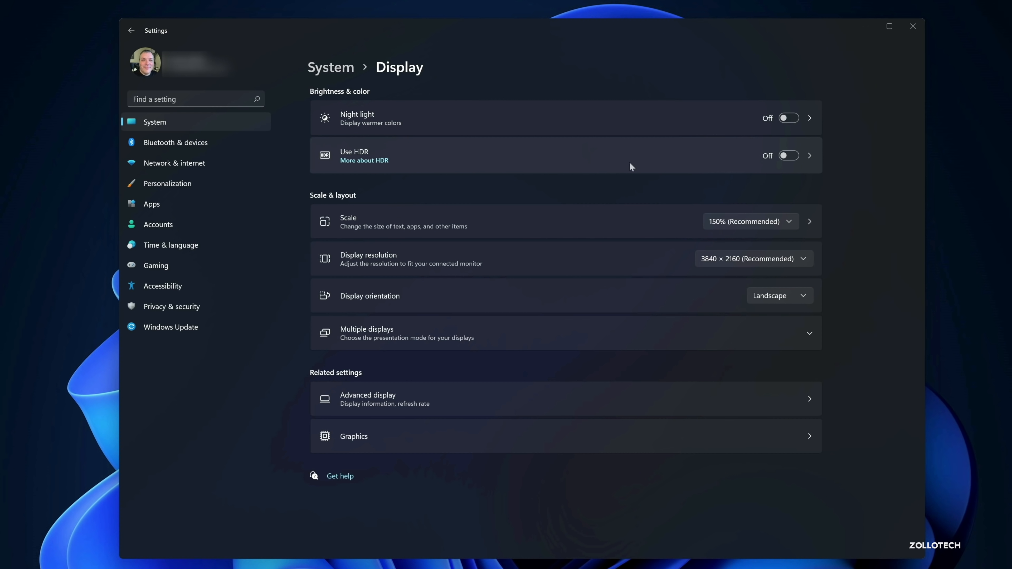
mouse_move(679, 258)
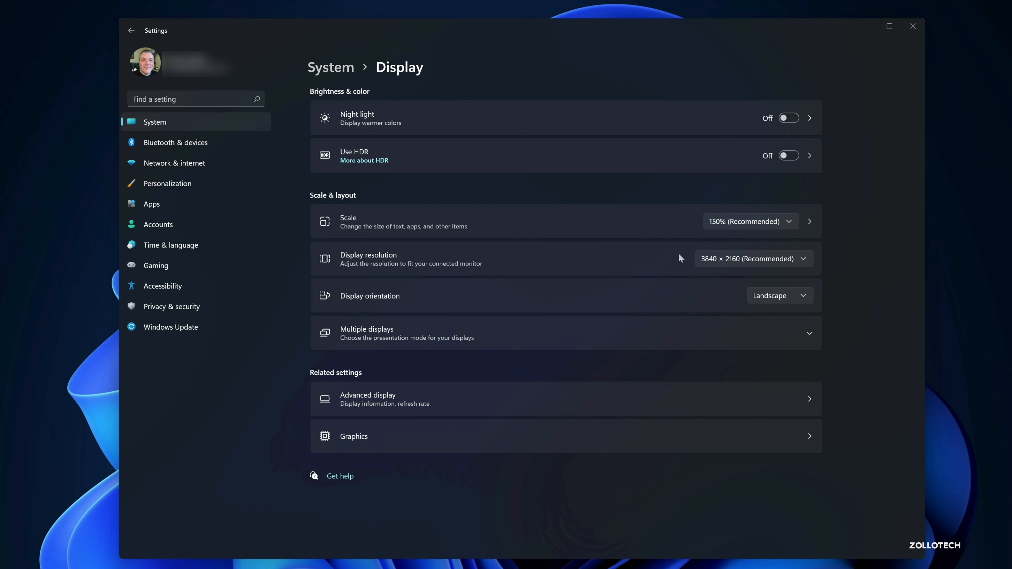
mouse_move(328, 86)
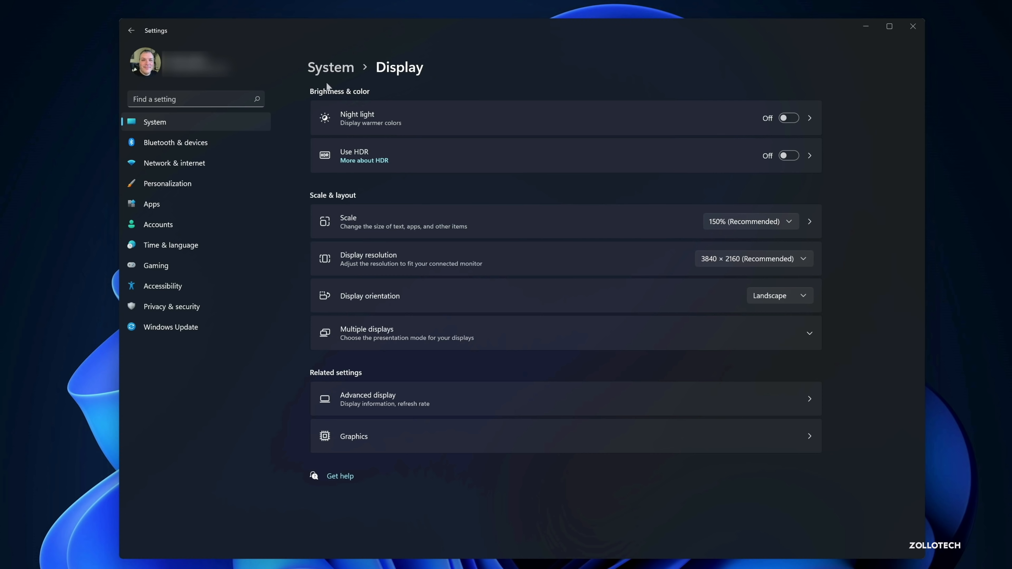
- Go to Personalization, apply the light Windows theme and visit the Themes and Colors pages
left_click(167, 183)
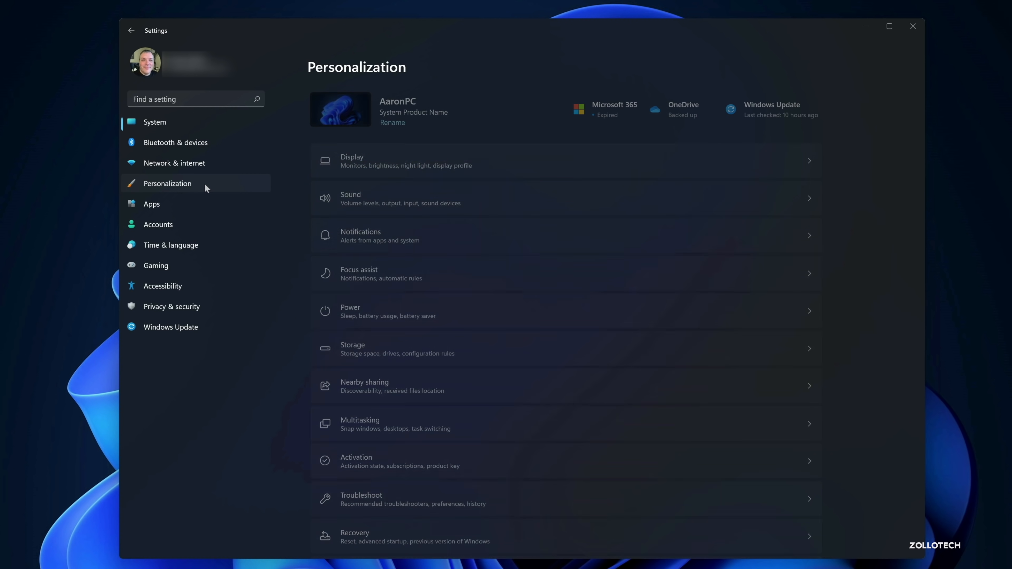
left_click(167, 183)
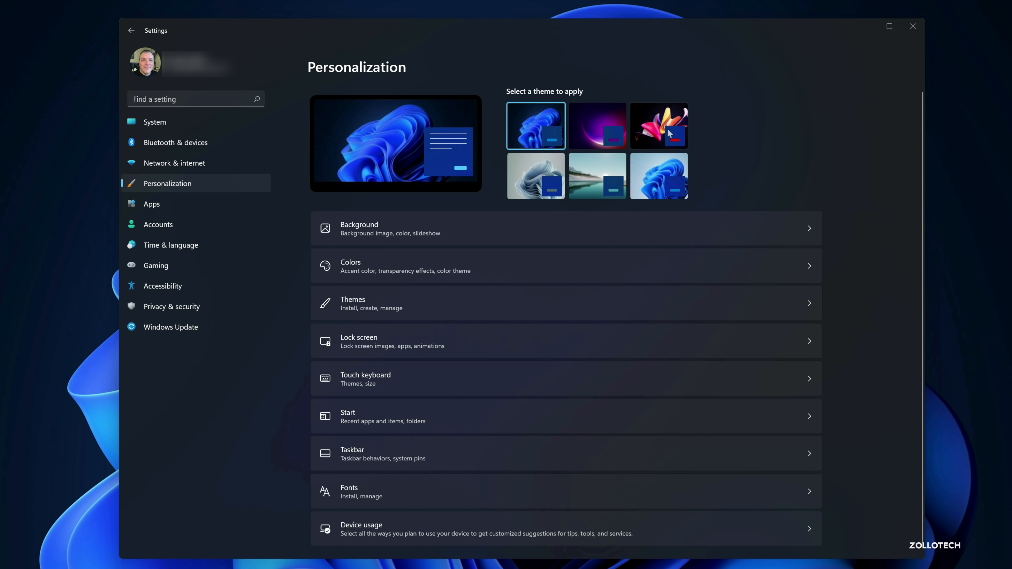
mouse_move(581, 166)
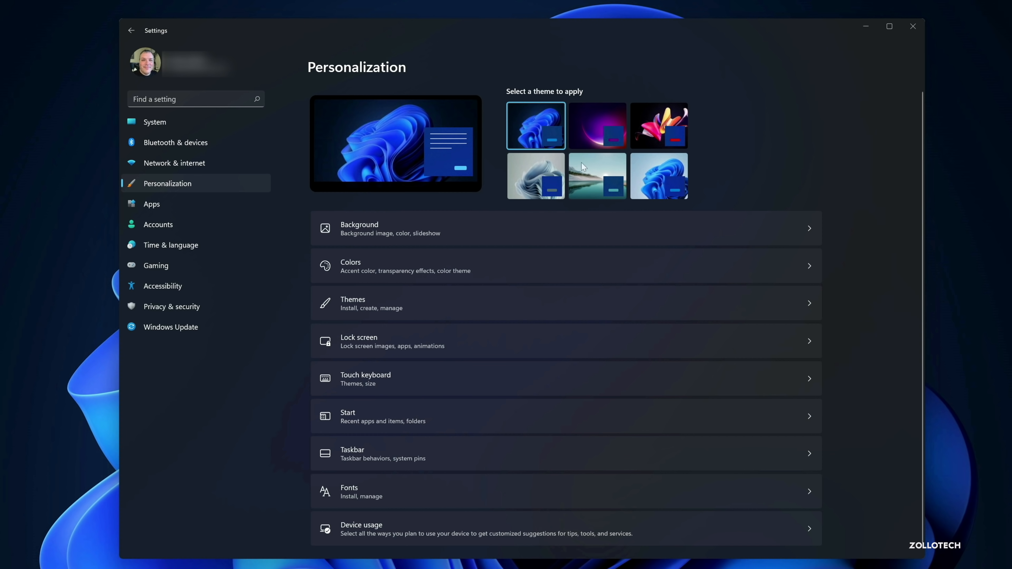
left_click(888, 26)
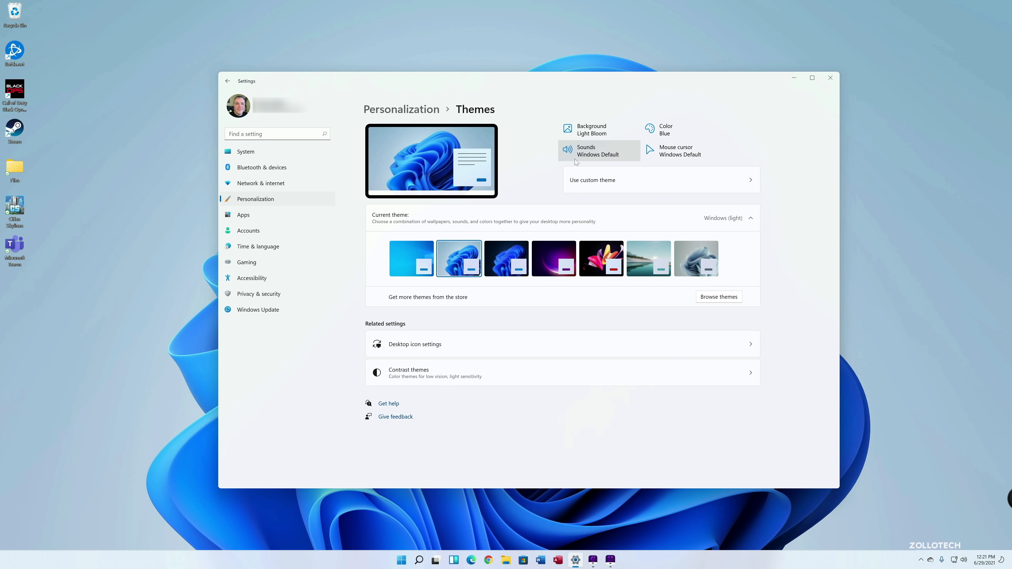
left_click(227, 81)
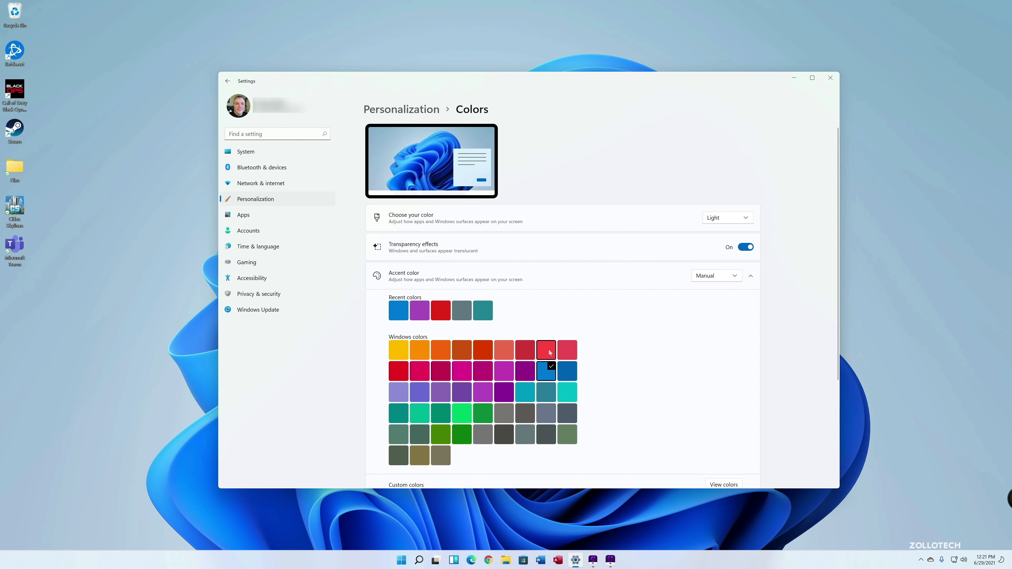
left_click(227, 80)
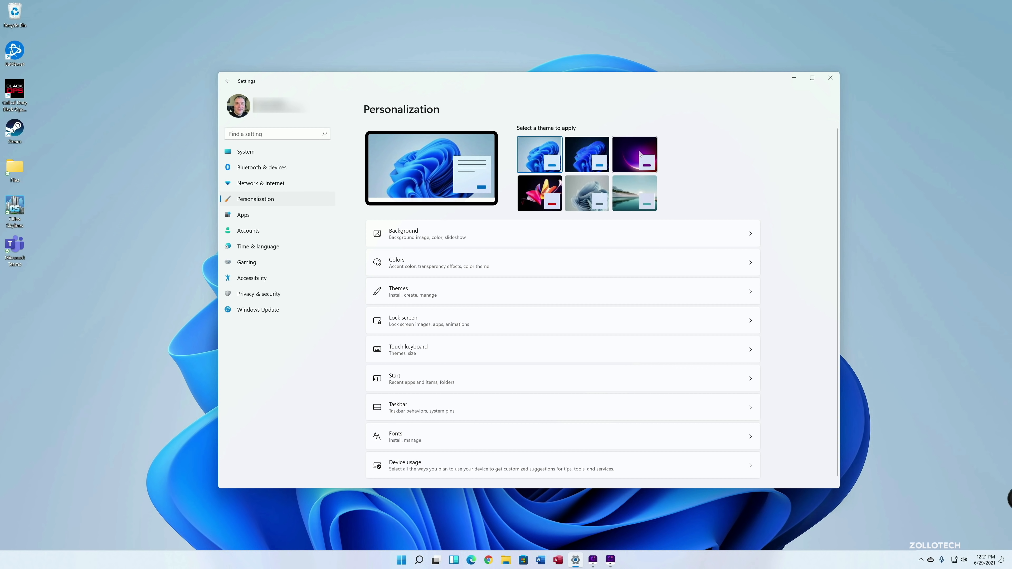
mouse_move(633, 155)
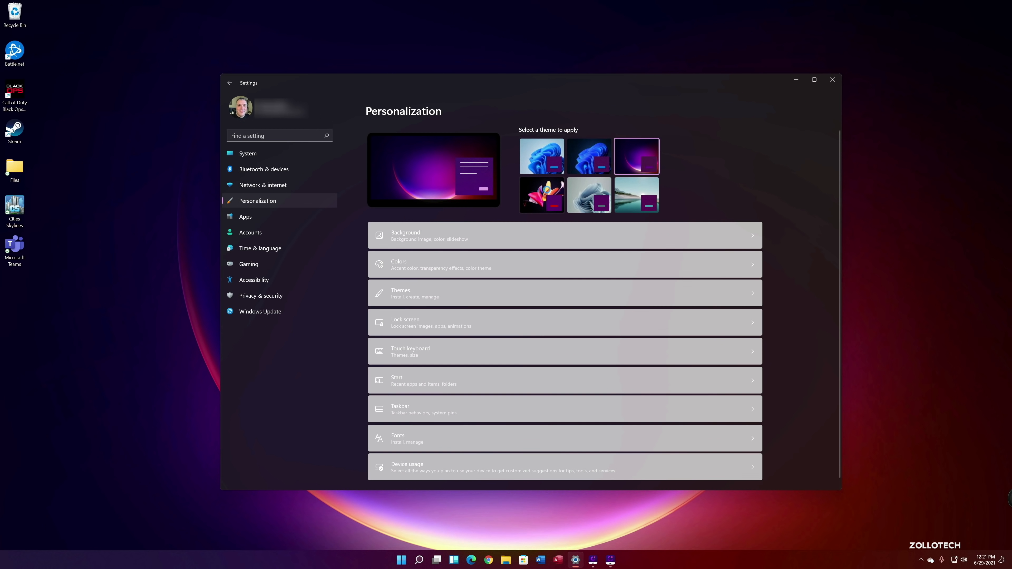
- Try the grey ribbons and Sunrise landscape themes, then reapply the dark Windows theme
left_click(540, 195)
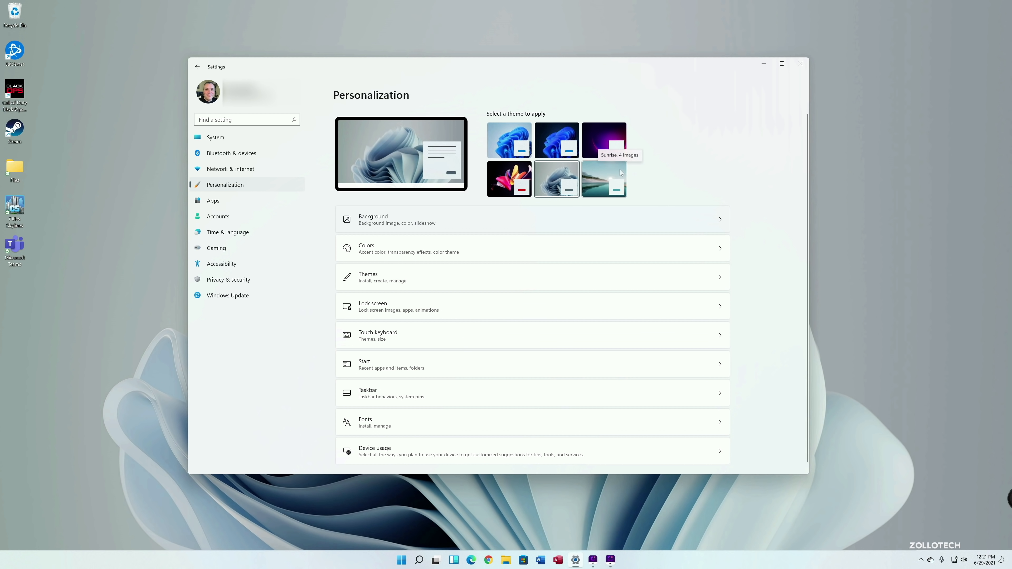
left_click(603, 179)
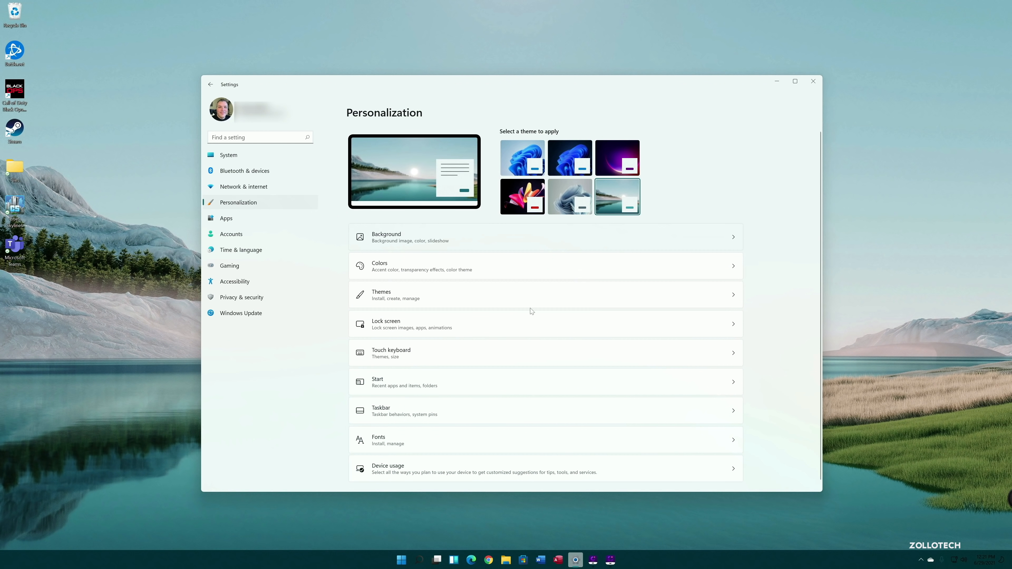
left_click(569, 157)
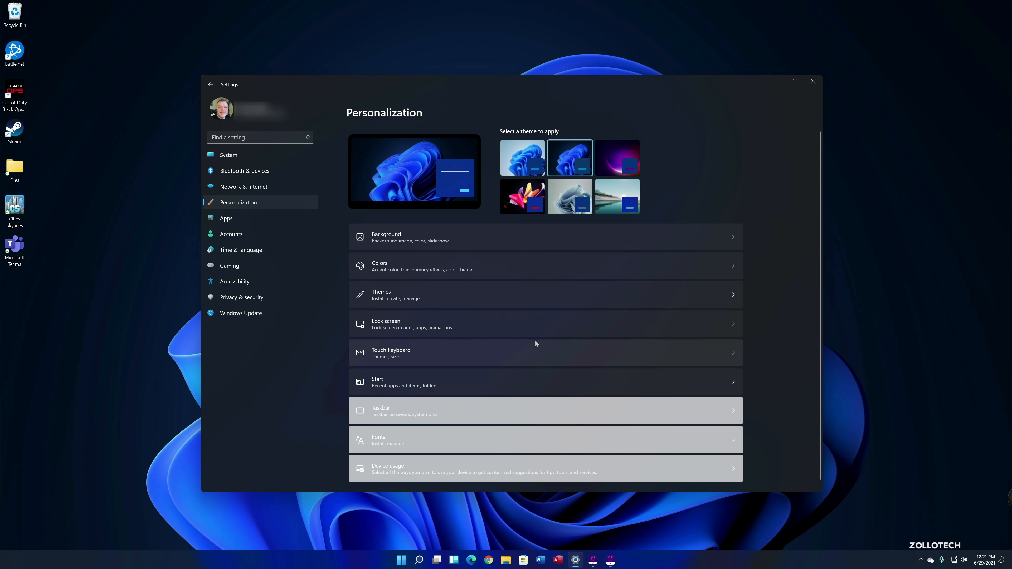
mouse_move(621, 501)
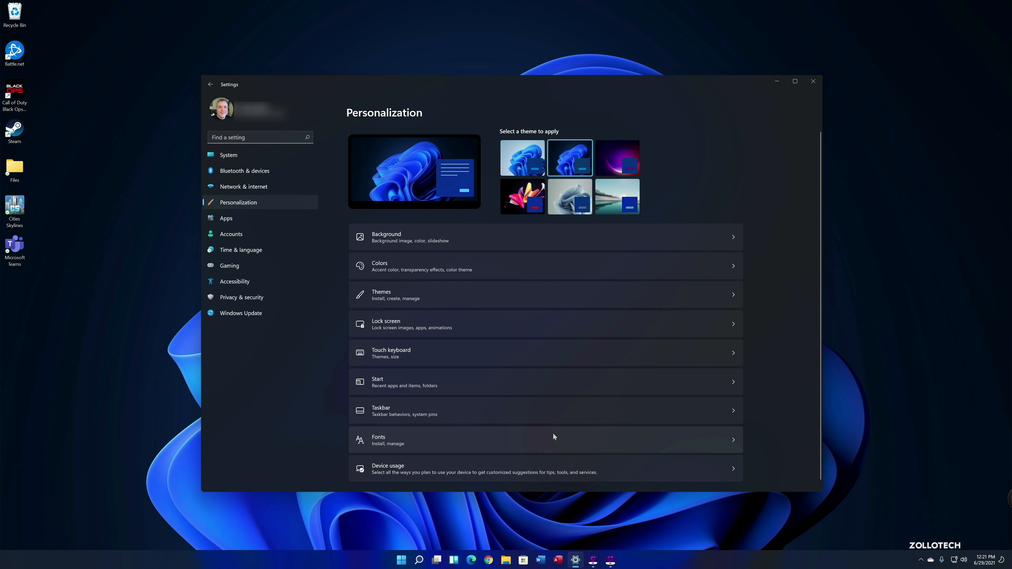
- Close Settings and bring up the Quick Settings panel with network, bluetooth and volume toggles
left_click(812, 81)
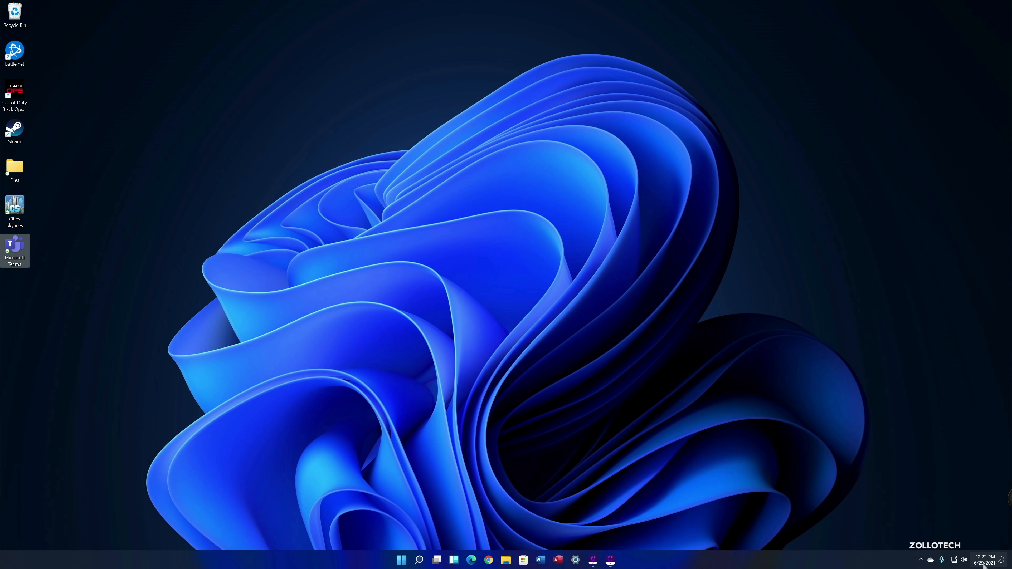
left_click(983, 559)
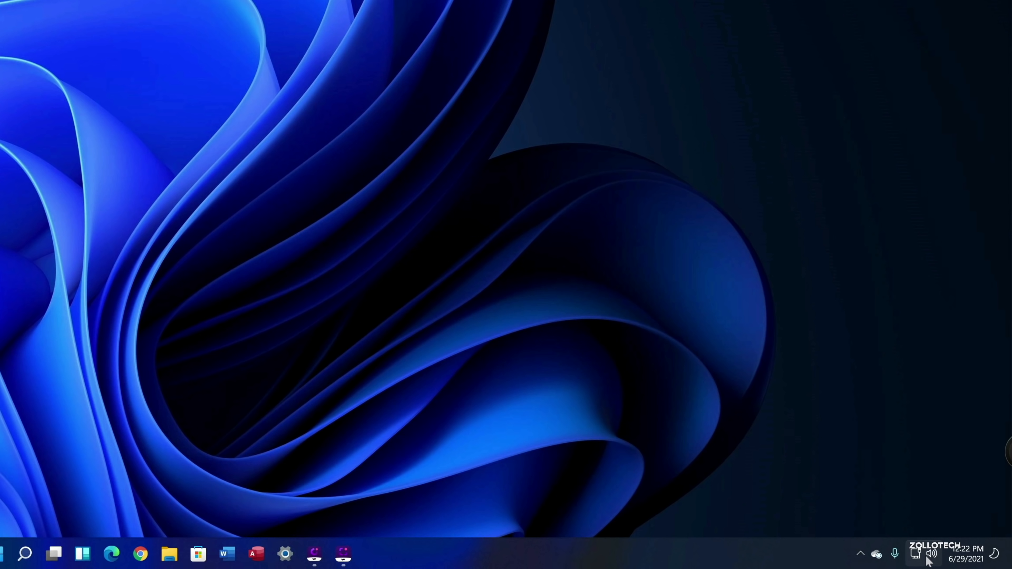
left_click(931, 553)
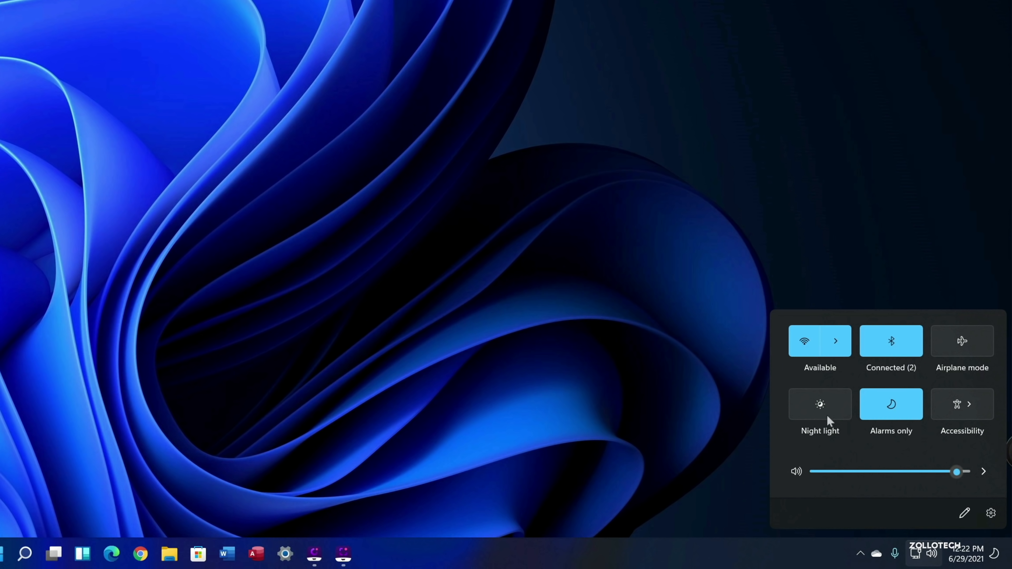
mouse_move(848, 363)
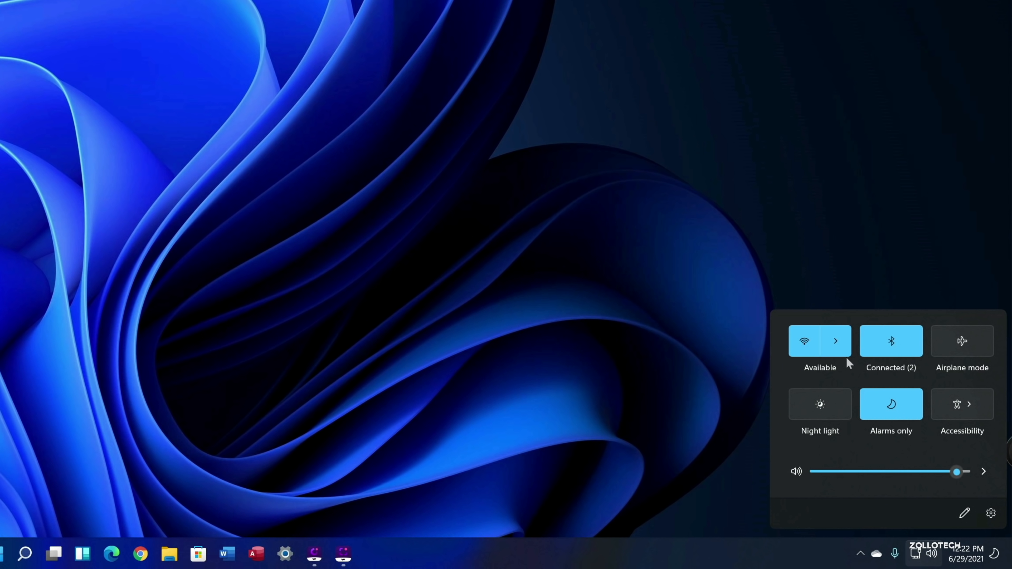
mouse_move(906, 363)
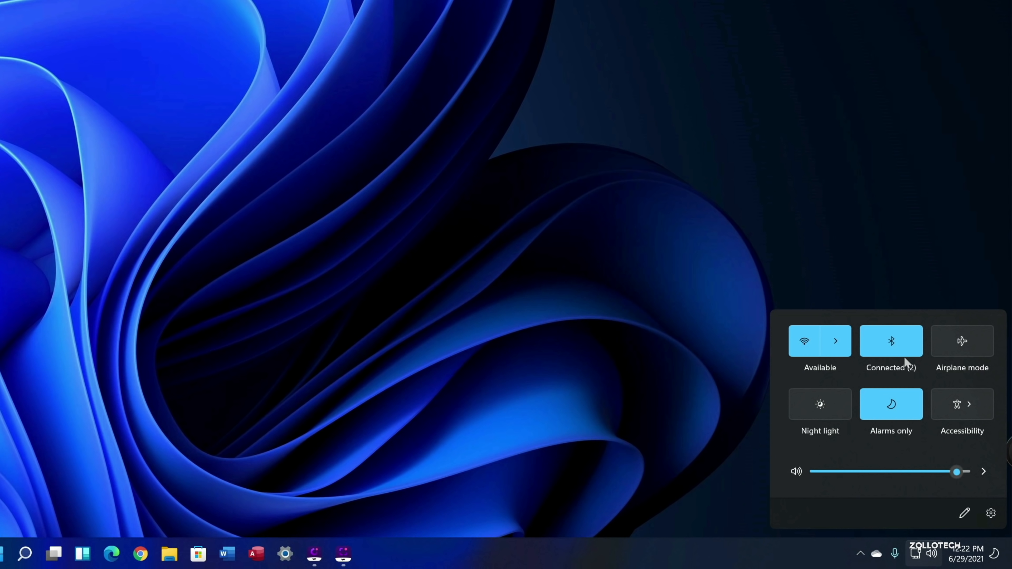
mouse_move(925, 509)
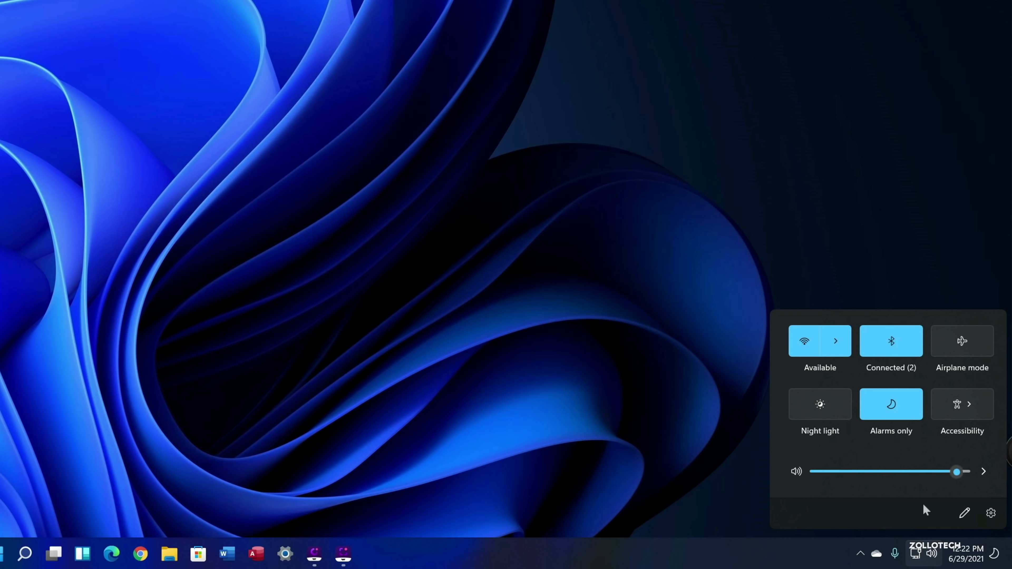
- Dismiss Quick Settings and reveal the hidden background app icons in the tray overflow
left_click(982, 472)
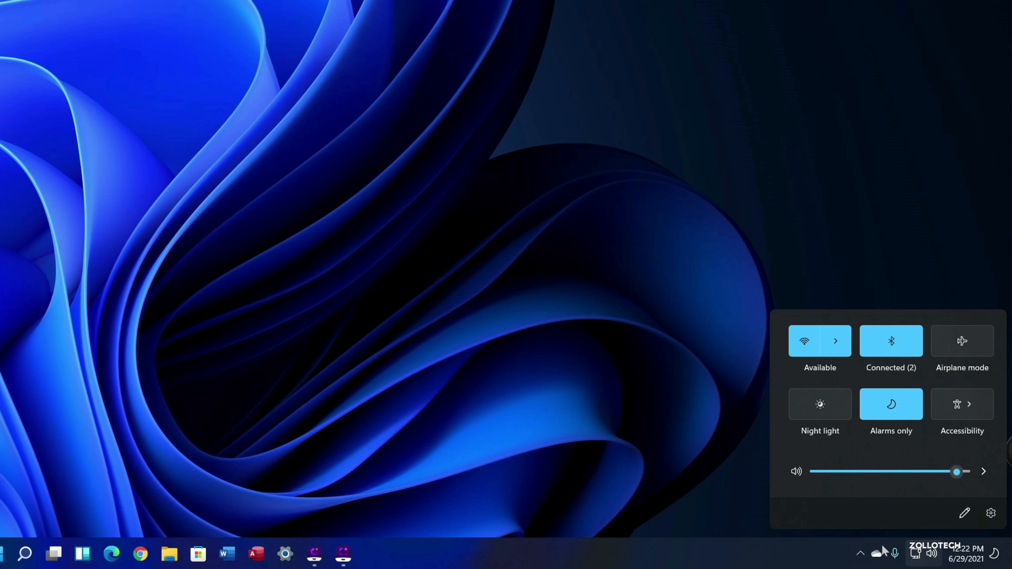
left_click(859, 553)
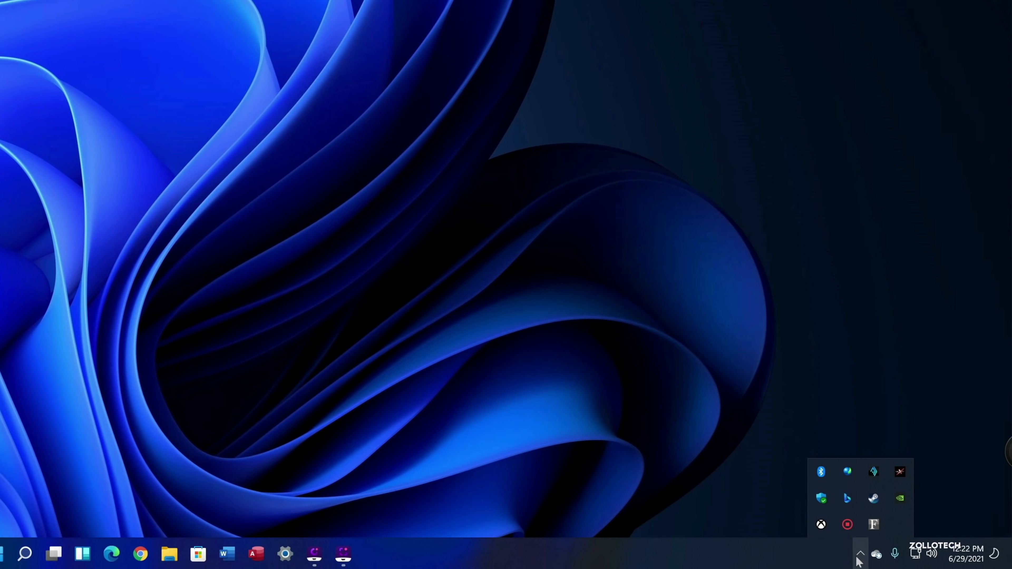
left_click(821, 497)
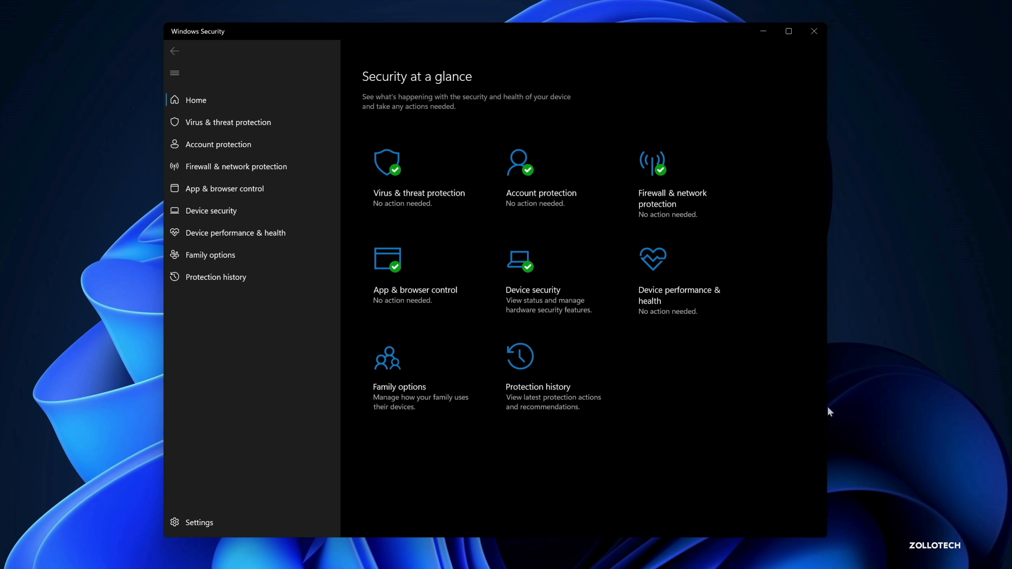
mouse_move(785, 400)
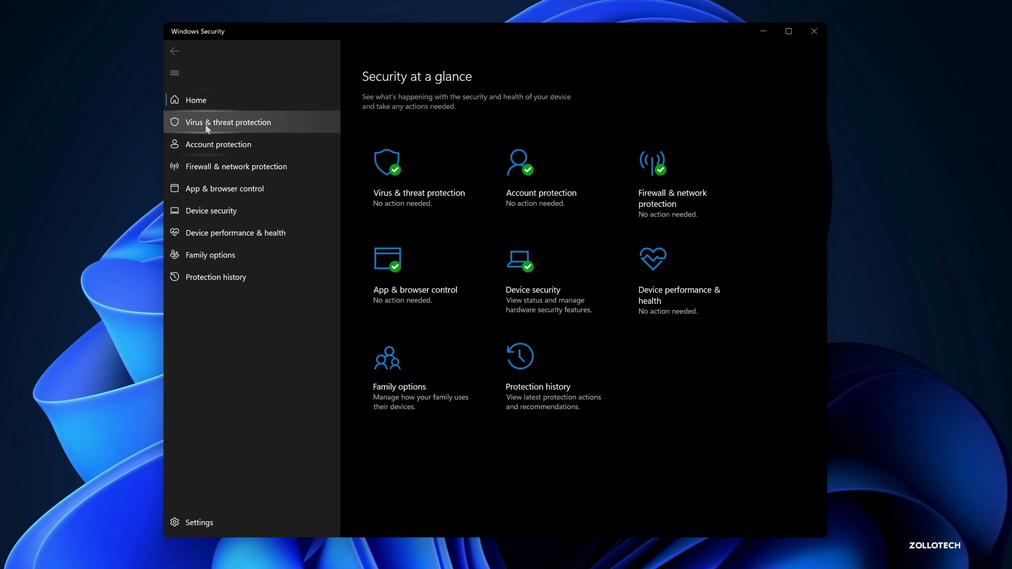
left_click(227, 122)
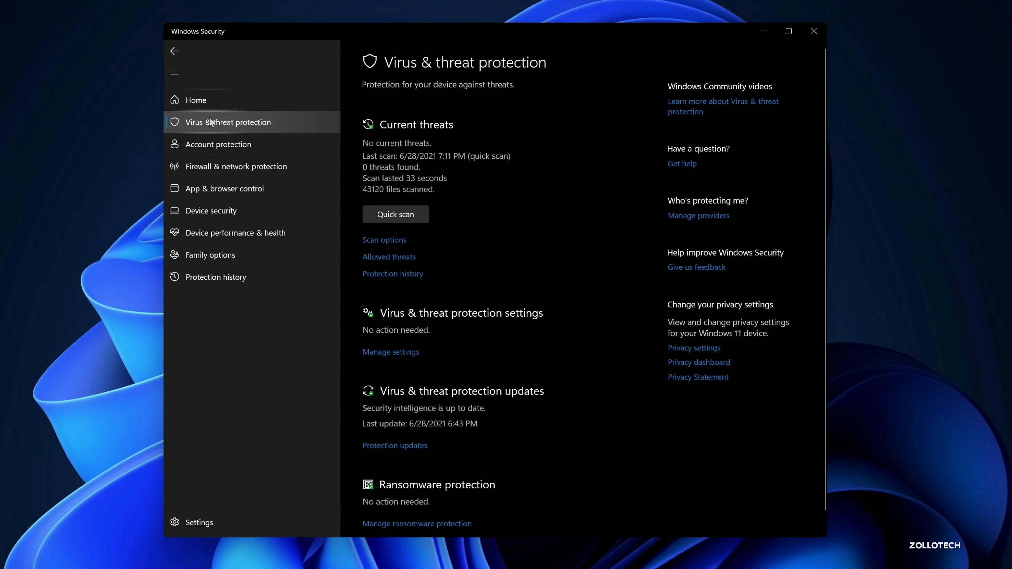
mouse_move(229, 216)
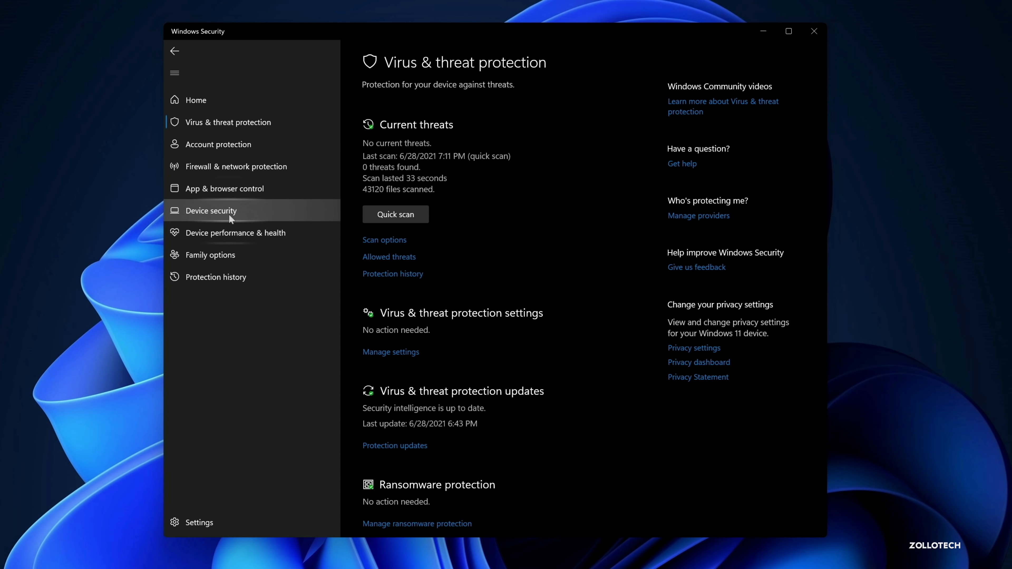
left_click(211, 211)
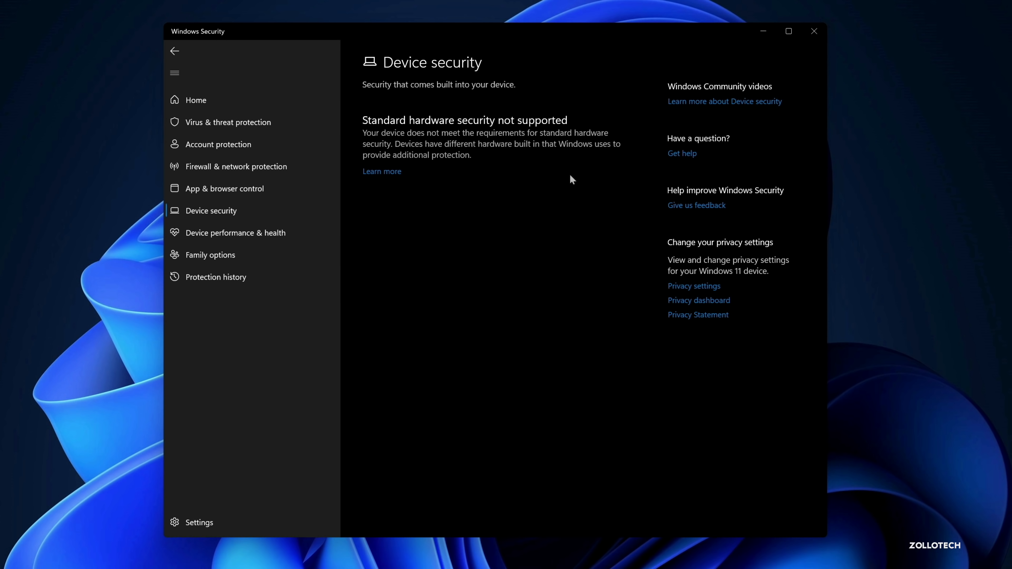
mouse_move(932, 92)
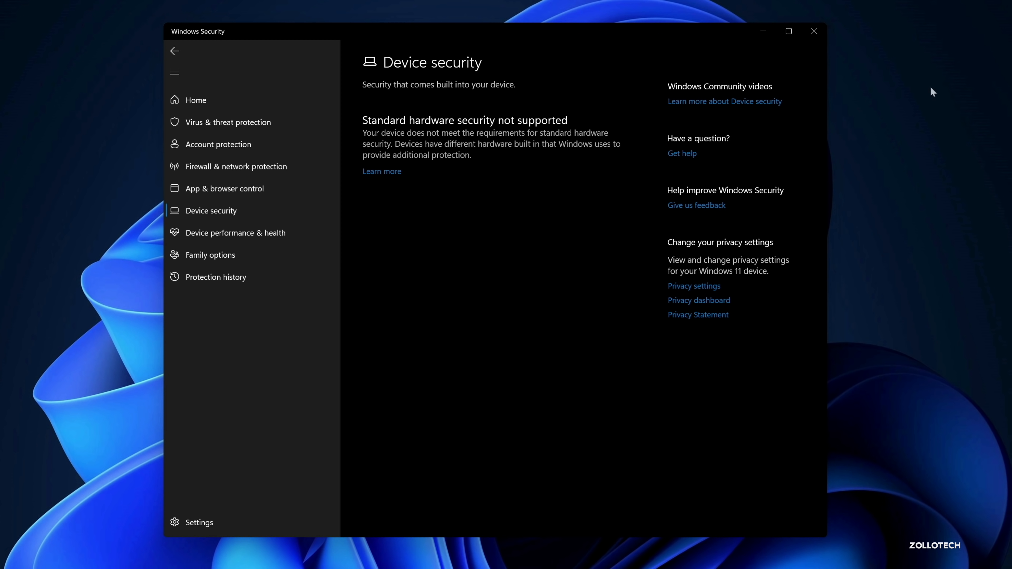
left_click(813, 31)
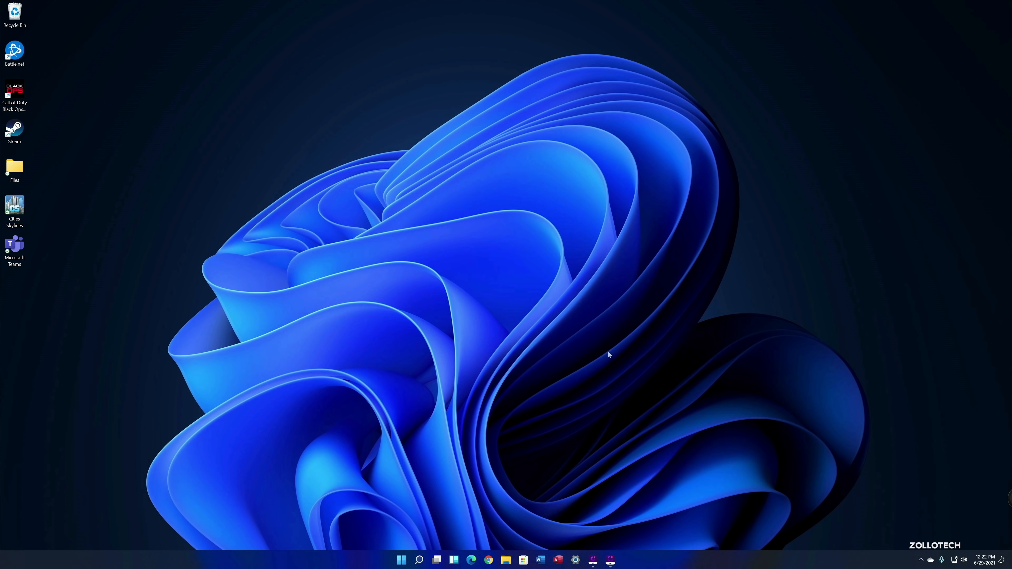
- Launch Microsoft Store from the taskbar and browse its Gaming section
left_click(522, 560)
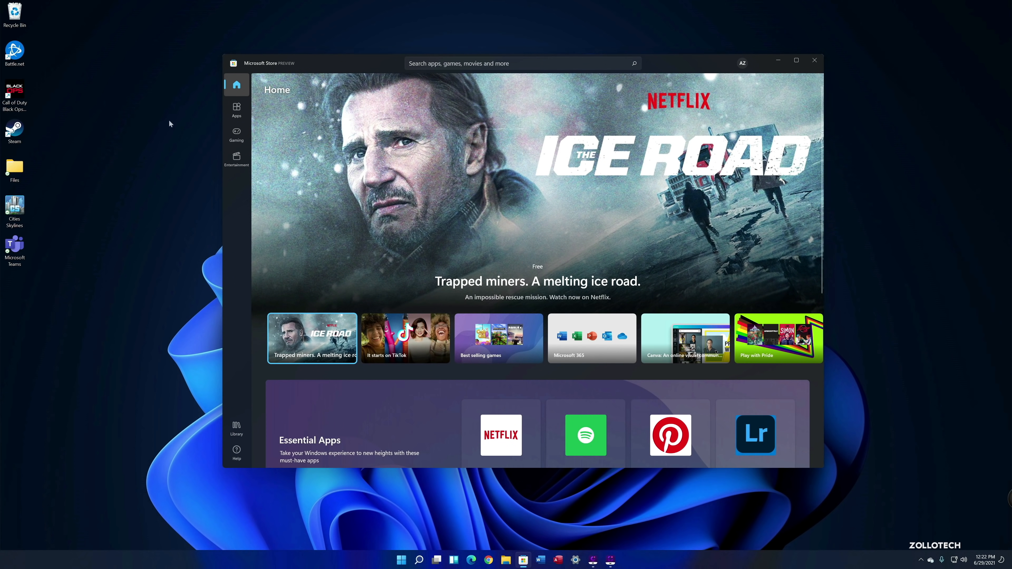
left_click(236, 134)
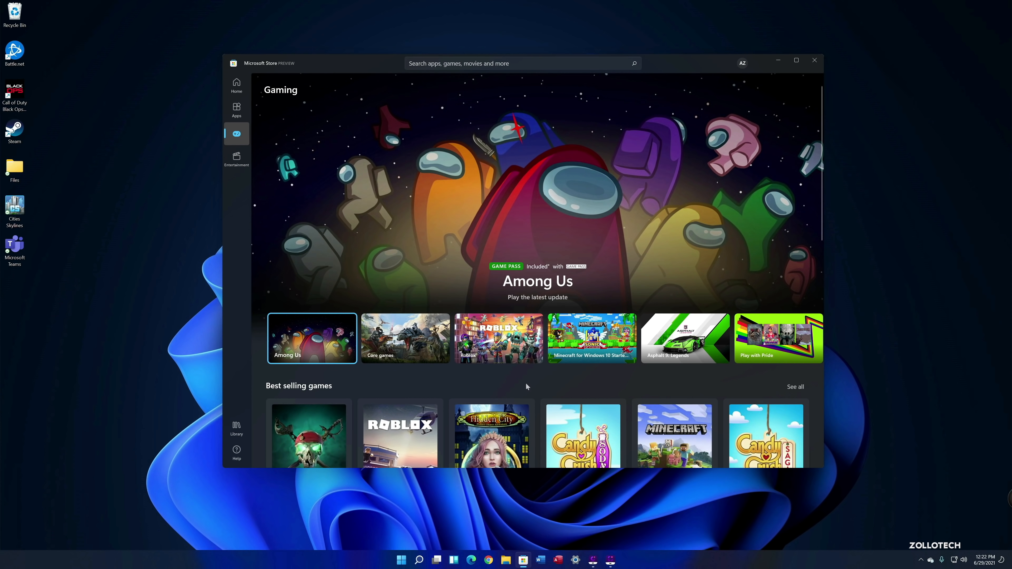
mouse_move(568, 381)
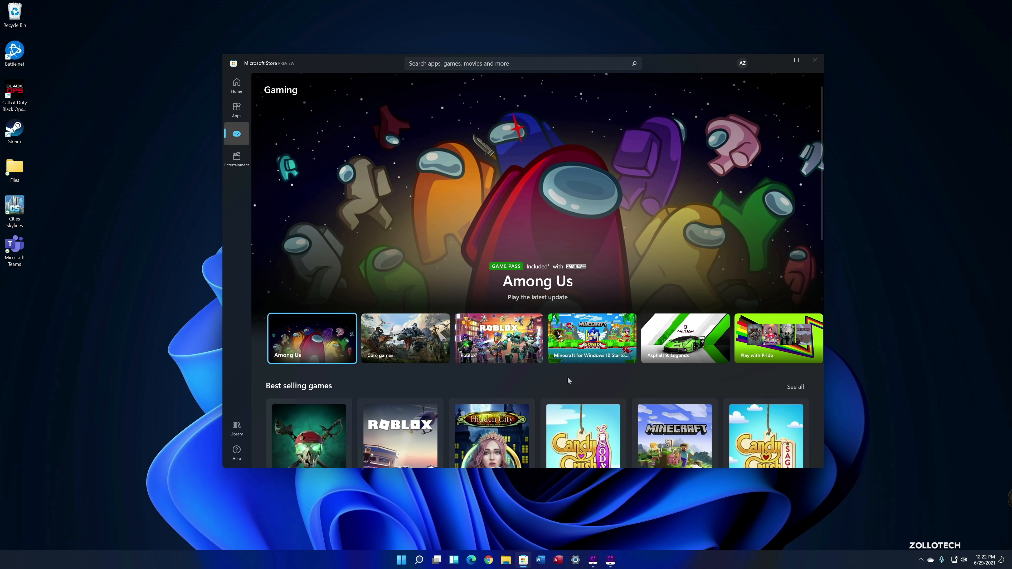
mouse_move(716, 369)
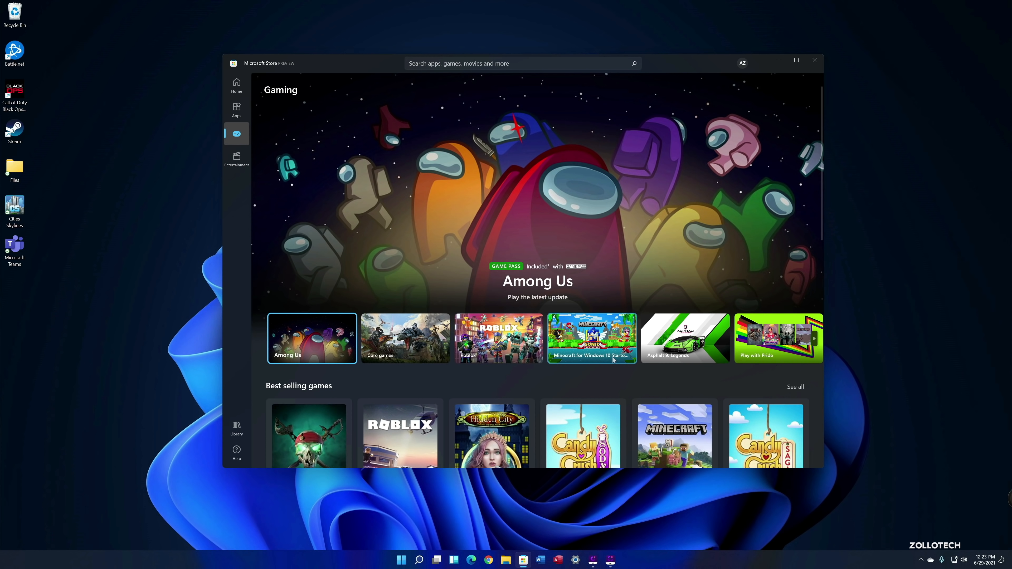
scroll("down", 3)
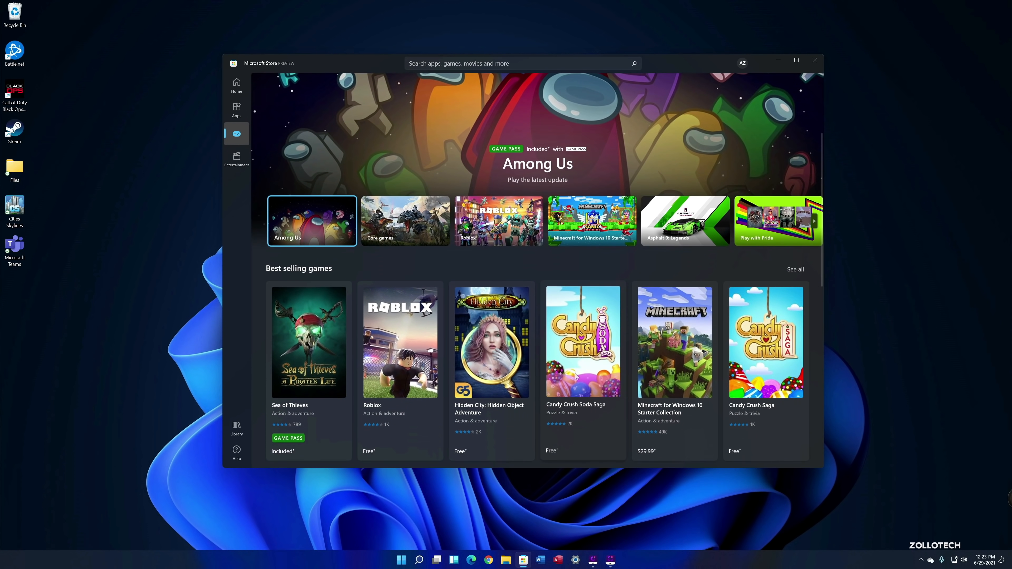
scroll("up", 3)
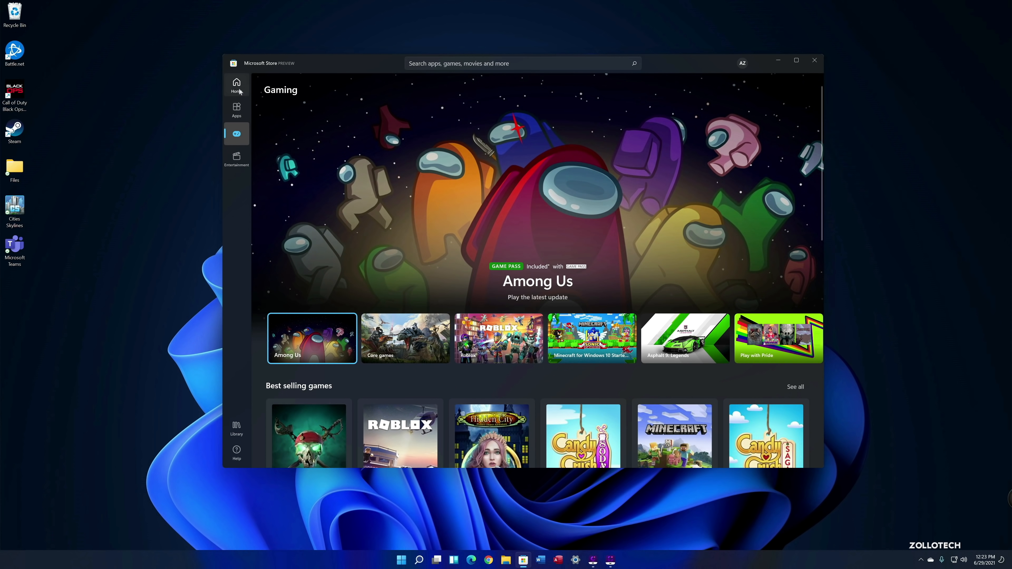
- Return to the store's Home page and select the TikTok app listing tile
left_click(236, 85)
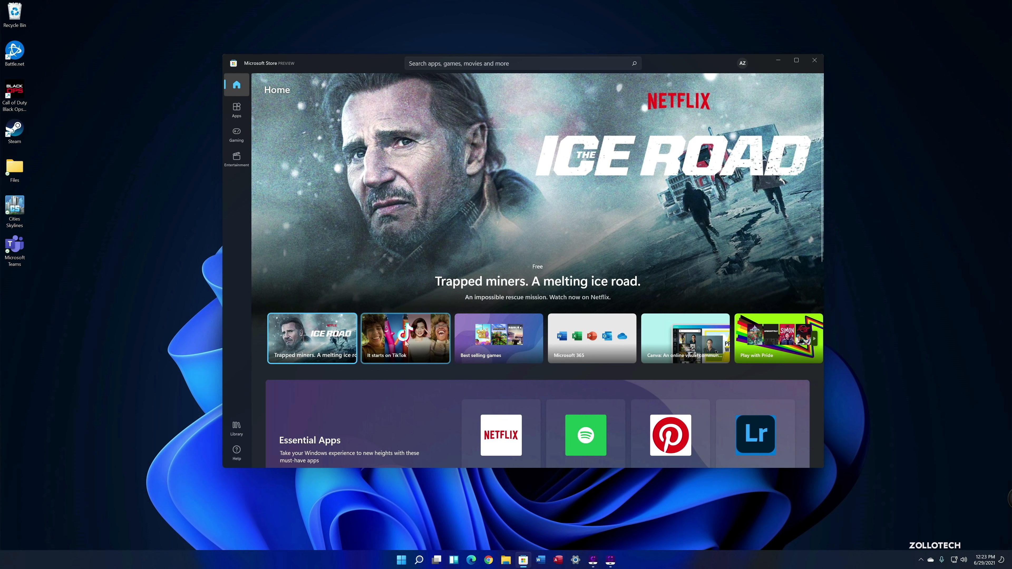
mouse_move(405, 338)
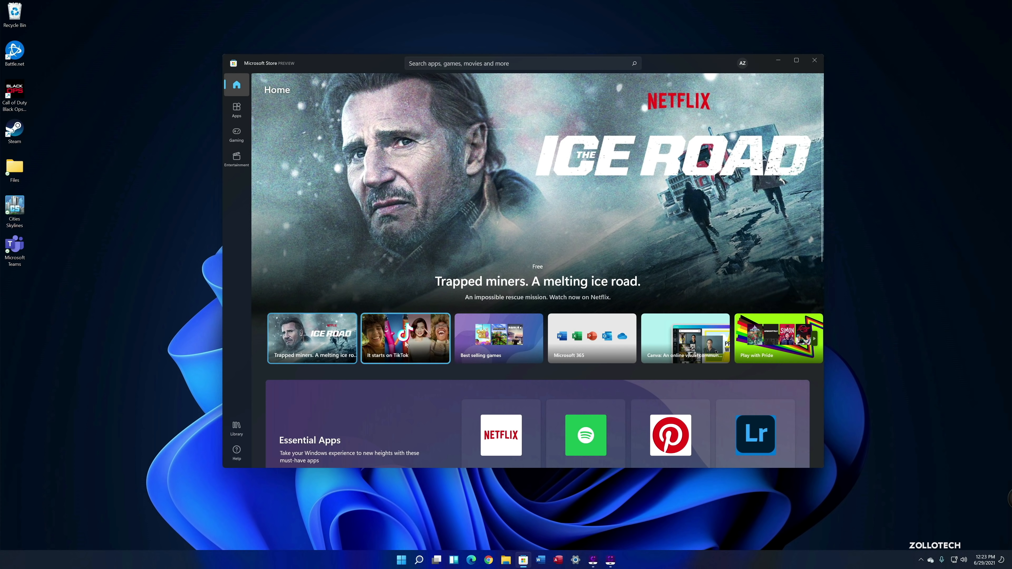
left_click(404, 338)
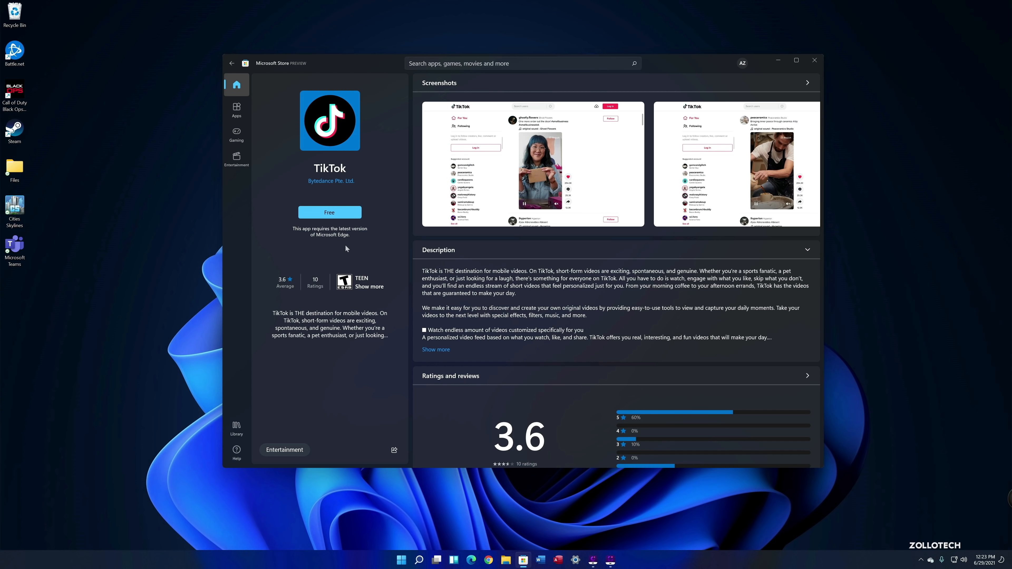
mouse_move(557, 307)
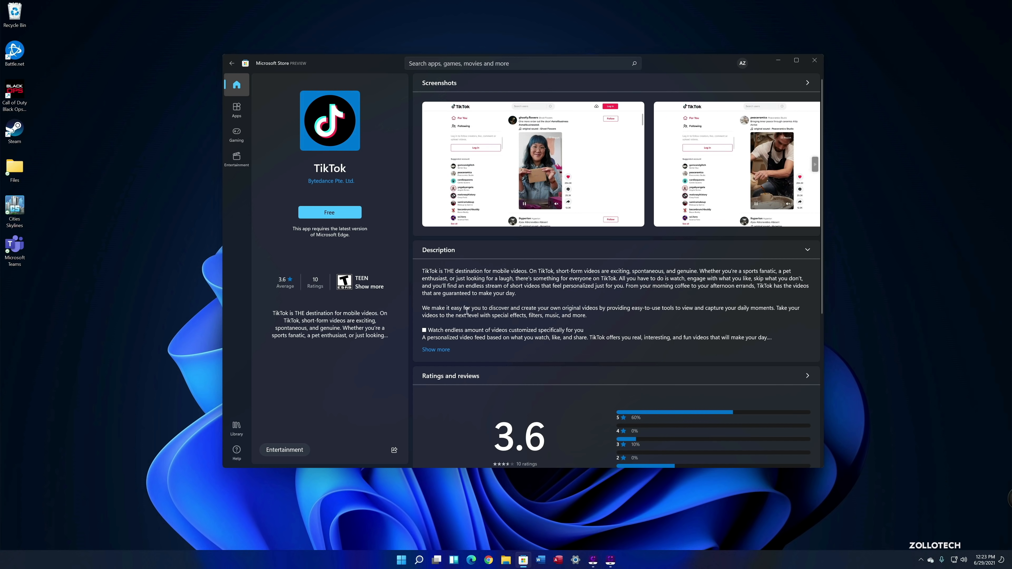
mouse_move(236, 109)
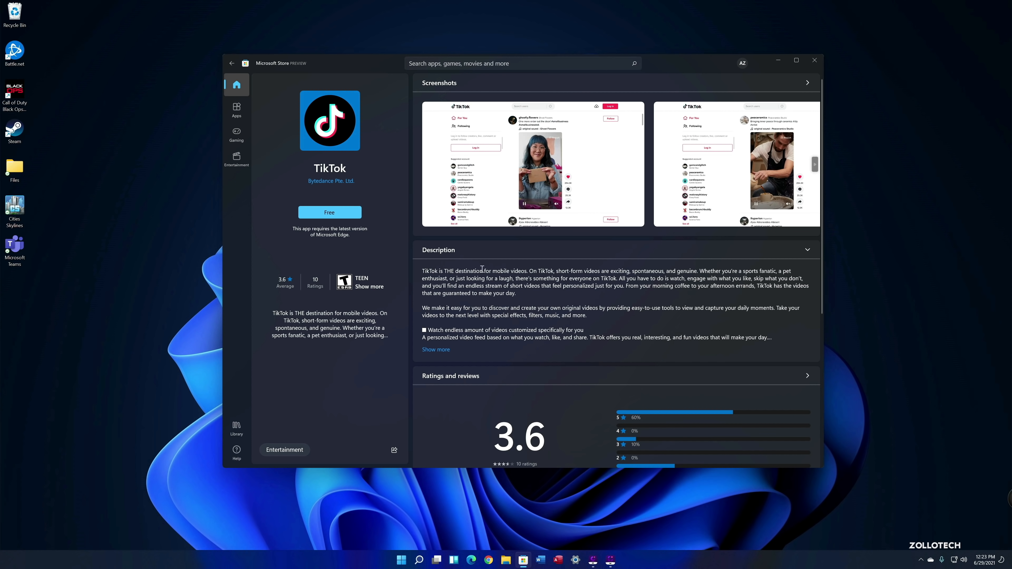
mouse_move(213, 86)
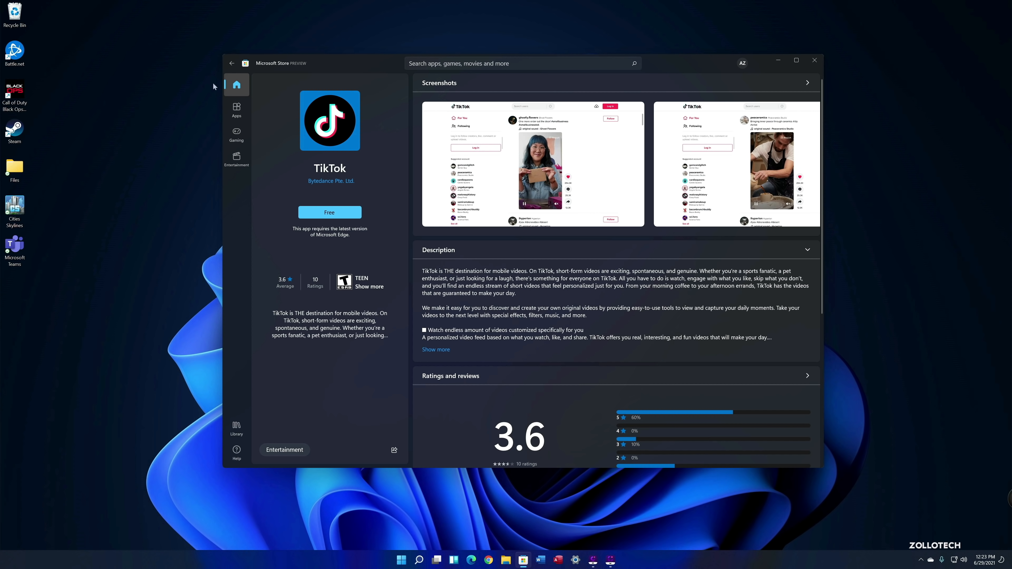
- Leave the TikTok listing for the store's Apps page with essential apps and specials
left_click(236, 109)
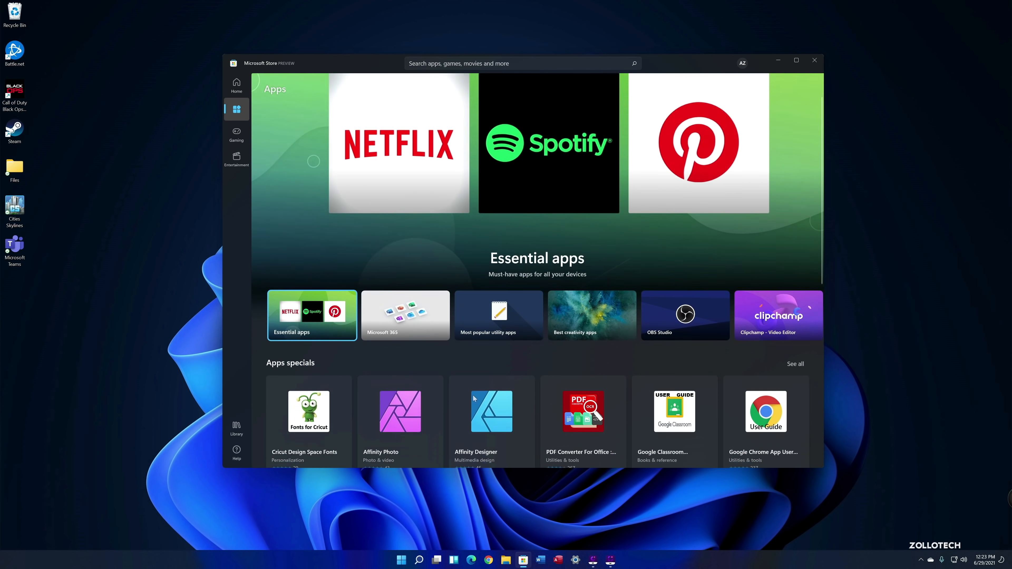
- Browse the Apps page, return to Home, then close Microsoft Store to show the bare desktop
scroll("down", 3)
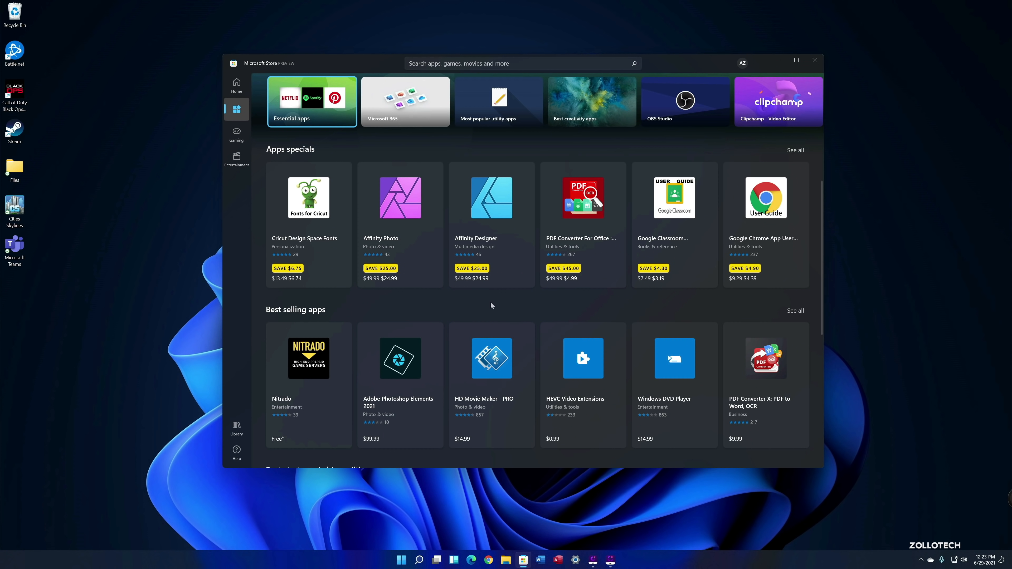
mouse_move(424, 308)
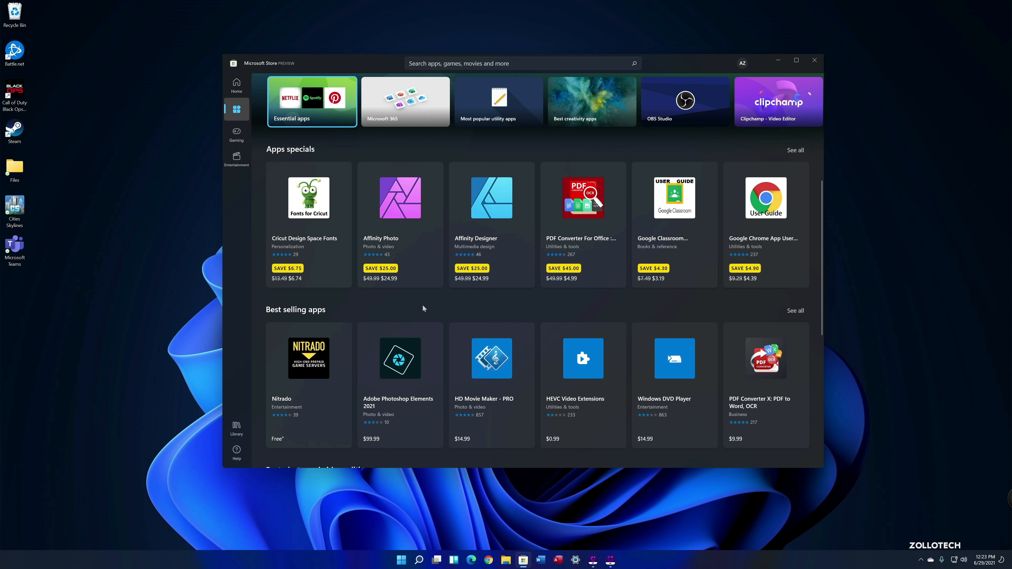
left_click(312, 101)
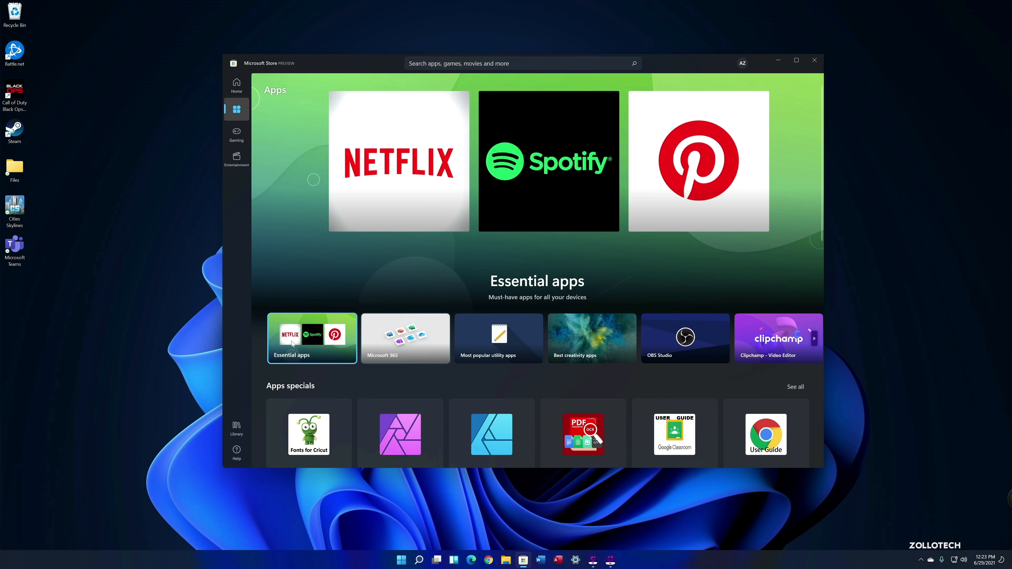
left_click(236, 85)
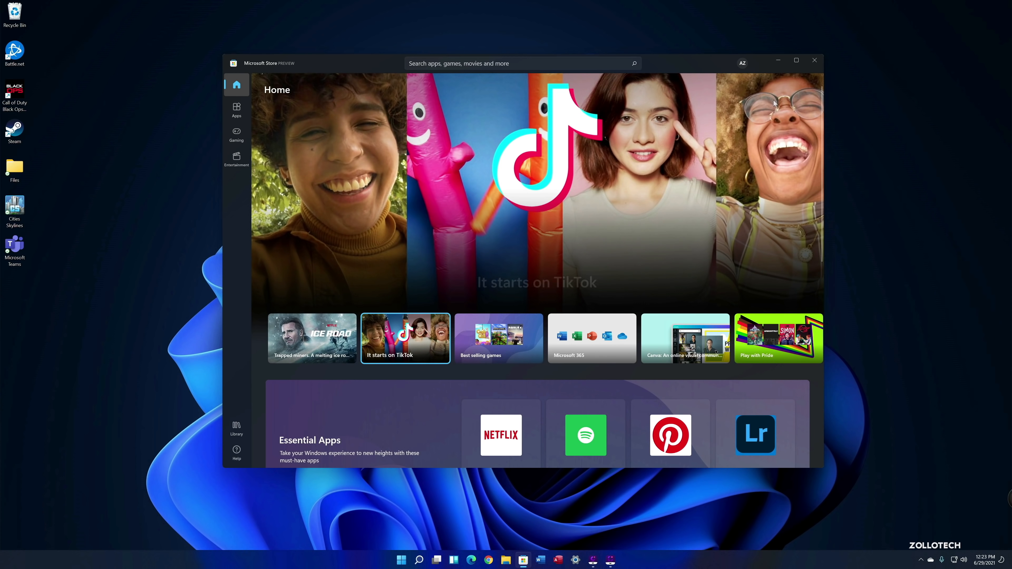
left_click(814, 60)
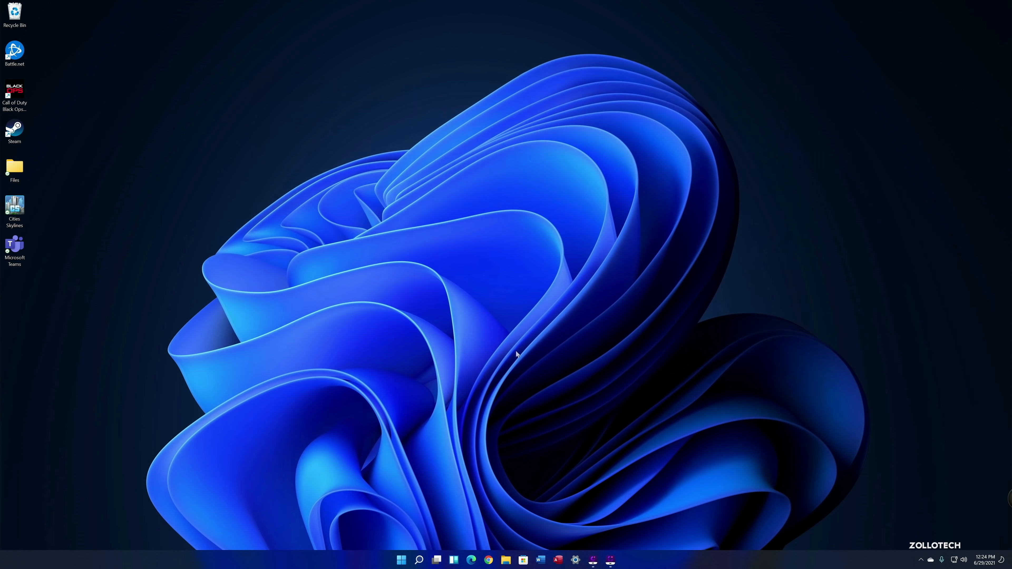
mouse_move(505, 334)
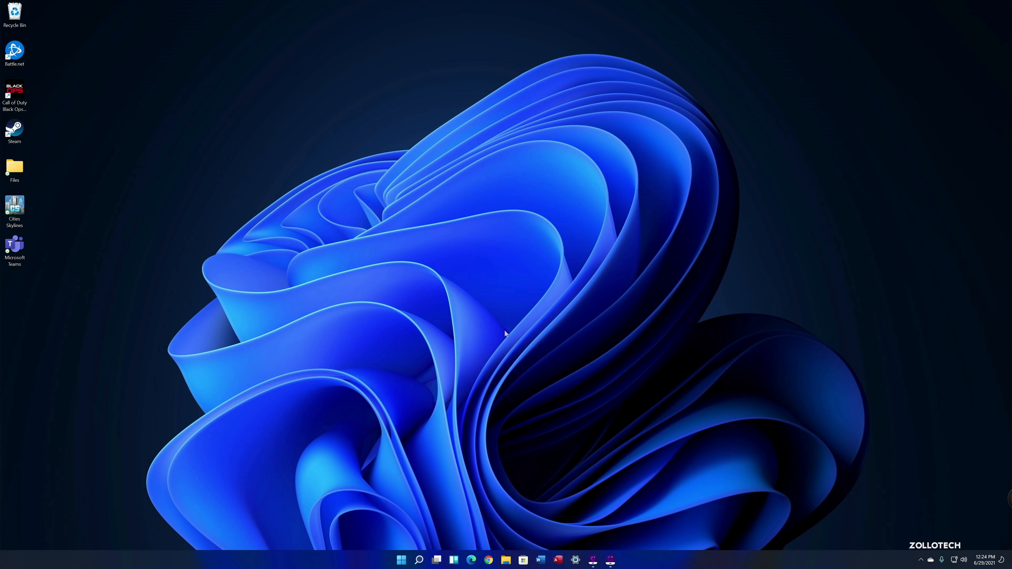
mouse_move(458, 381)
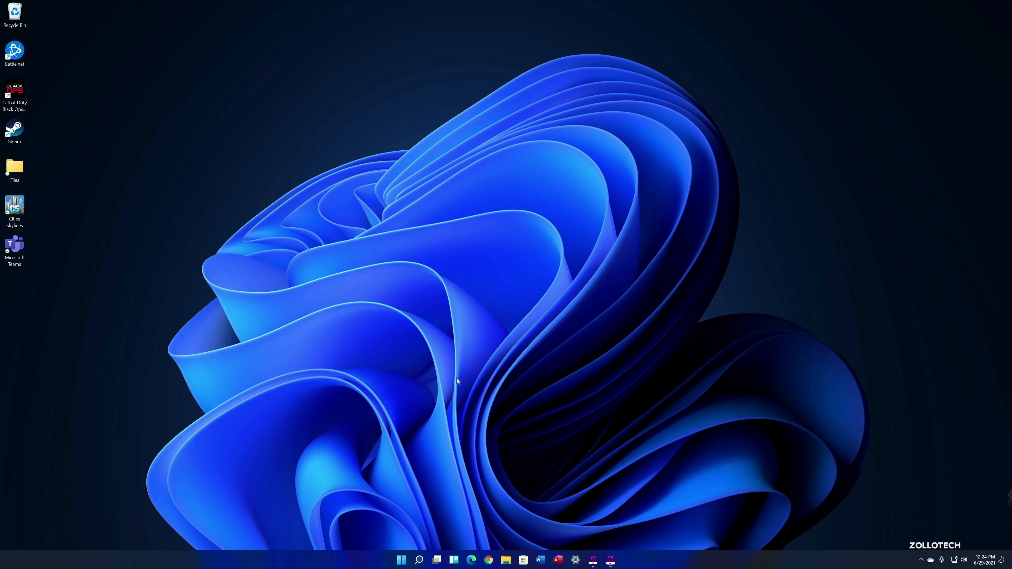
mouse_move(405, 527)
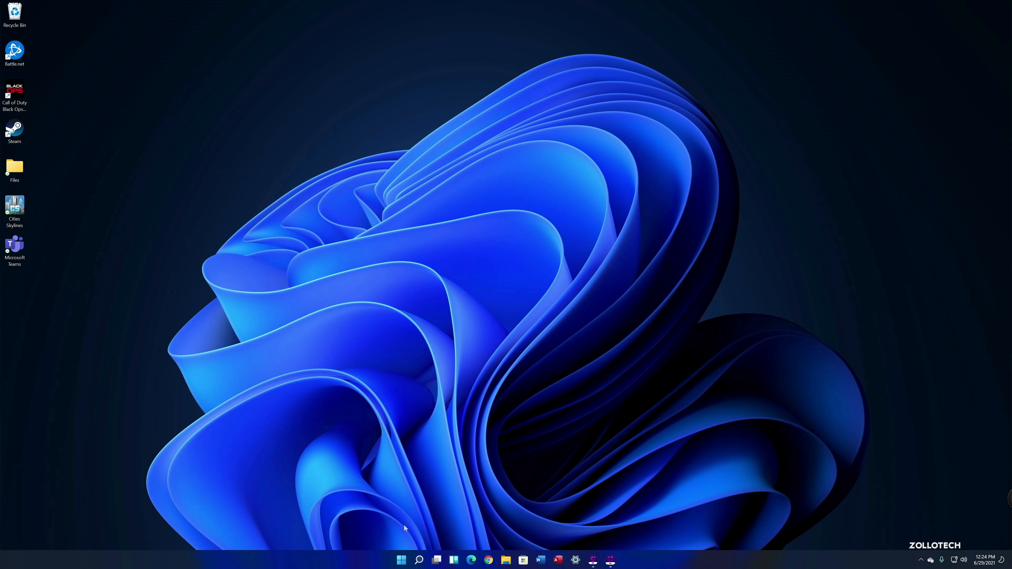
mouse_move(470, 368)
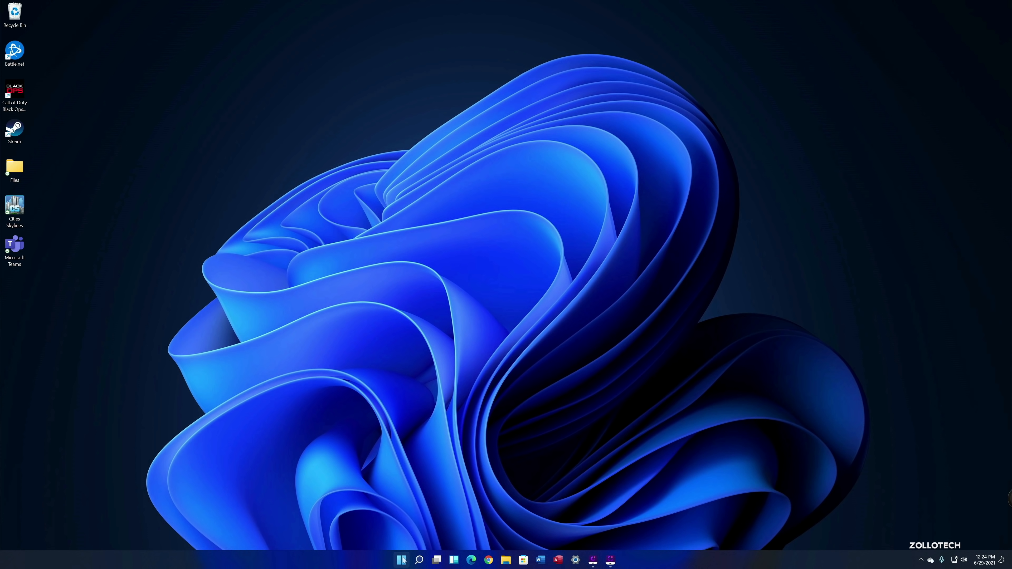
right_click(400, 560)
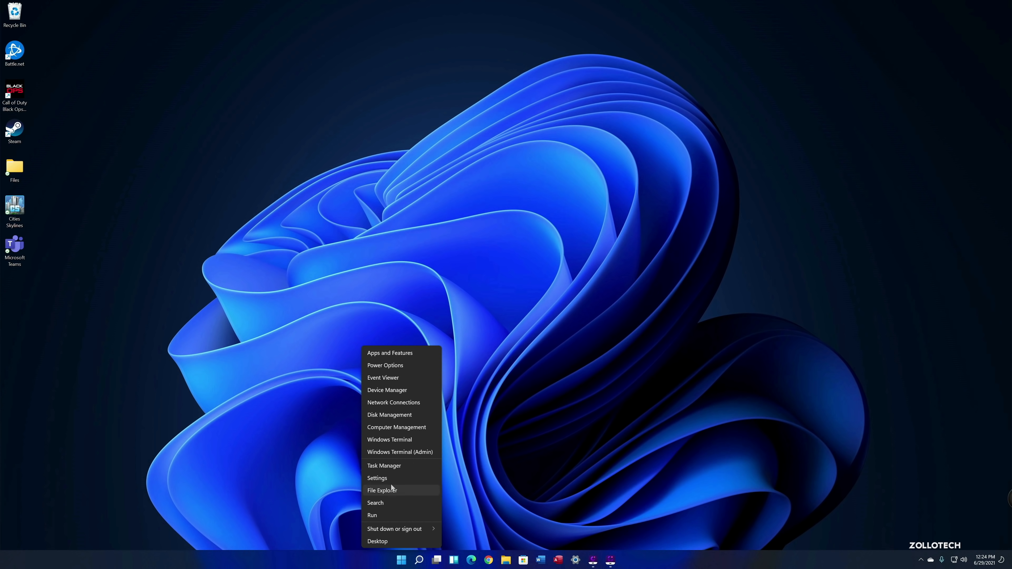
mouse_move(396, 414)
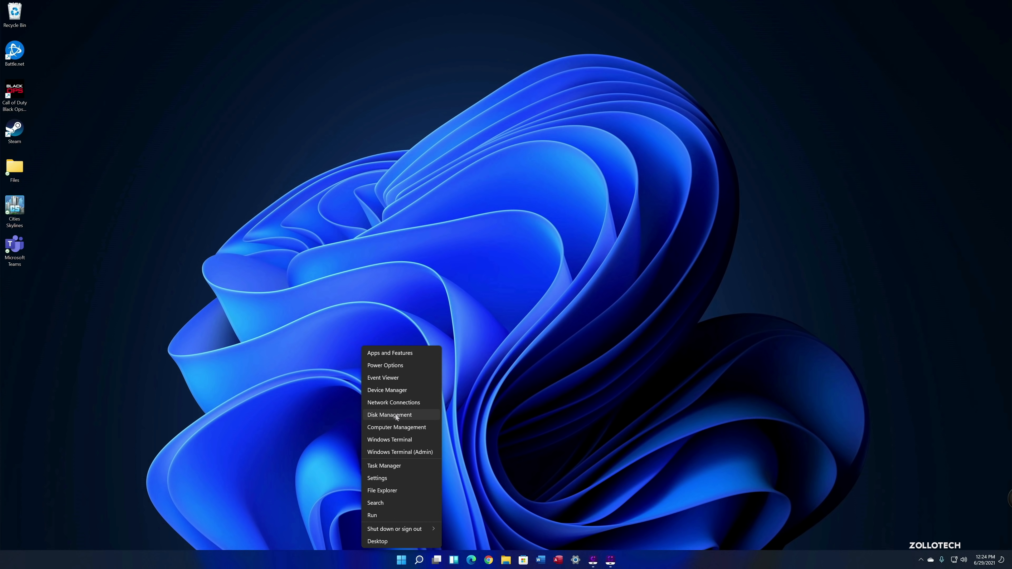
left_click(388, 414)
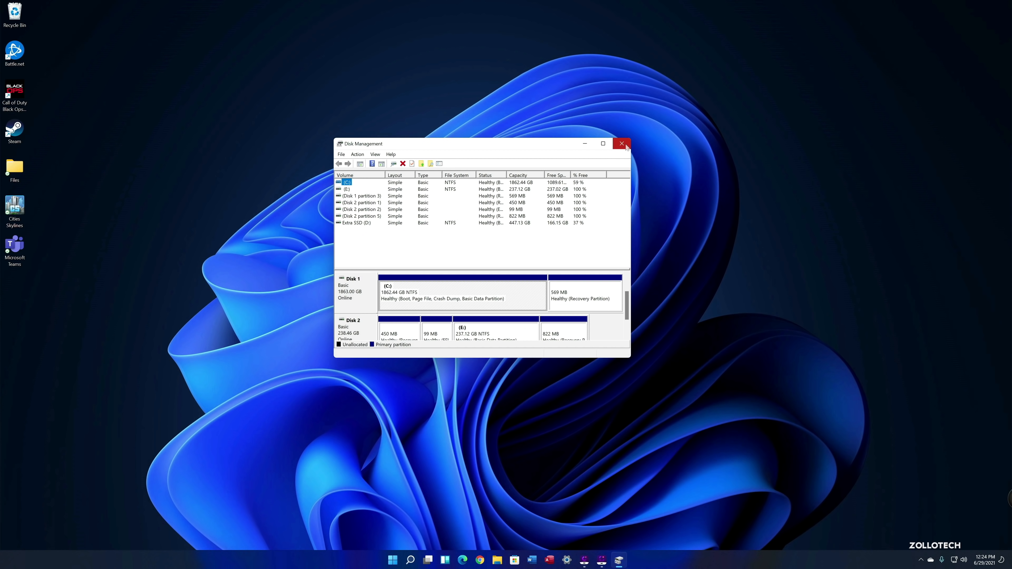
left_click(621, 144)
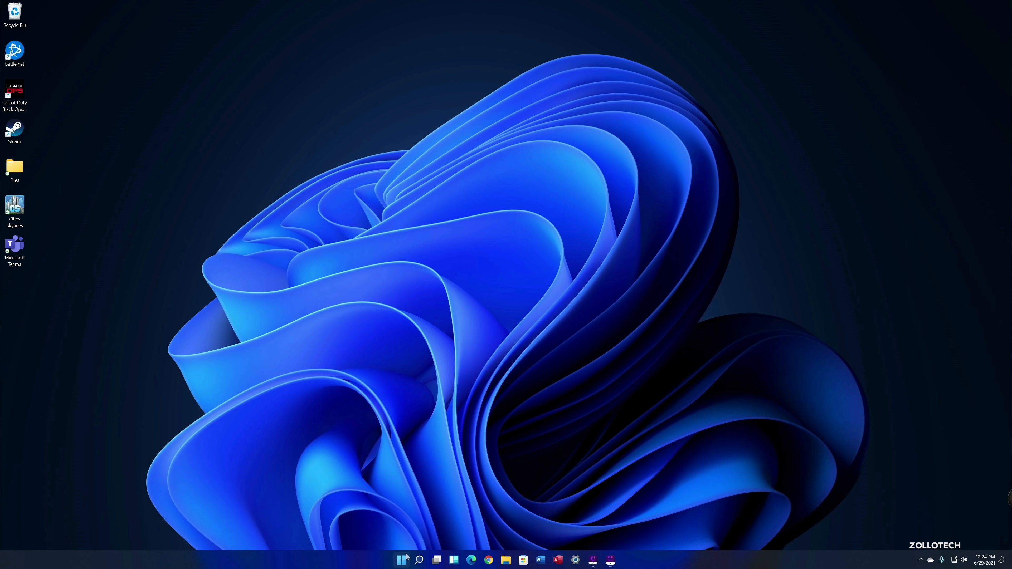
right_click(400, 560)
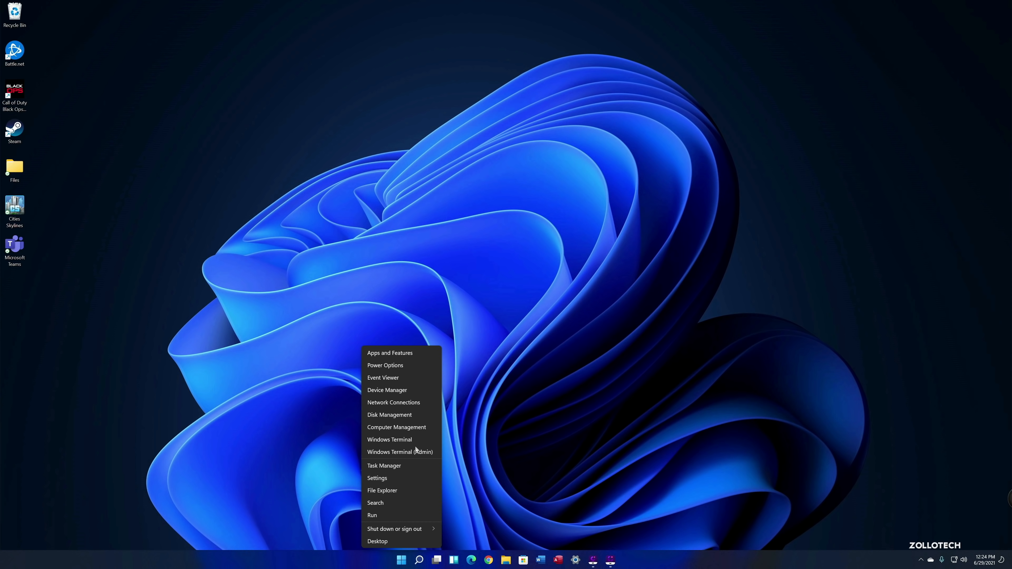
mouse_move(390, 439)
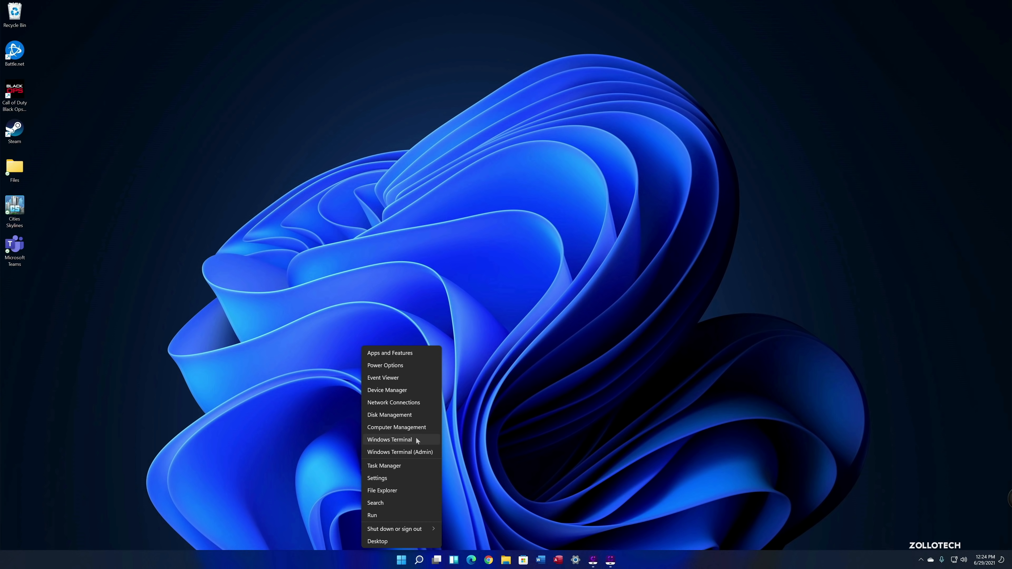
mouse_move(385, 365)
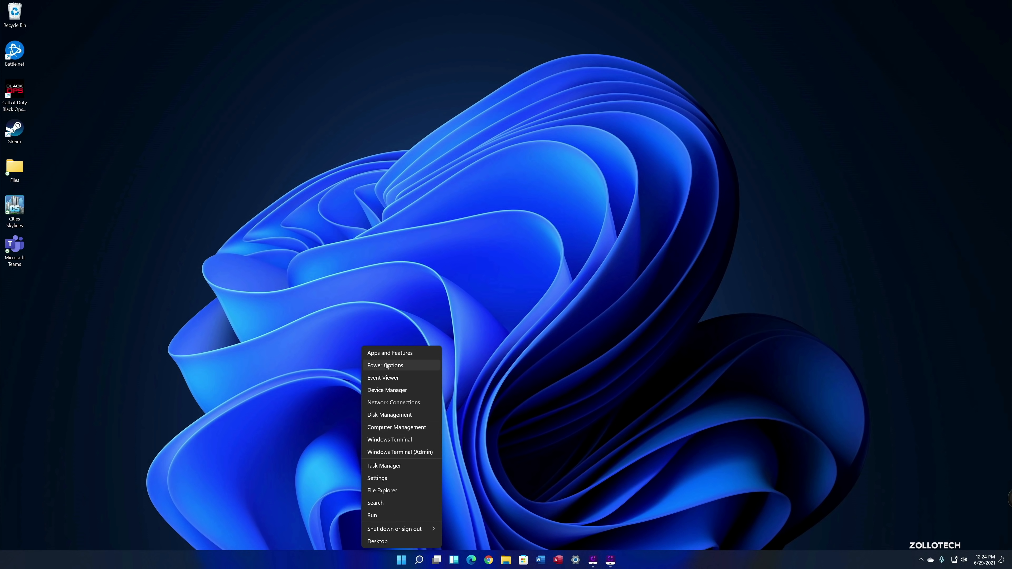
mouse_move(520, 394)
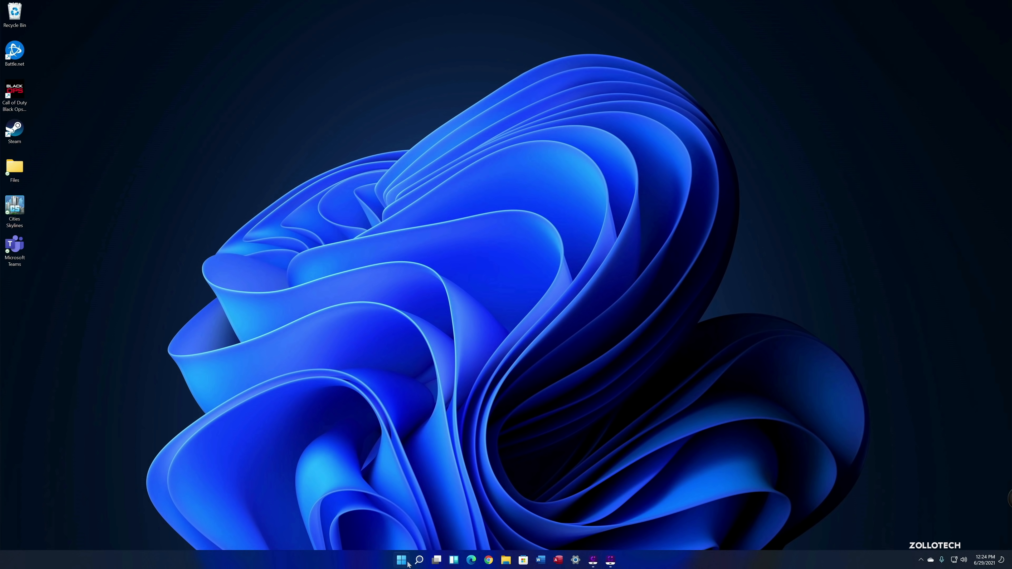
mouse_move(468, 276)
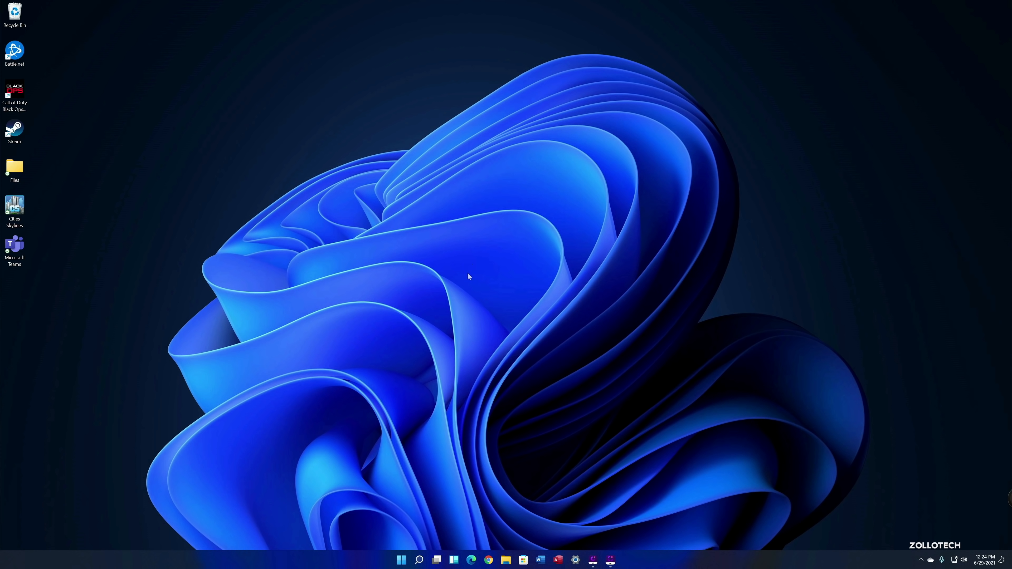
mouse_move(559, 526)
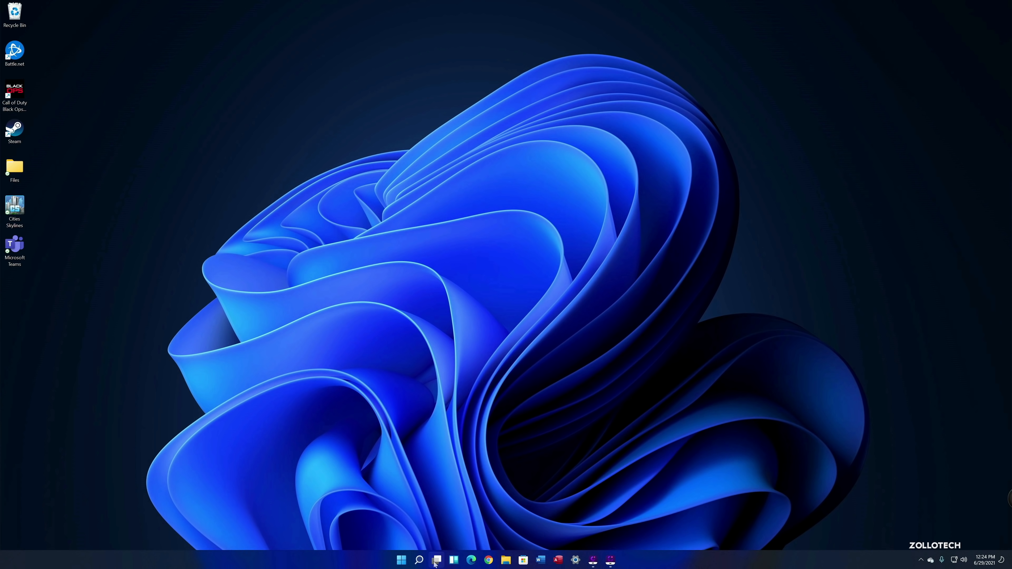
left_click(401, 560)
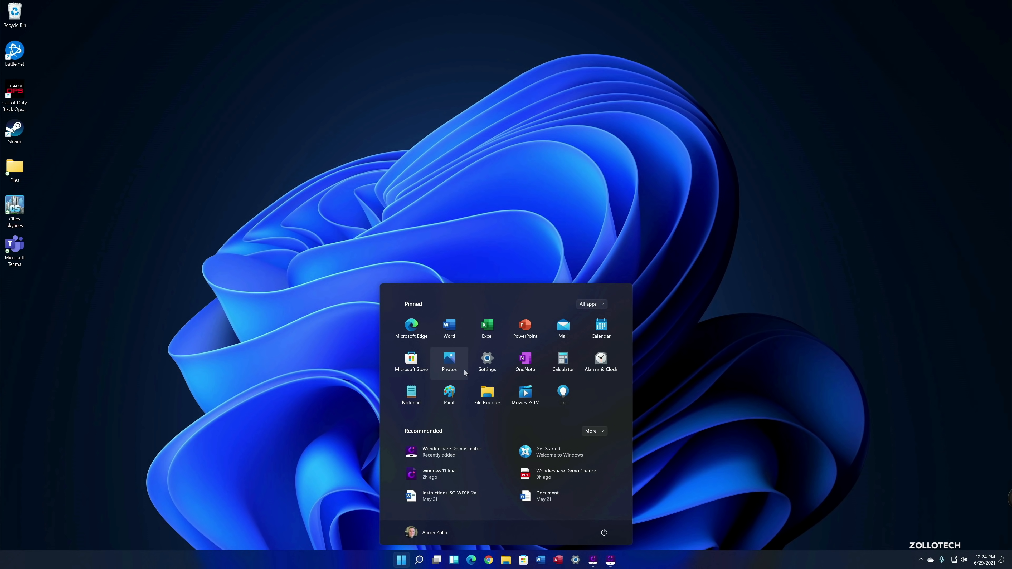
mouse_move(613, 378)
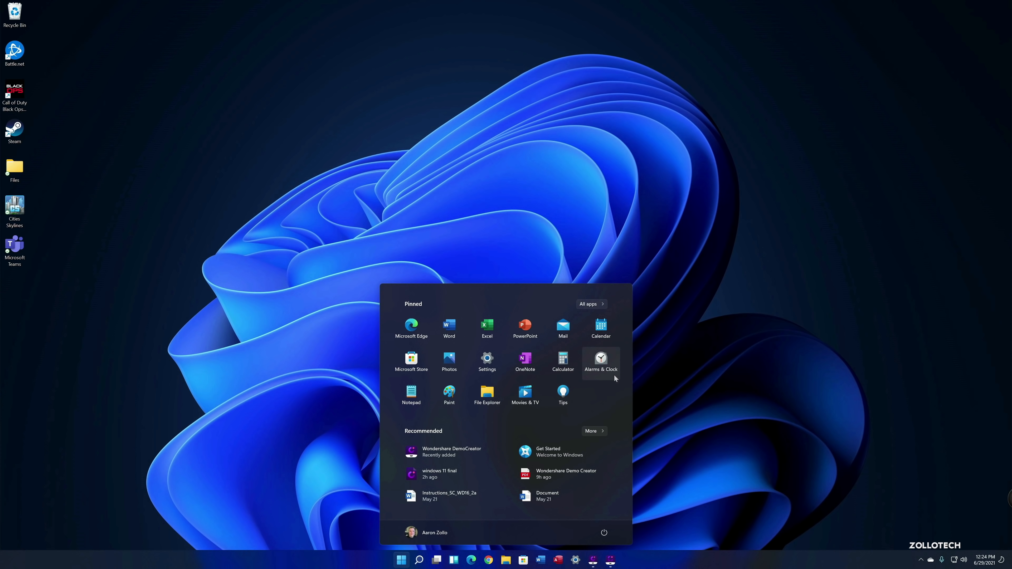
mouse_move(607, 397)
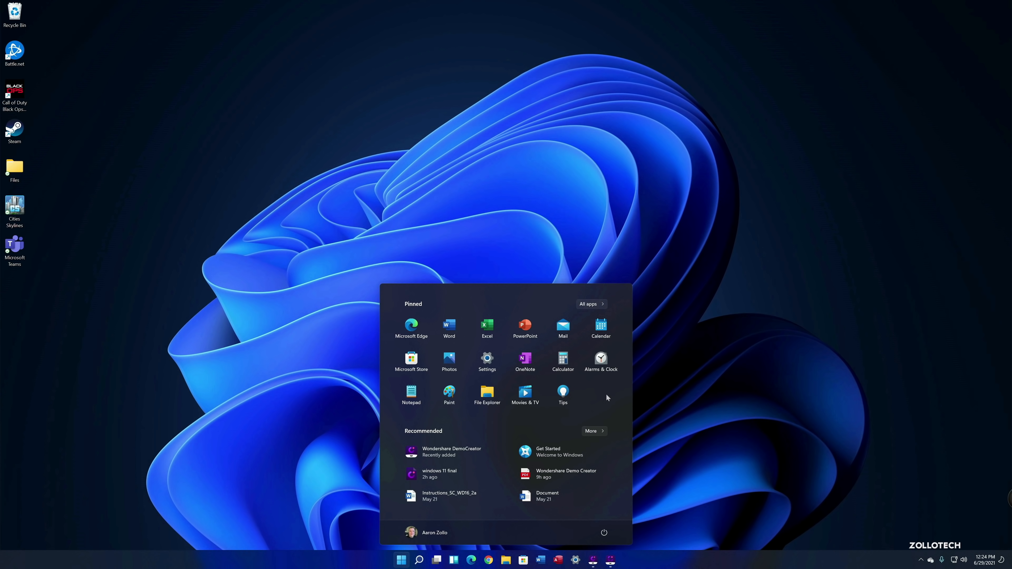
mouse_move(405, 270)
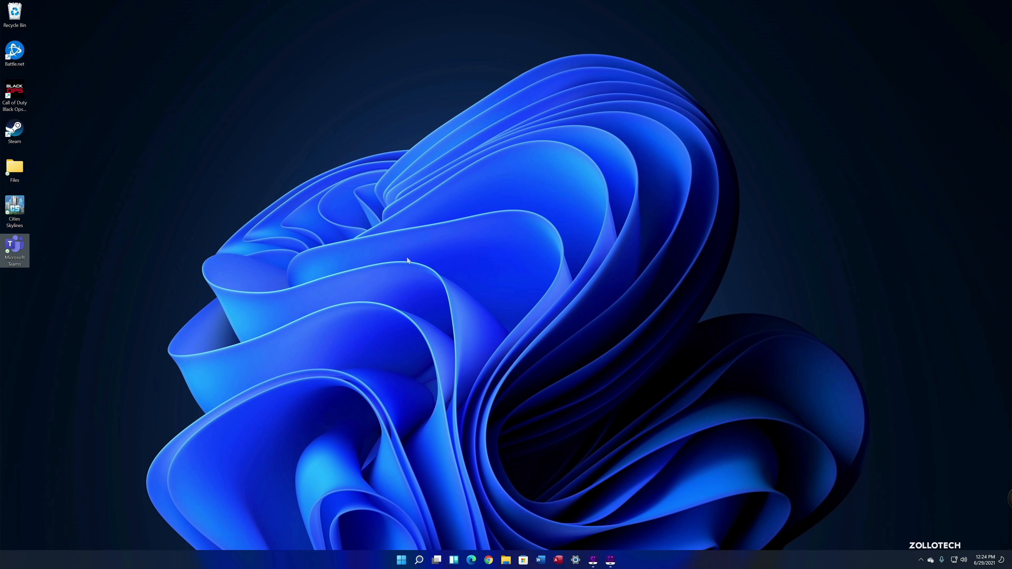
mouse_move(481, 322)
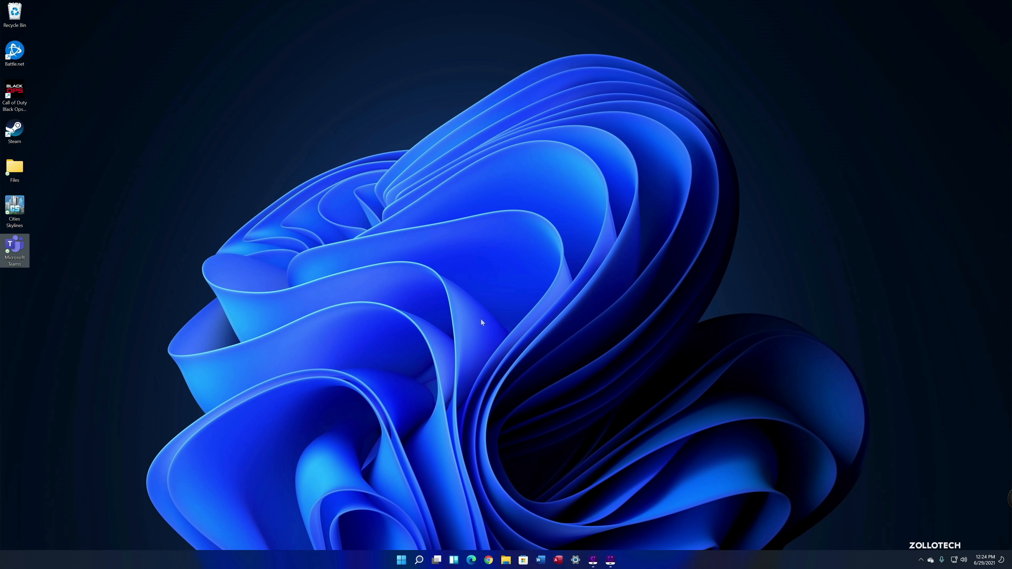
mouse_move(595, 431)
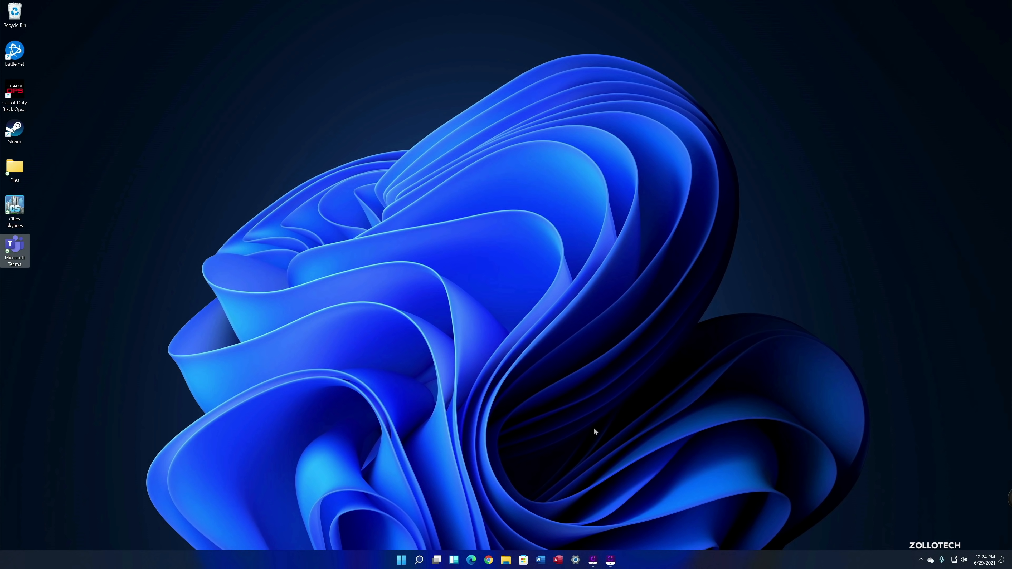
mouse_move(565, 446)
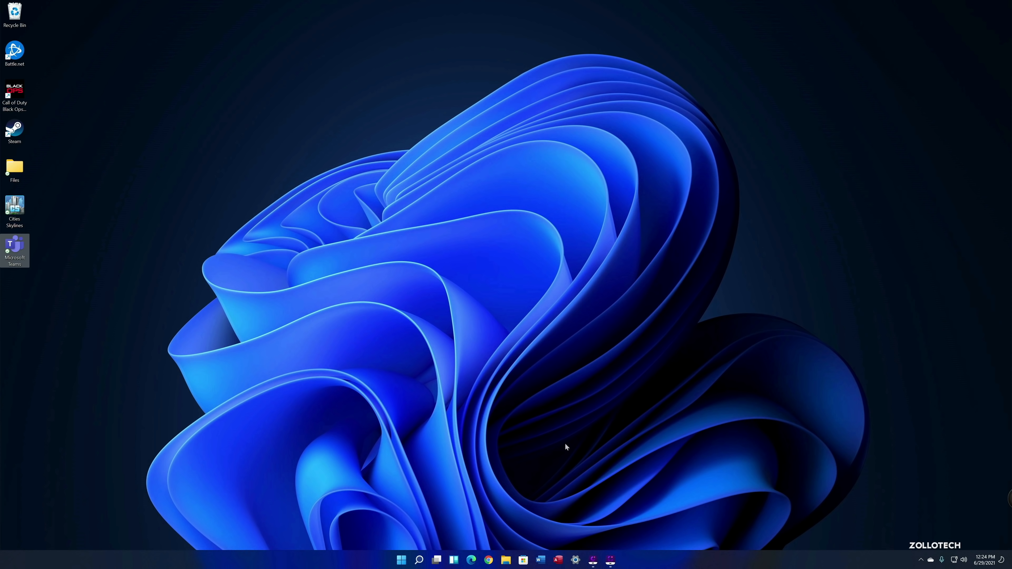
mouse_move(516, 430)
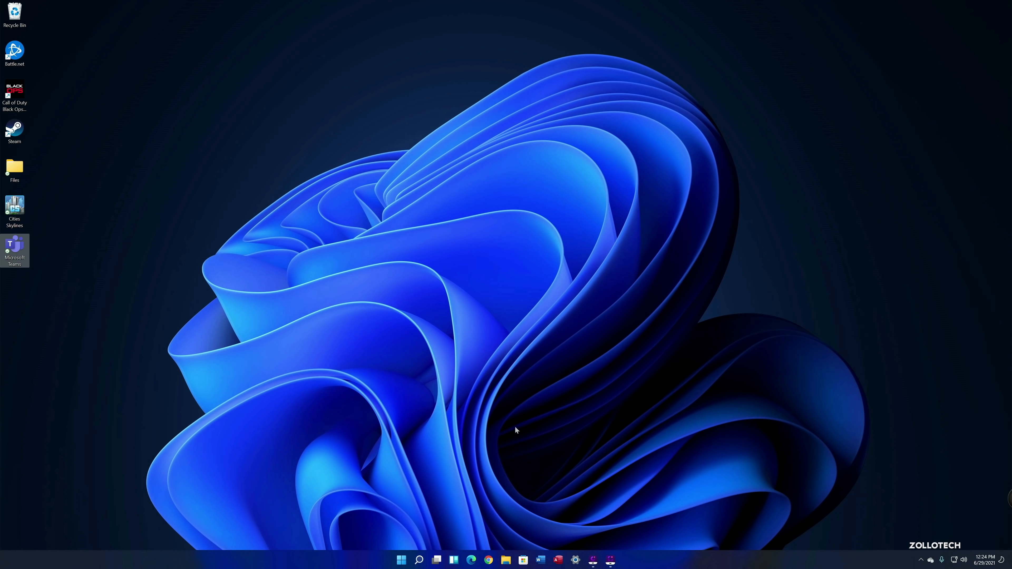
mouse_move(559, 341)
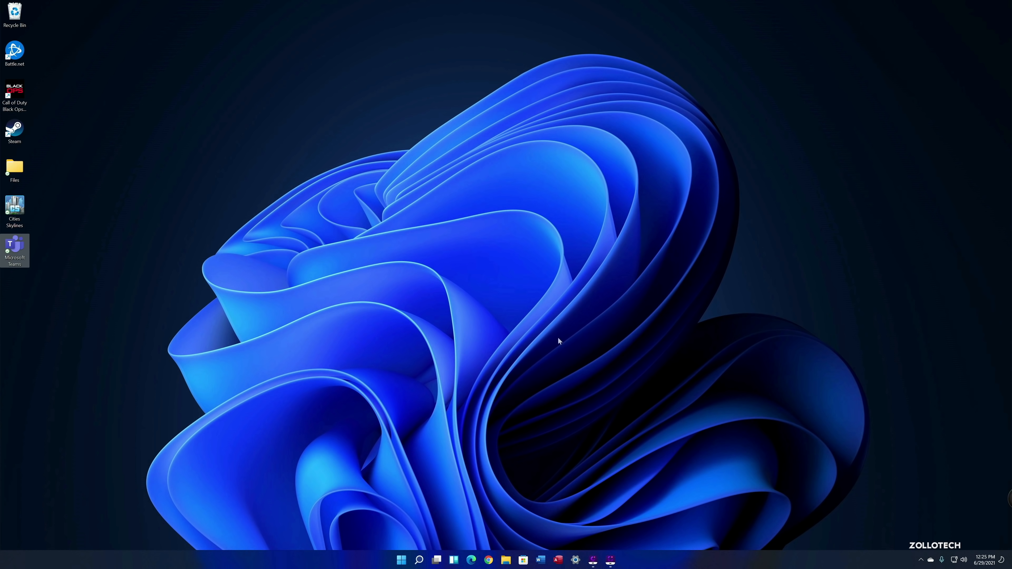
mouse_move(549, 345)
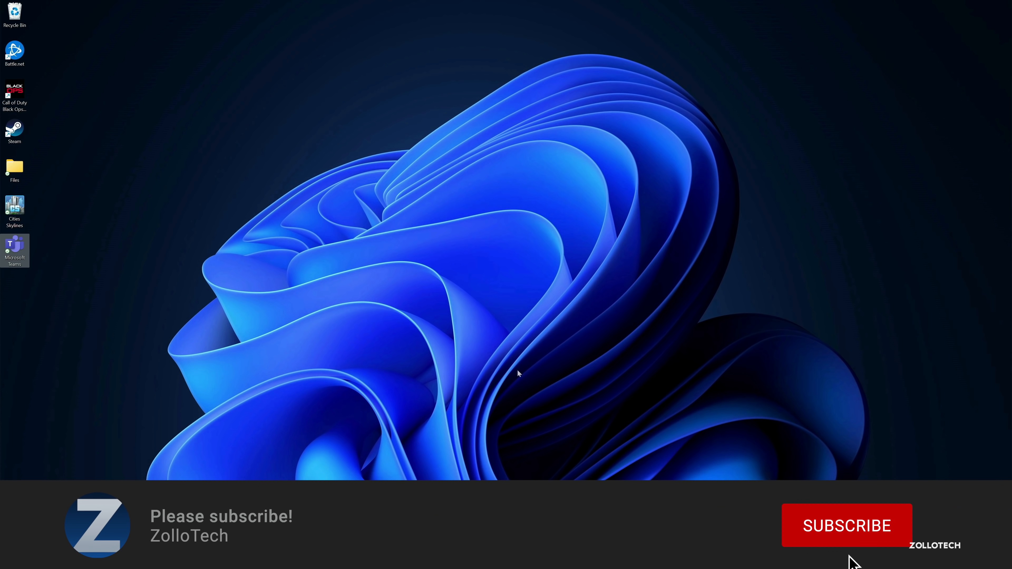
left_click(845, 526)
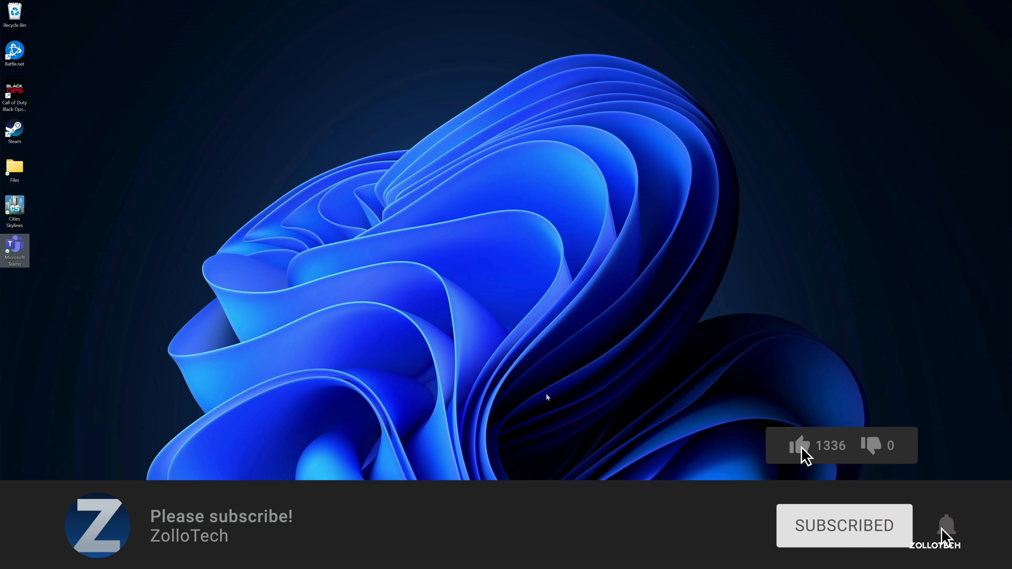
left_click(802, 446)
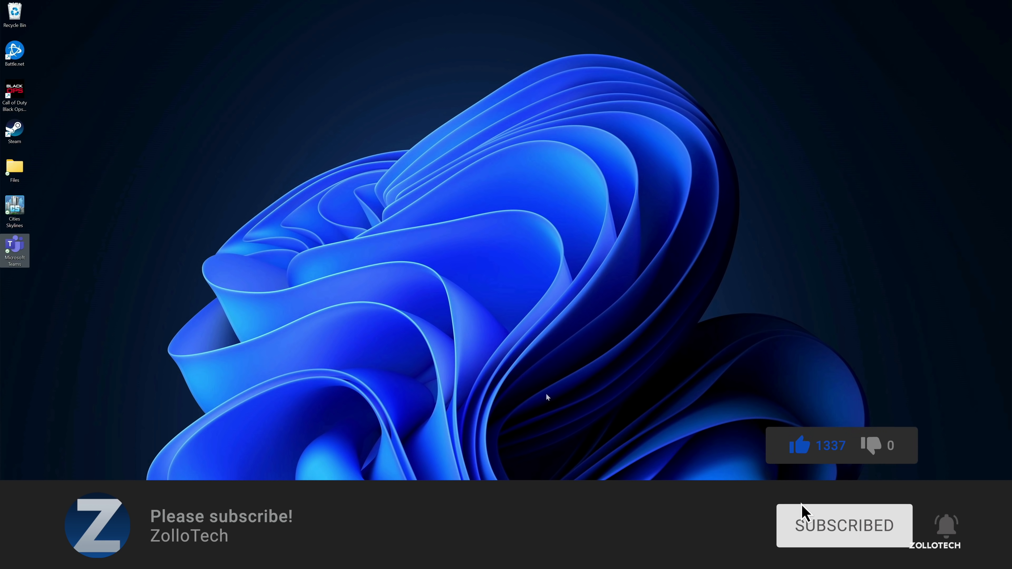